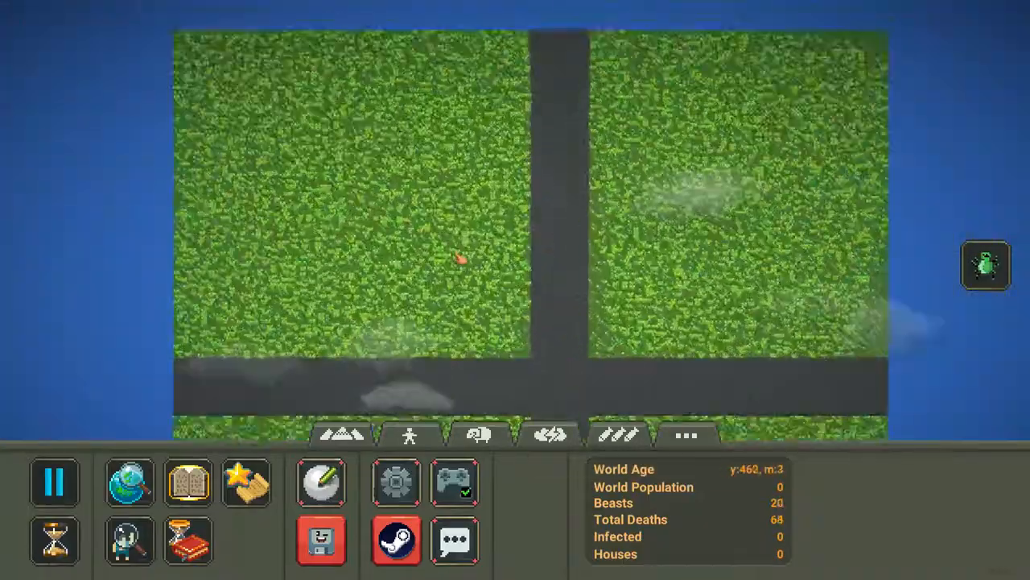
Pause world time on the empty map split into four quadrants by dark channels
{"action": "left_click", "coordinate": [53, 488]}
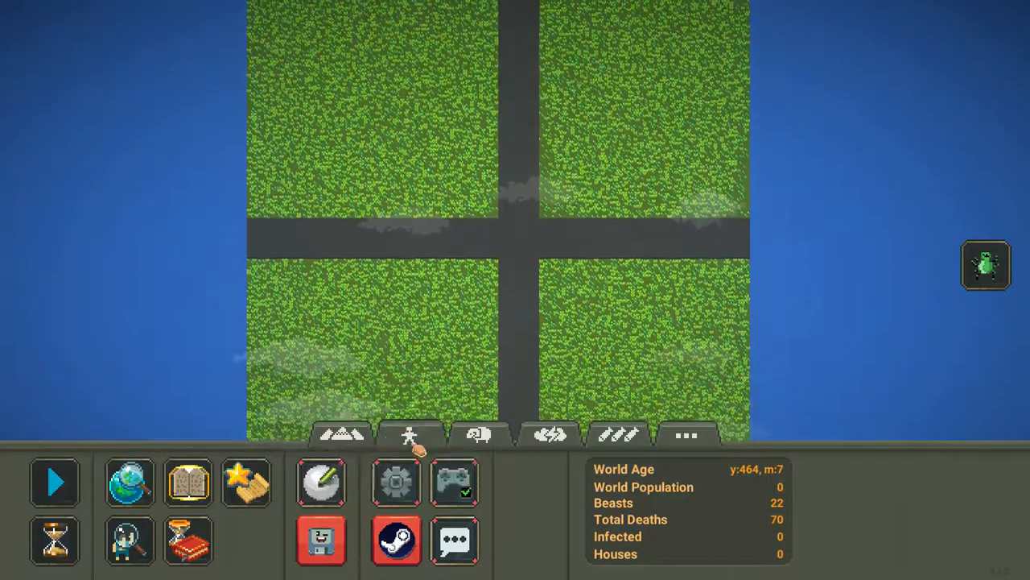
{"action": "left_click", "coordinate": [411, 437]}
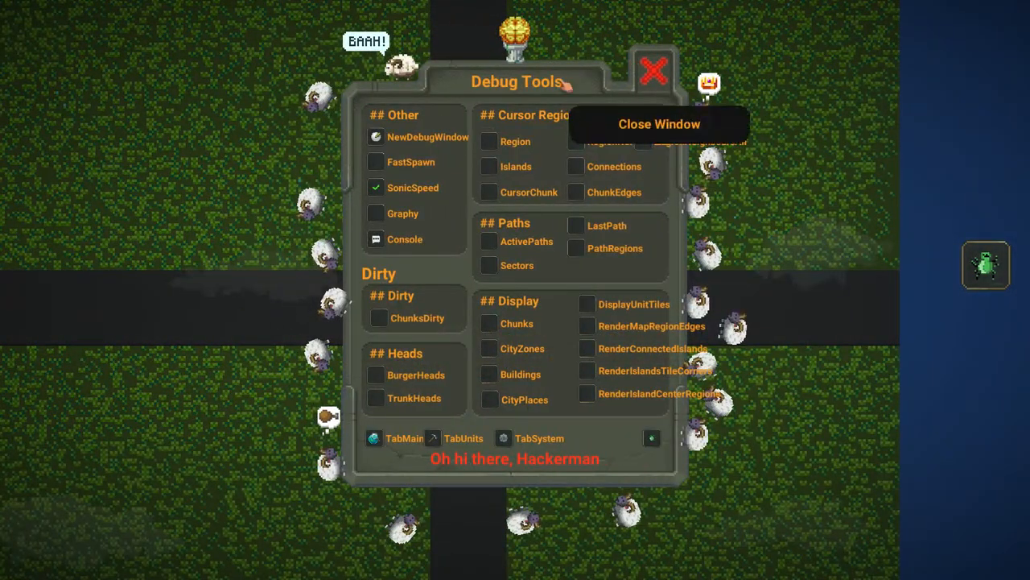
Turn off sonic speed and close the Debug Tools window
{"action": "left_click", "coordinate": [375, 187]}
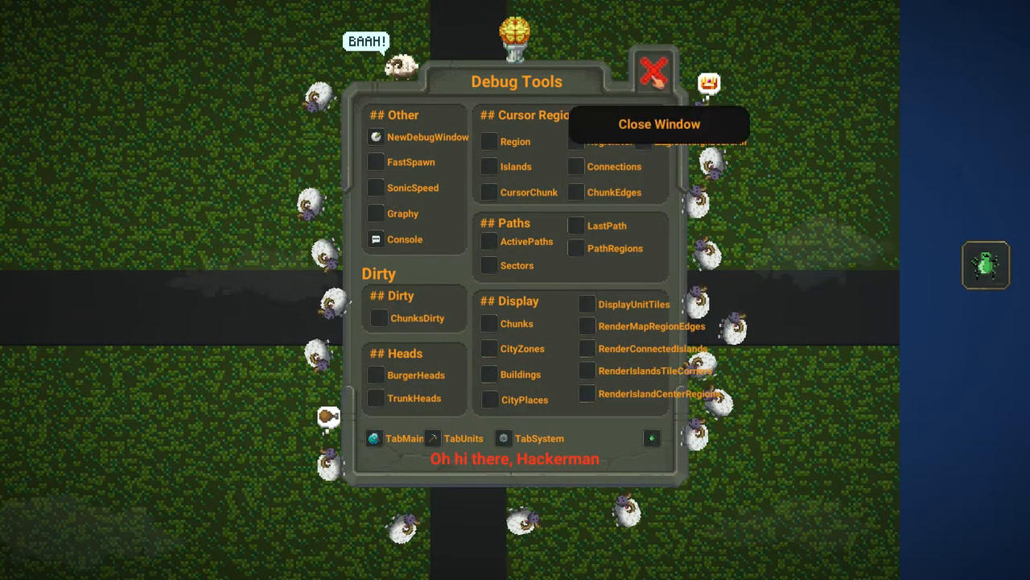
{"action": "left_click", "coordinate": [649, 70]}
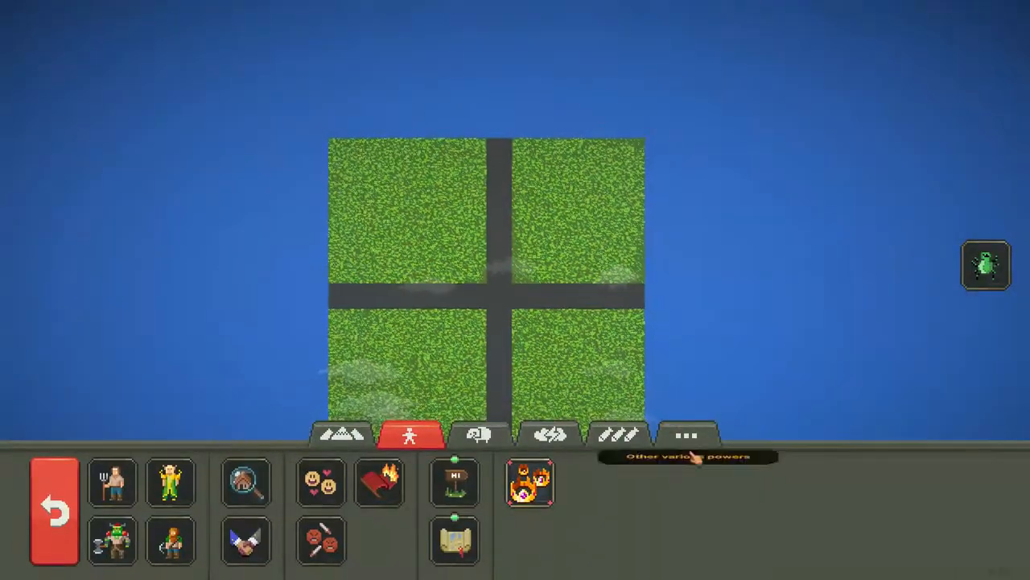
{"action": "left_click", "coordinate": [687, 433]}
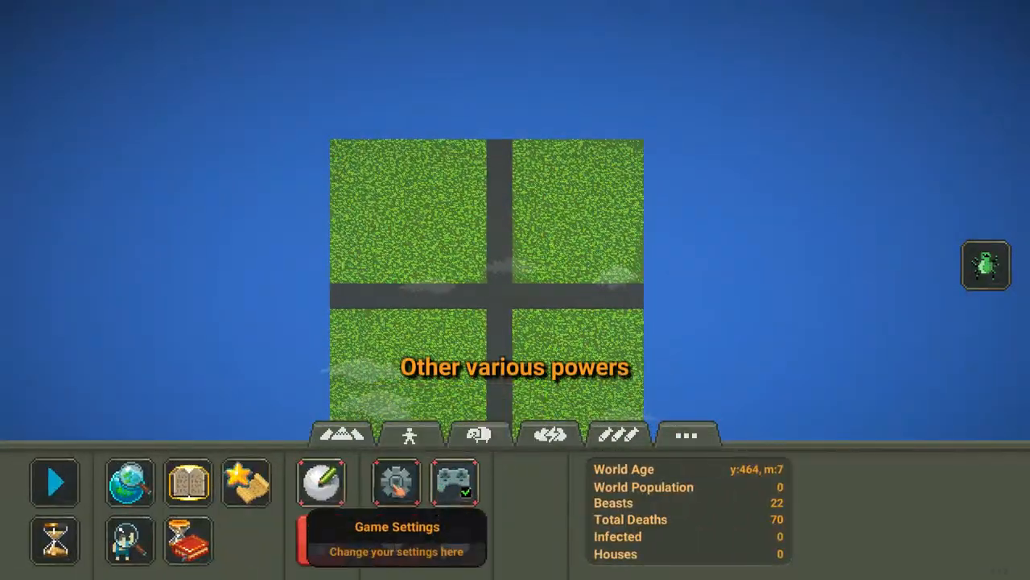
Check and close Game Settings, then bring up the Civilizations powers
{"action": "left_click", "coordinate": [396, 487]}
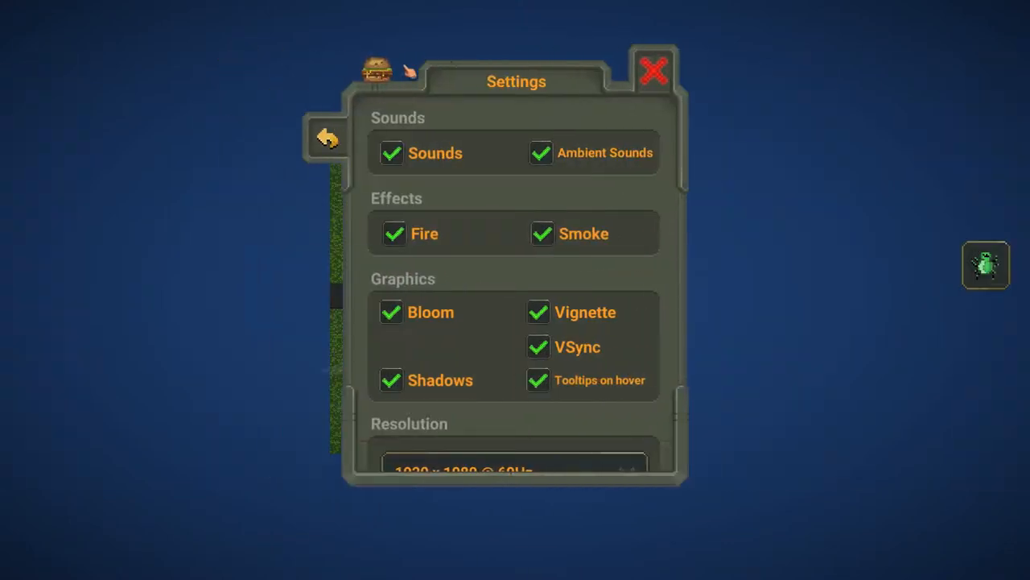
{"action": "left_click", "coordinate": [651, 73]}
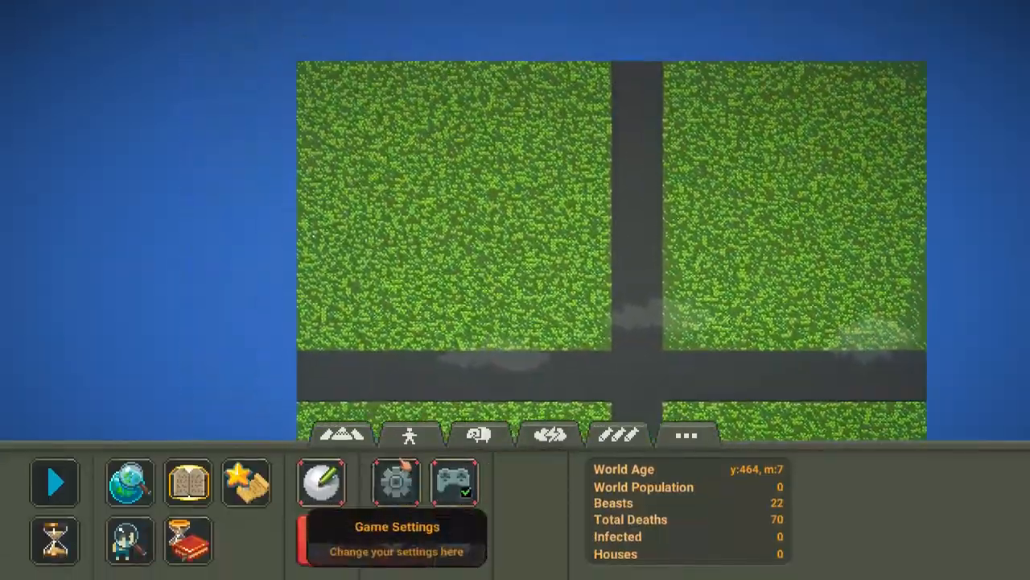
{"action": "left_click", "coordinate": [405, 438]}
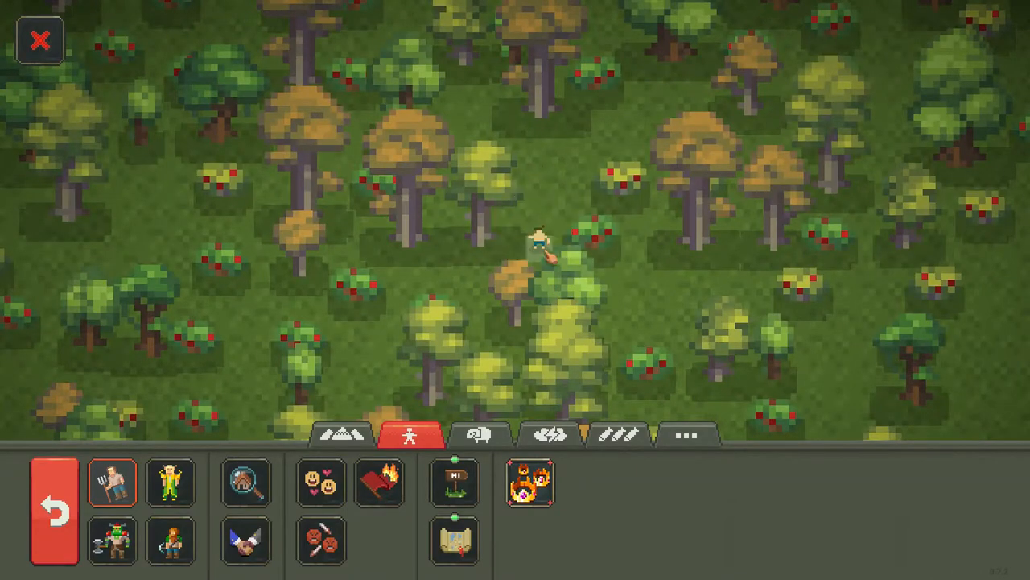
Spawn an elf village on one of the land quadrants
{"action": "left_click", "coordinate": [339, 437]}
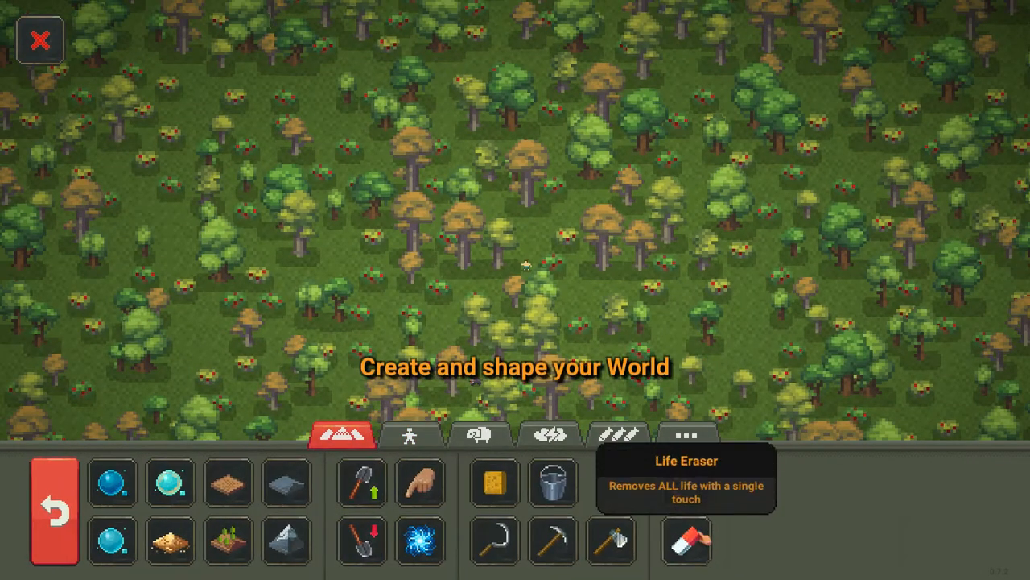
{"action": "left_click", "coordinate": [411, 433]}
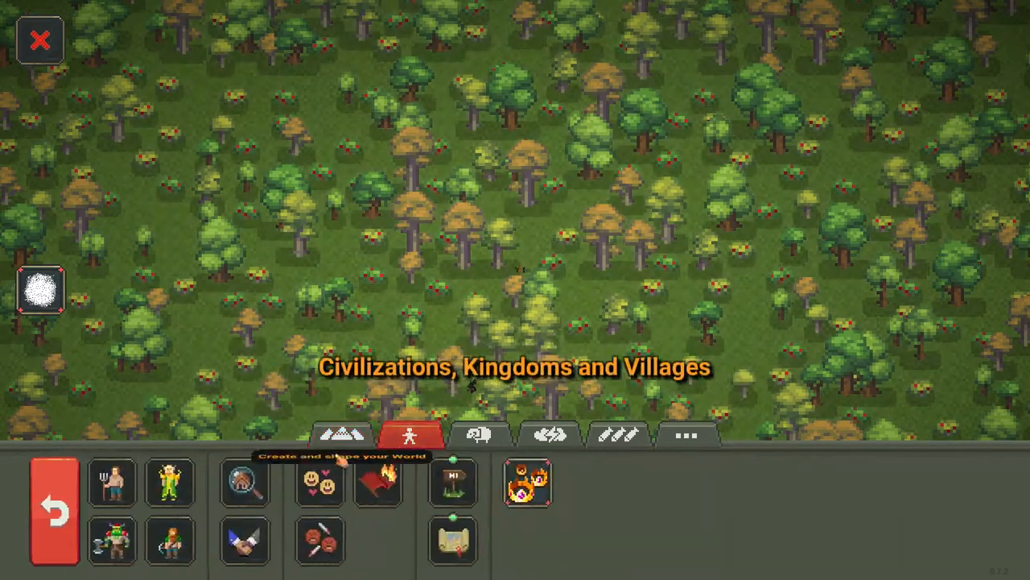
{"action": "left_click", "coordinate": [170, 486]}
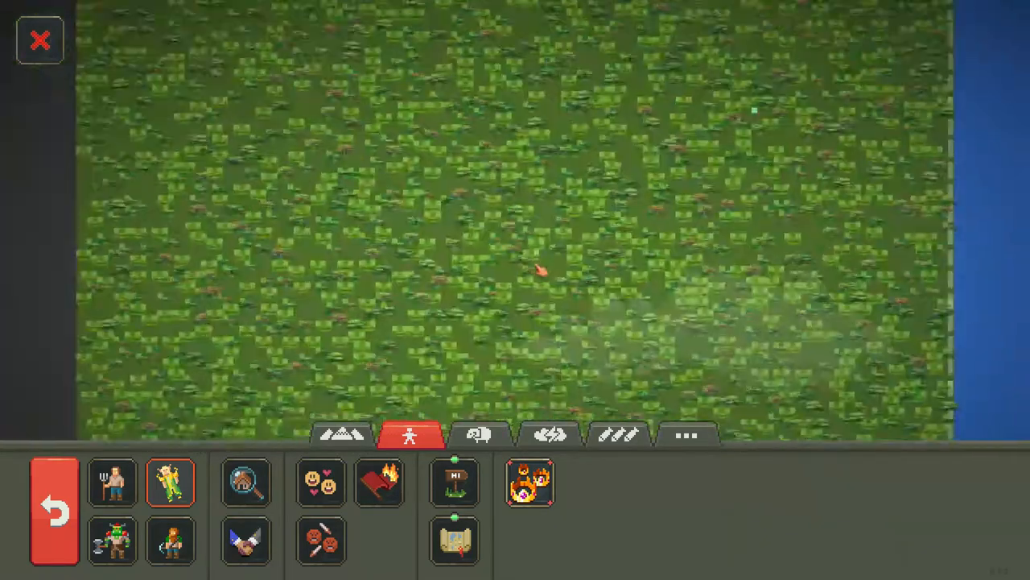
{"action": "left_click", "coordinate": [169, 549]}
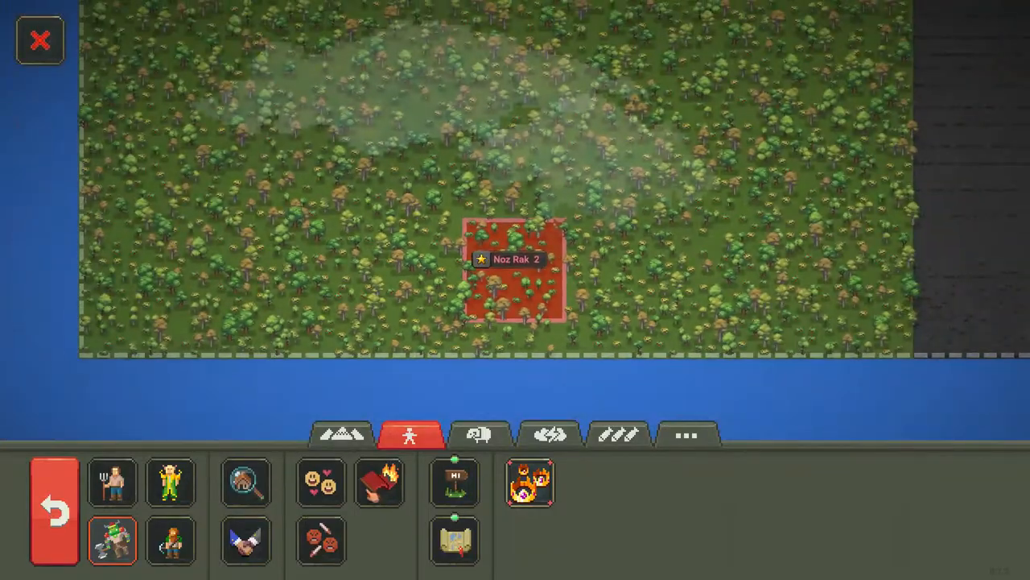
Spawn orc, human and dwarf villages on the remaining quadrants
{"action": "left_click", "coordinate": [337, 435]}
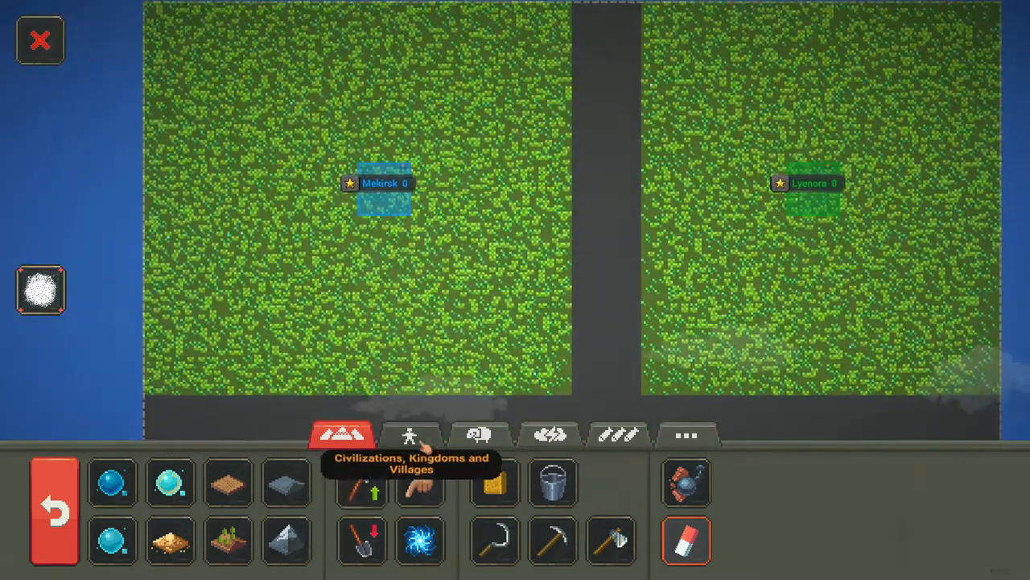
{"action": "left_click", "coordinate": [410, 432]}
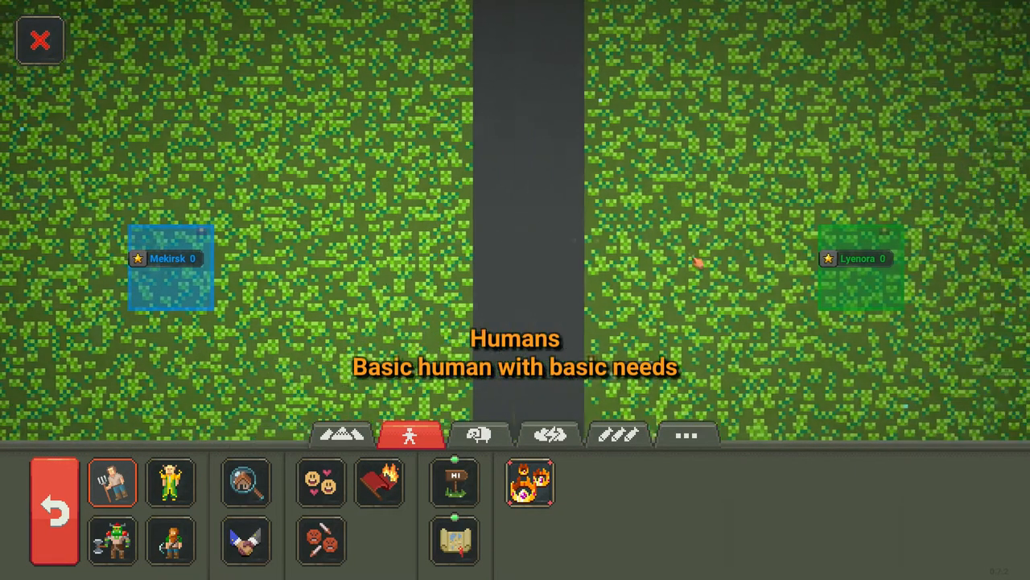
{"action": "left_click", "coordinate": [169, 483]}
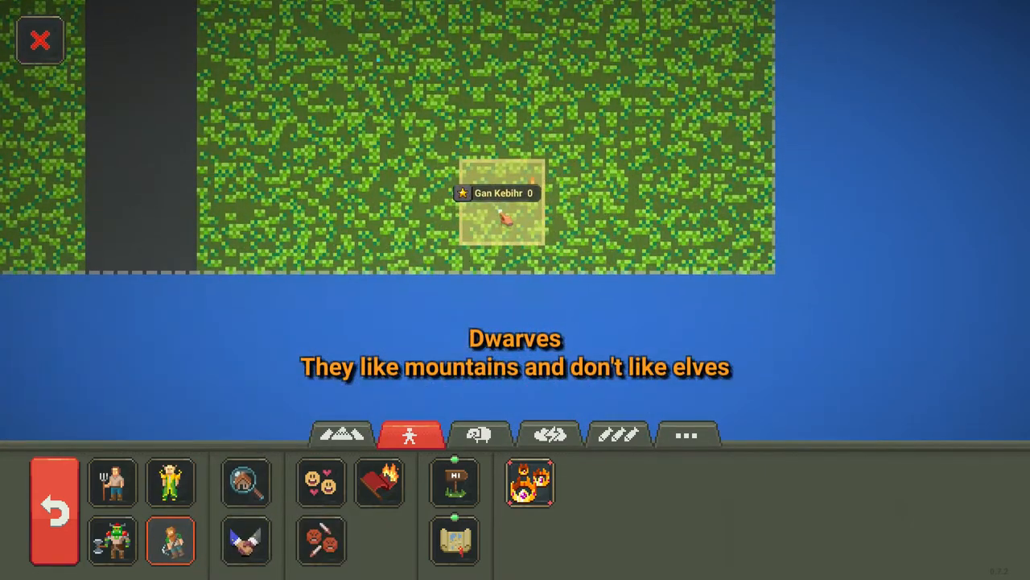
{"action": "left_click", "coordinate": [115, 547]}
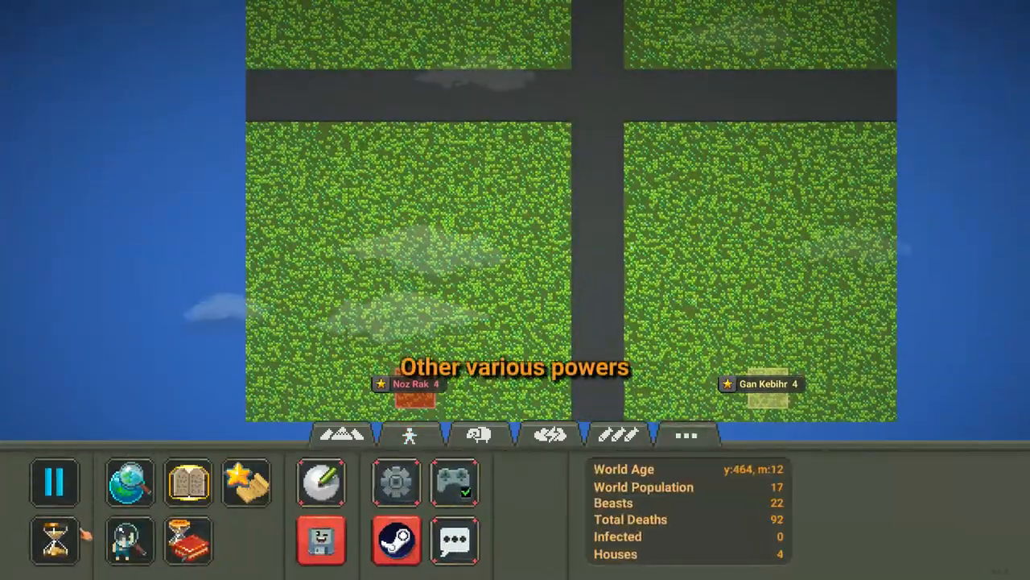
Let time run until nine houses stand, then inspect the Lyenora elf village
{"action": "left_click", "coordinate": [51, 549]}
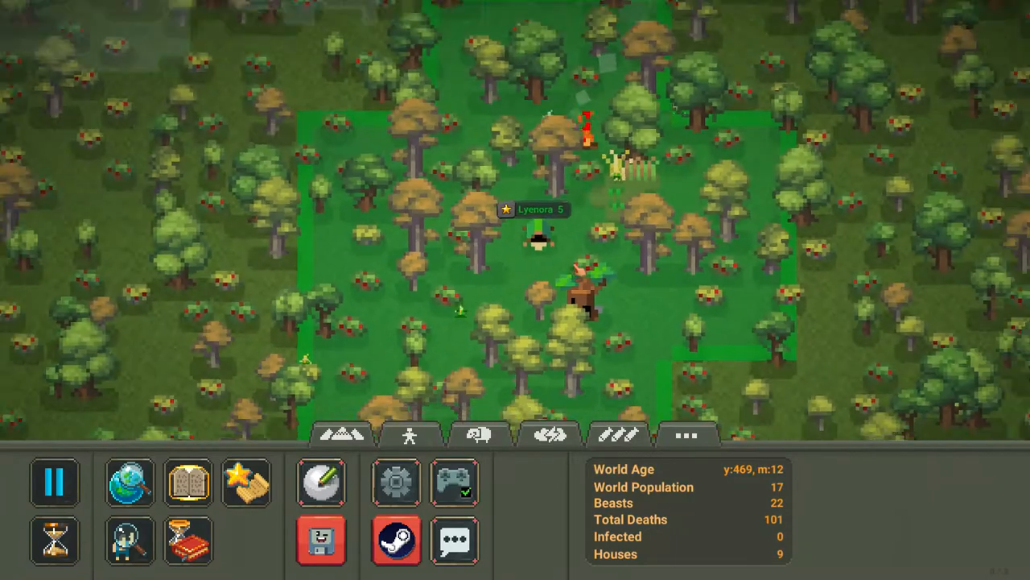
{"action": "left_click", "coordinate": [409, 437]}
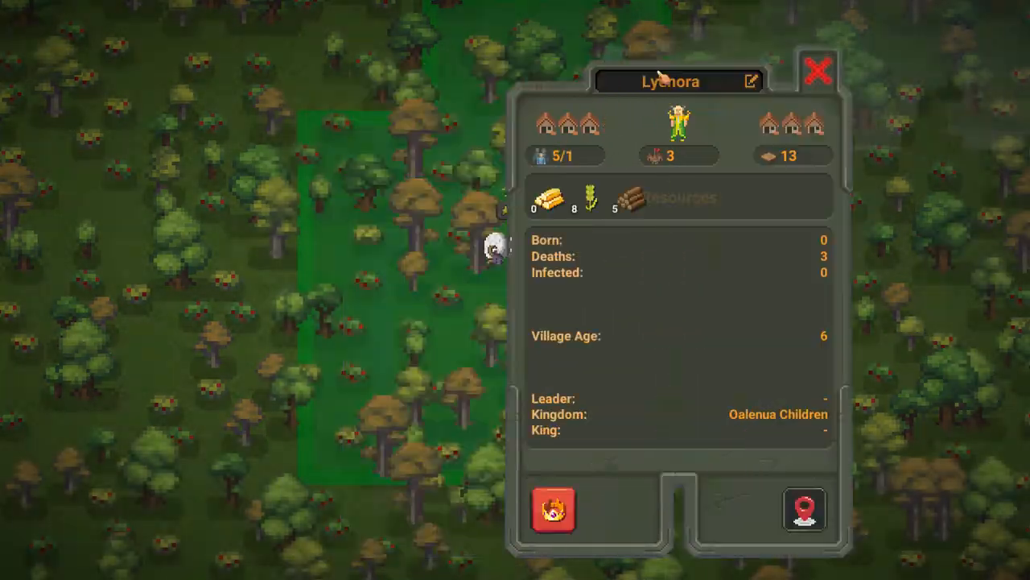
Close Lyenora's info and review the Mekirsk, Gan Kebihr and Noz Rak village windows
{"action": "left_click", "coordinate": [814, 73]}
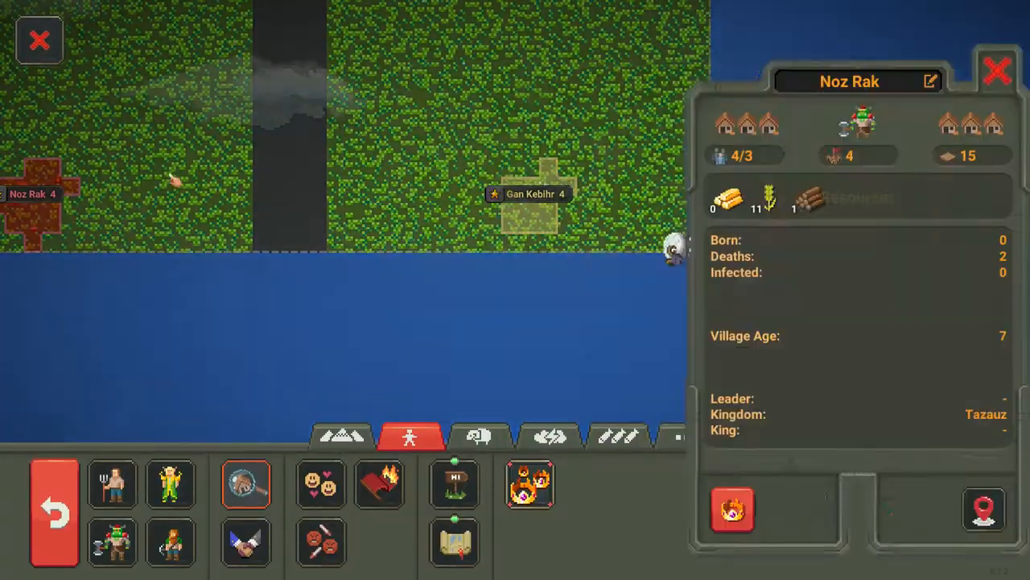
{"action": "left_click", "coordinate": [991, 70]}
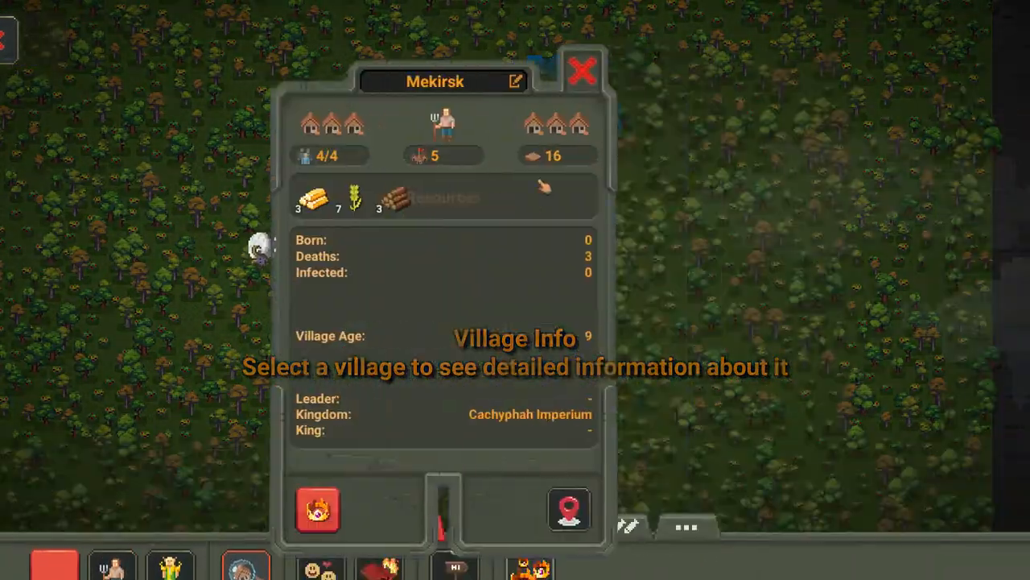
{"action": "left_click", "coordinate": [580, 73]}
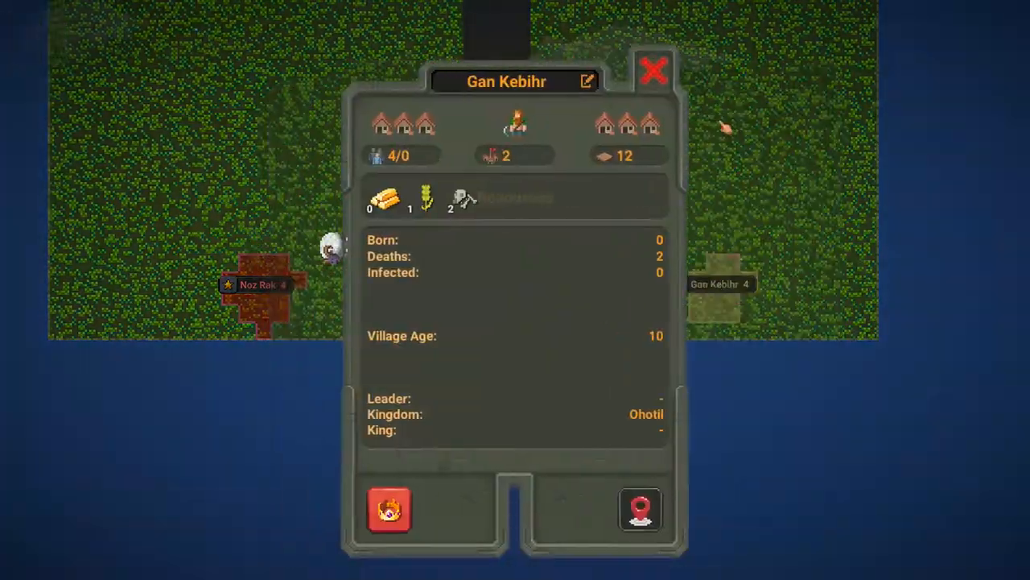
{"action": "left_click", "coordinate": [650, 73]}
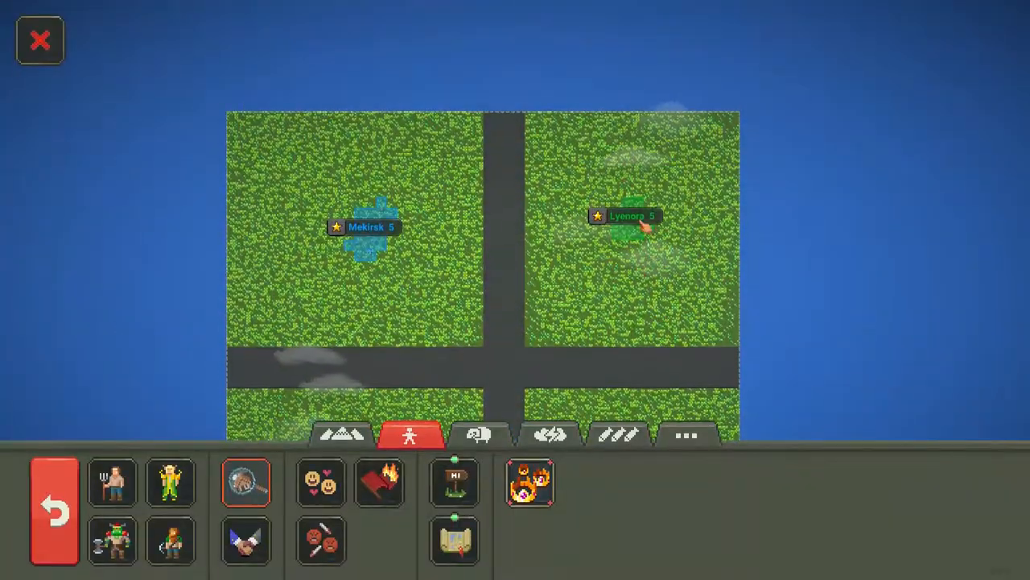
{"action": "left_click", "coordinate": [634, 229]}
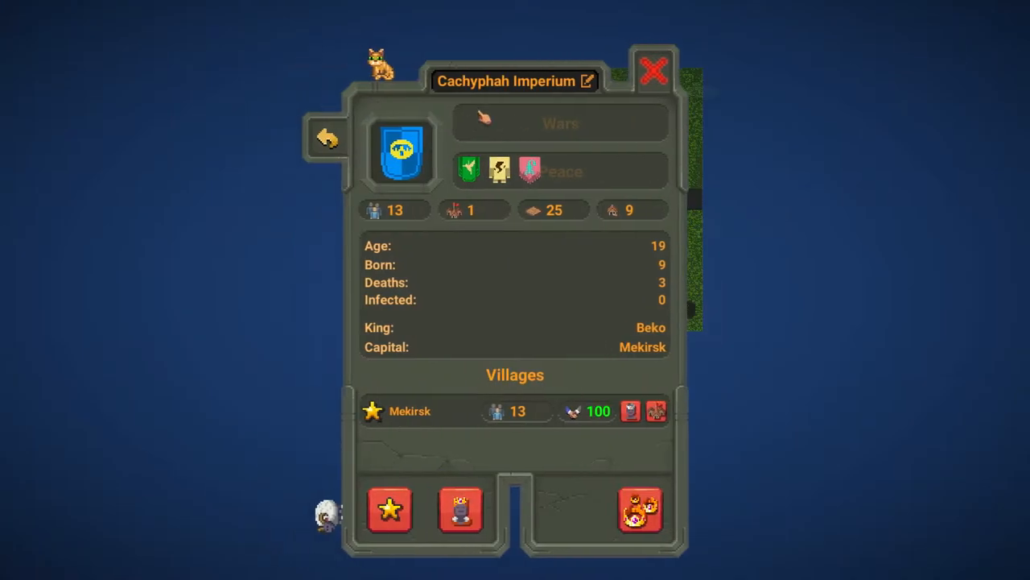
Rename the human kingdom to 'Humans' and return to the Kingdoms list
{"action": "left_click", "coordinate": [589, 81]}
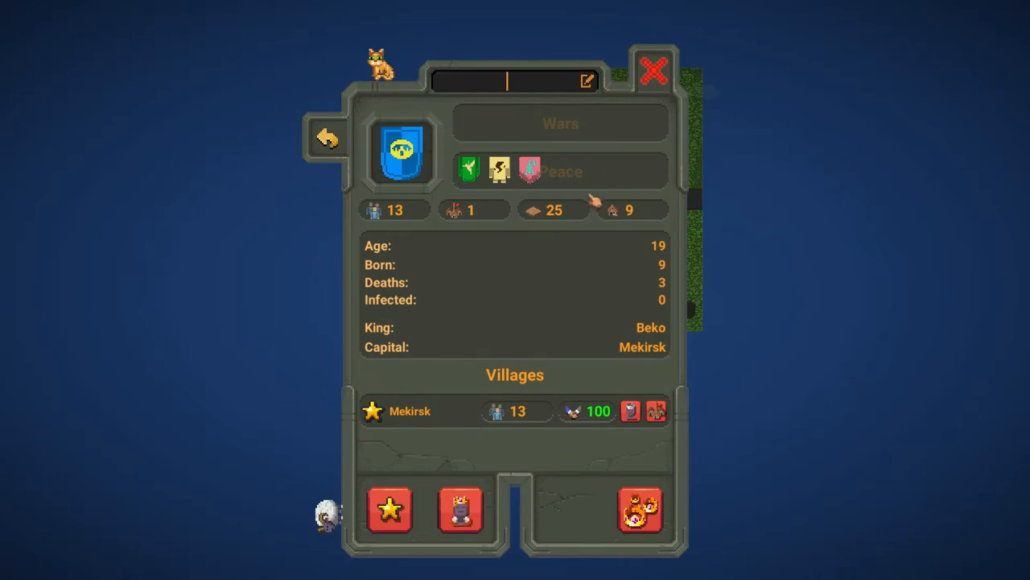
{"action": "type", "text": "Huma"}
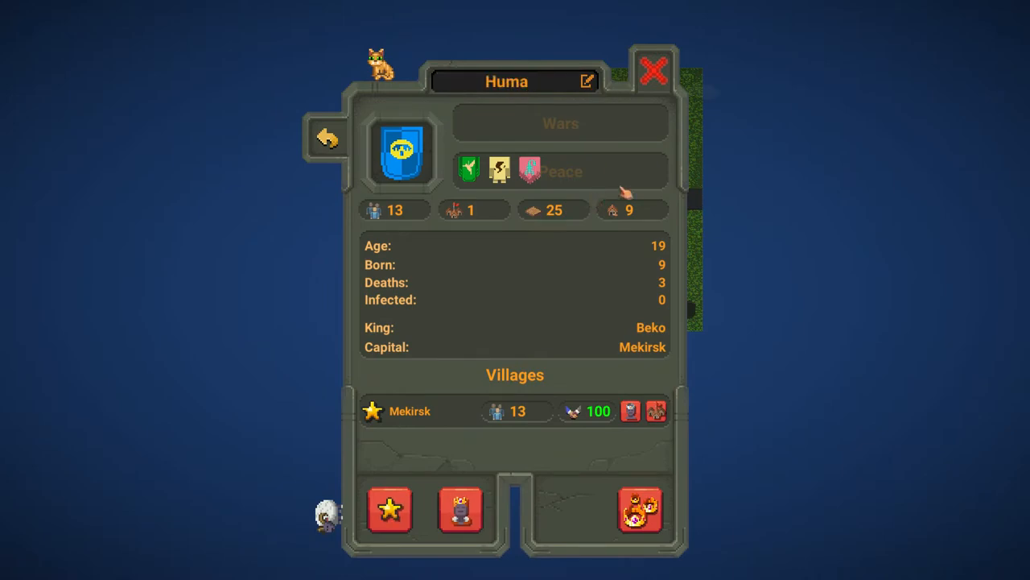
{"action": "left_click", "coordinate": [327, 137]}
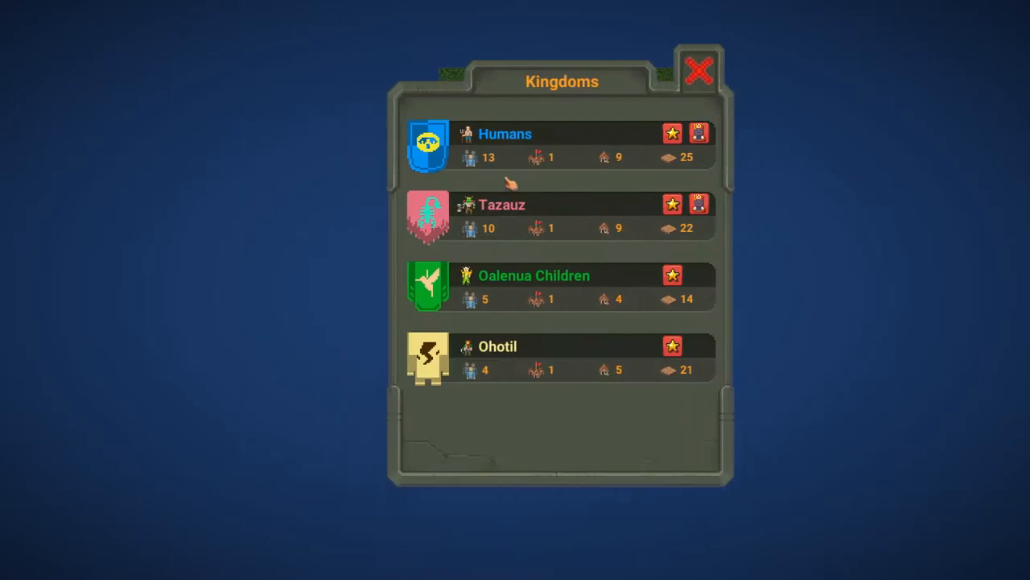
Rename the Tazauz kingdom to 'orcs' and return to the list
{"action": "left_click", "coordinate": [502, 205]}
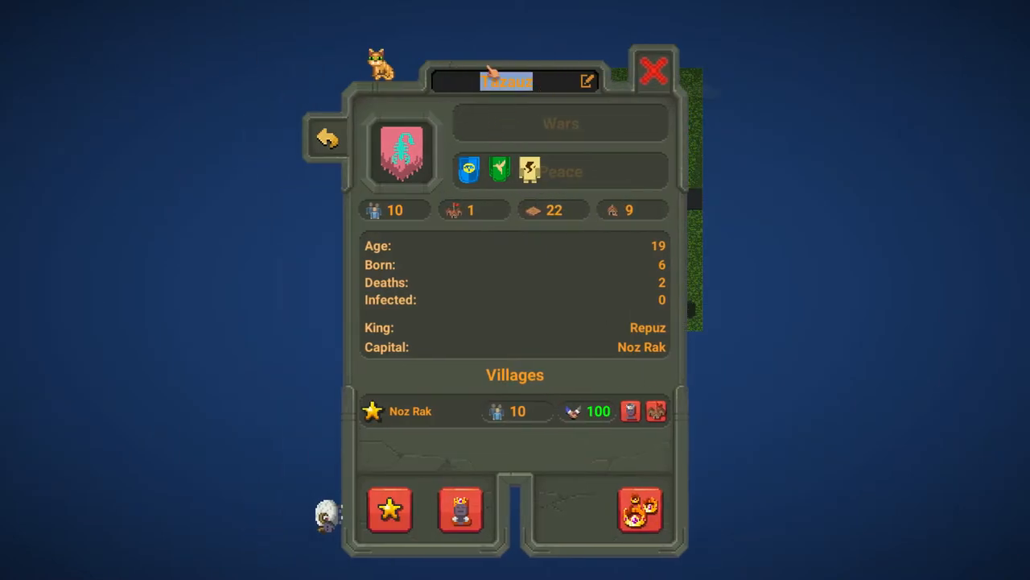
{"action": "type", "text": "orc"}
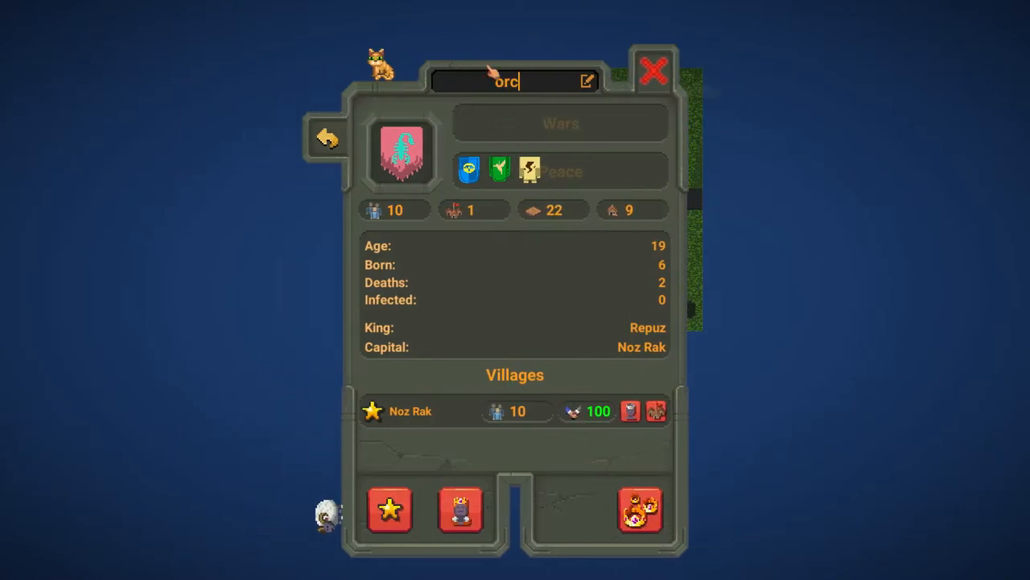
{"action": "left_click", "coordinate": [325, 137]}
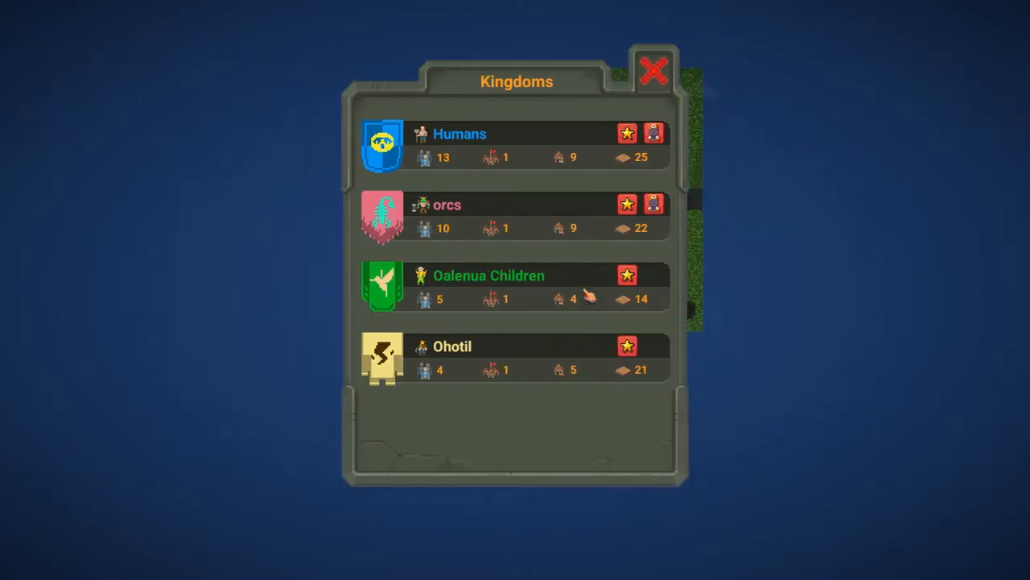
Edit the Oalenua Children kingdom's name, correcting a misspelling
{"action": "left_click", "coordinate": [488, 274]}
{"action": "type", "text": "e"}
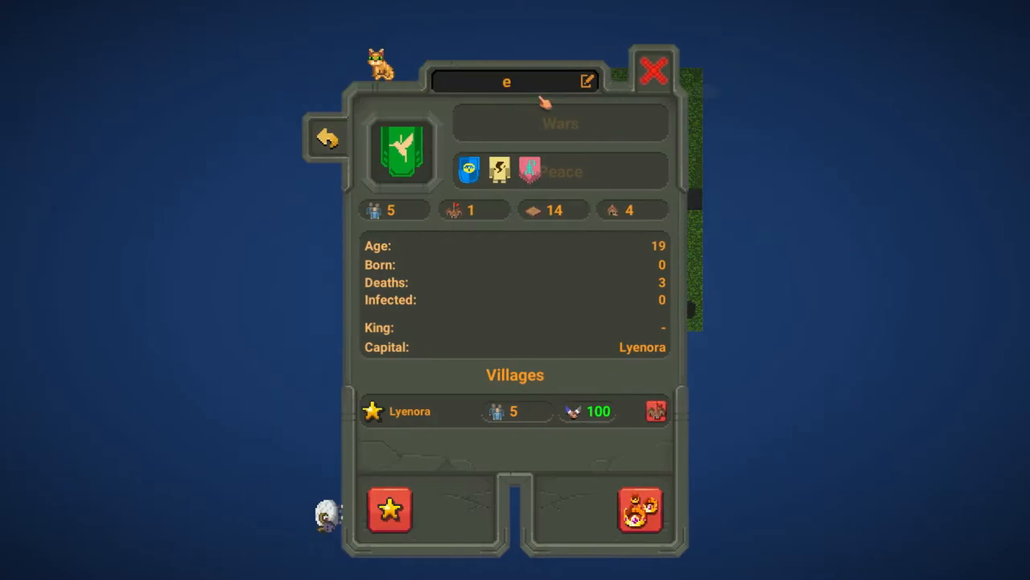
{"action": "type", "text": "lves"}
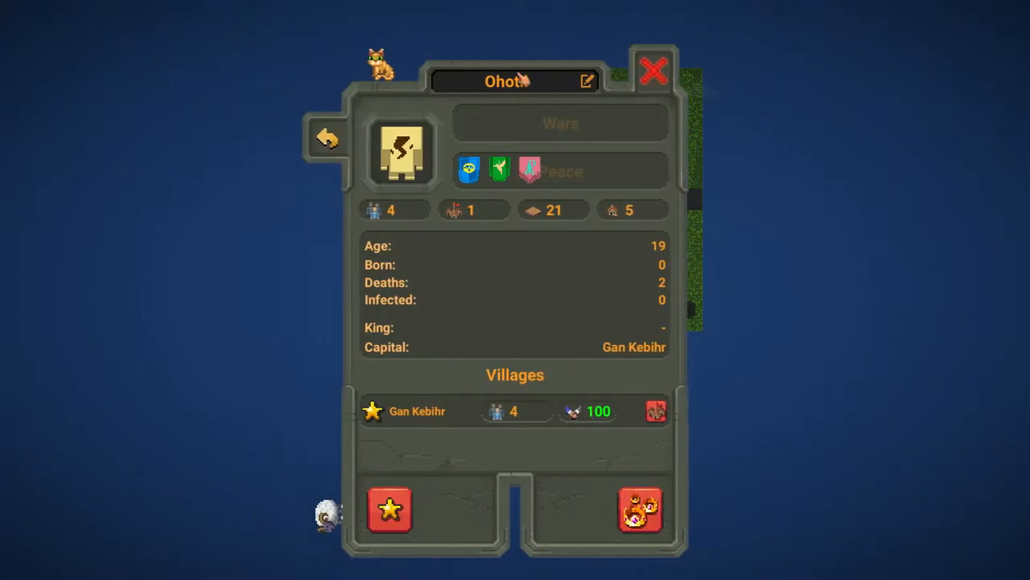
{"action": "type", "text": "d"}
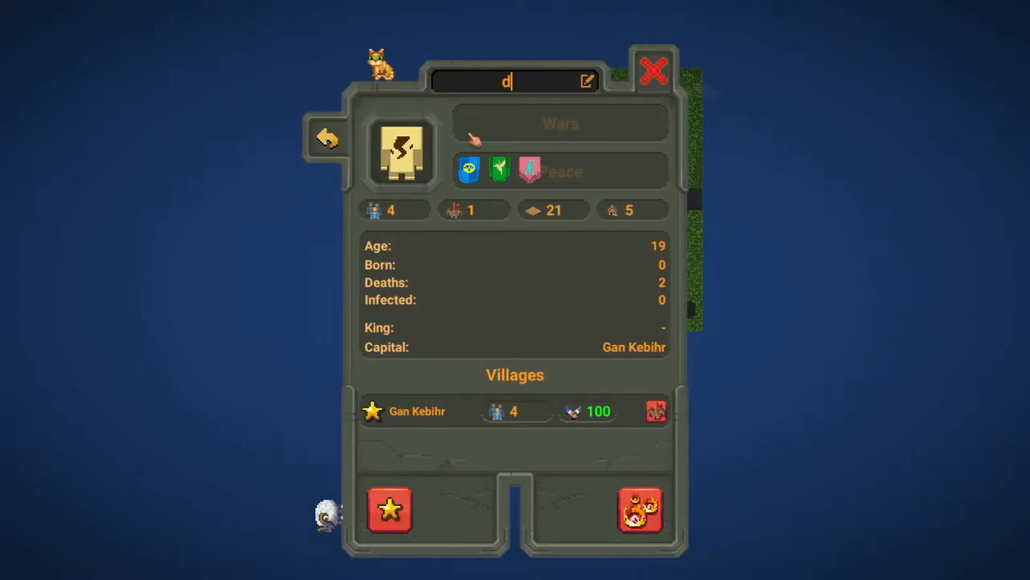
{"action": "type", "text": "aw"}
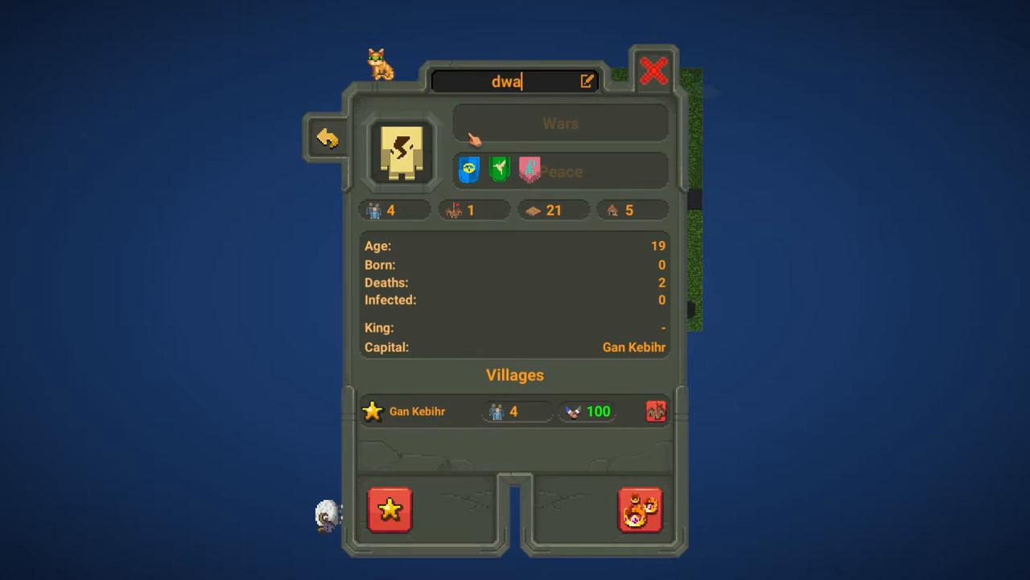
{"action": "type", "text": "r"}
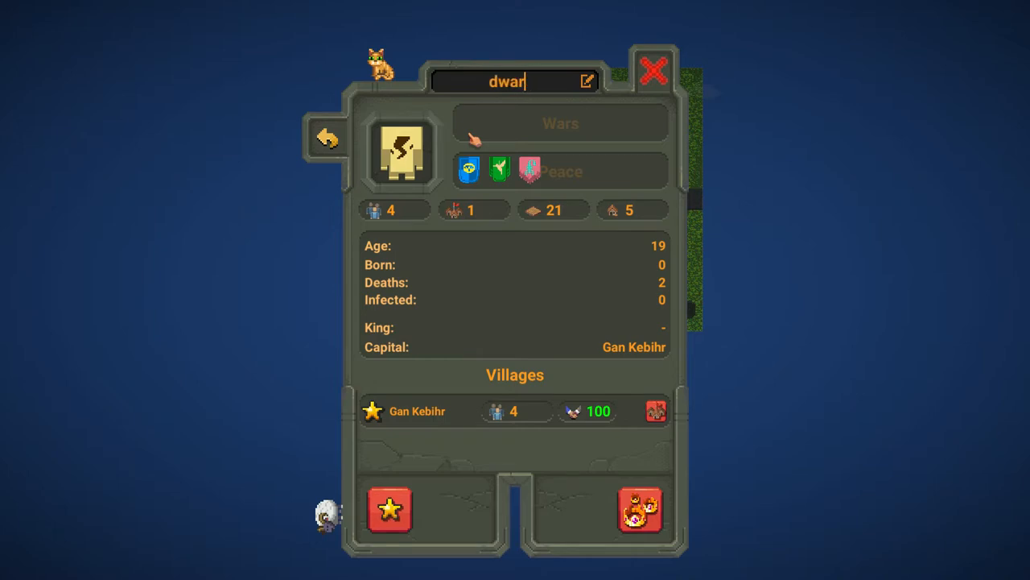
{"action": "key", "text": "Backspace"}
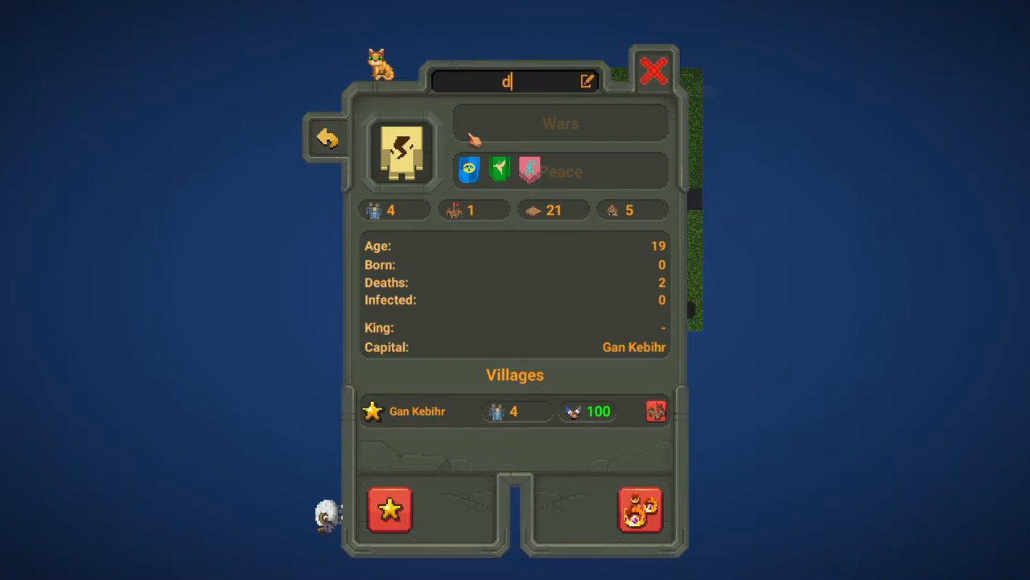
{"action": "type", "text": "awrs"}
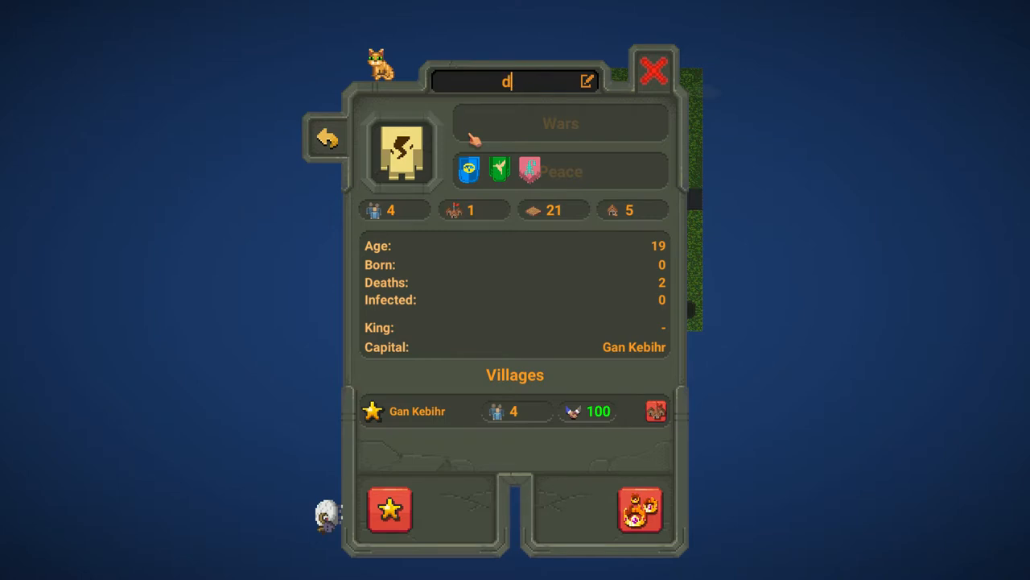
Clear the Ohotil kingdom's name and enter 'Small humans'
{"action": "key", "text": "Backspace"}
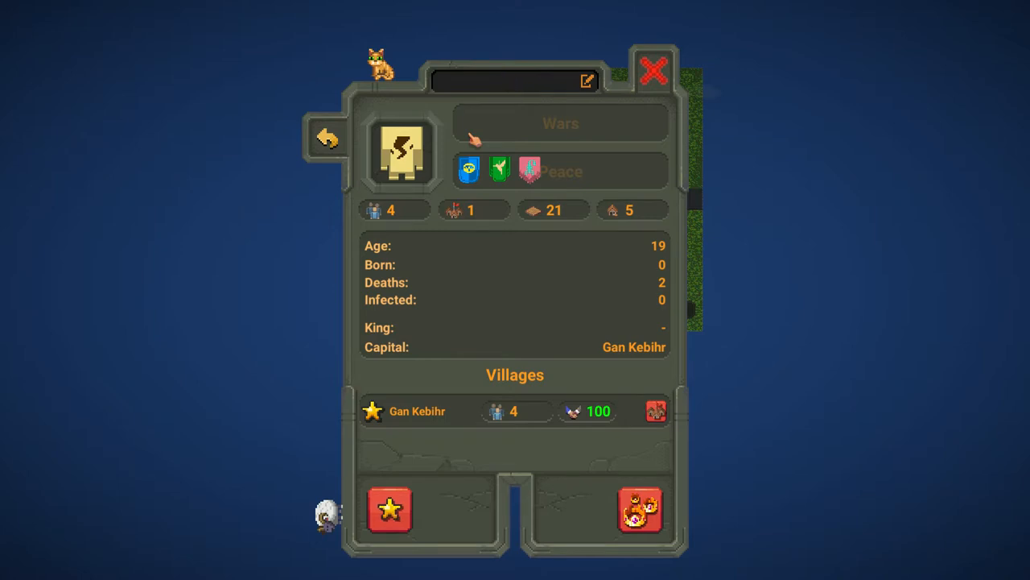
{"action": "type", "text": "Small"}
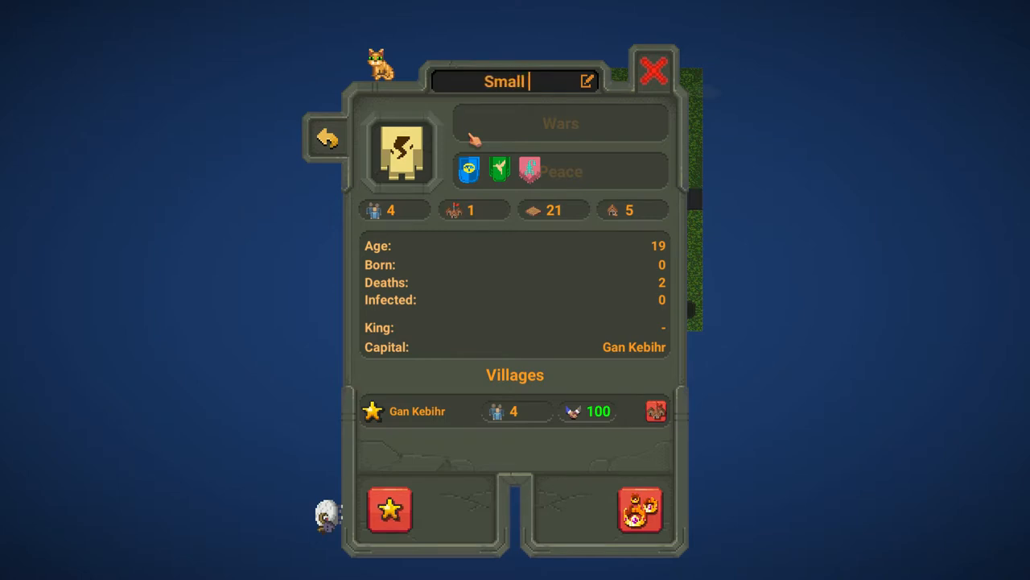
{"action": "type", "text": "humans"}
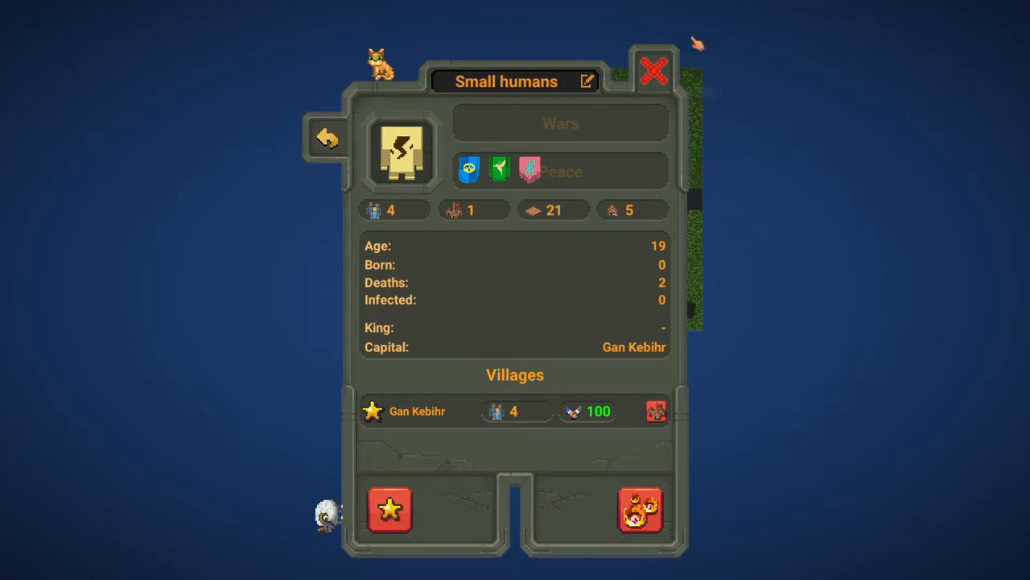
{"action": "left_click", "coordinate": [654, 72]}
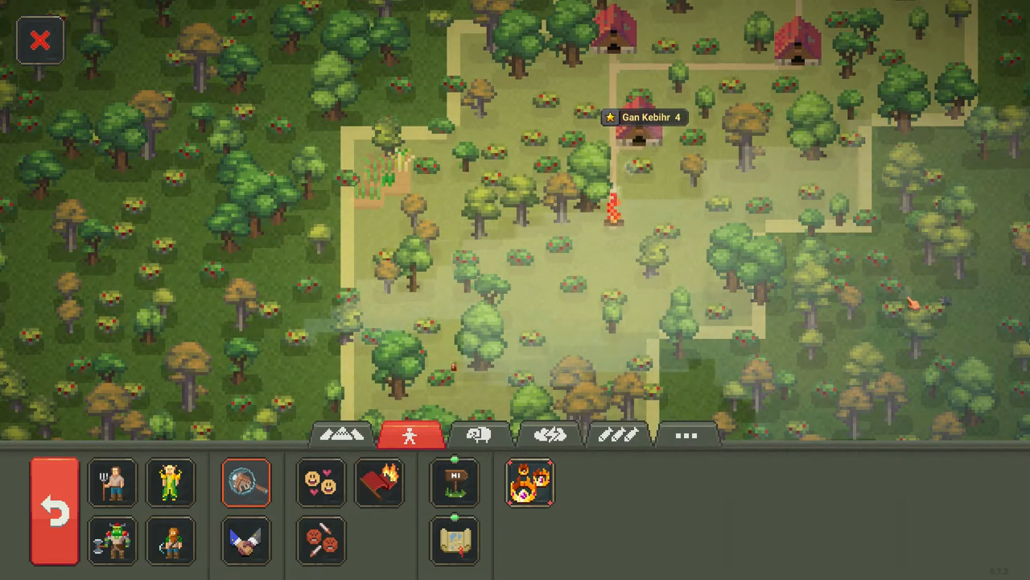
{"action": "mouse_move", "coordinate": [481, 433]}
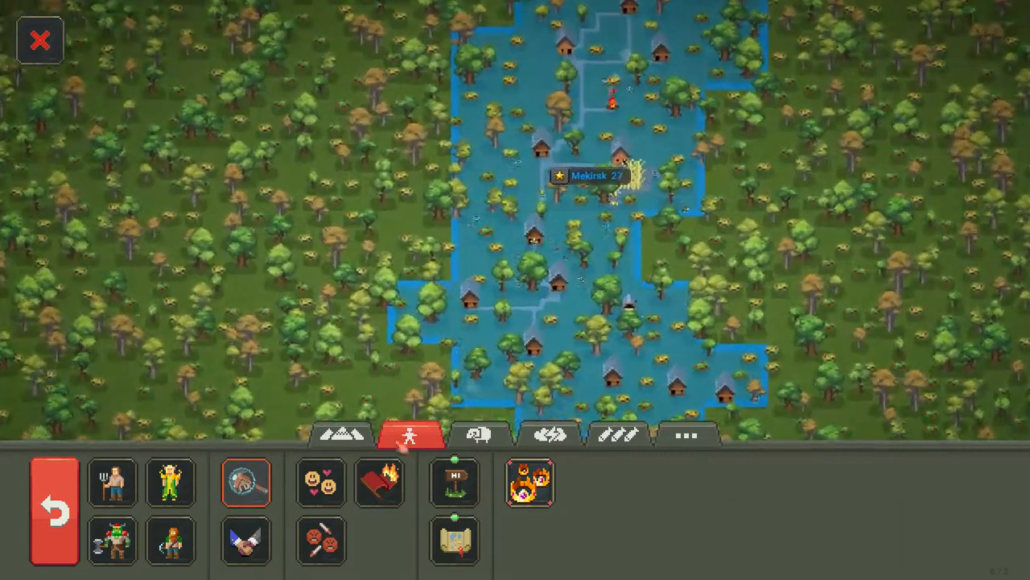
Pick Stone and Gold in the Nature tab and place deposits beside Mekirsk
{"action": "left_click", "coordinate": [568, 435]}
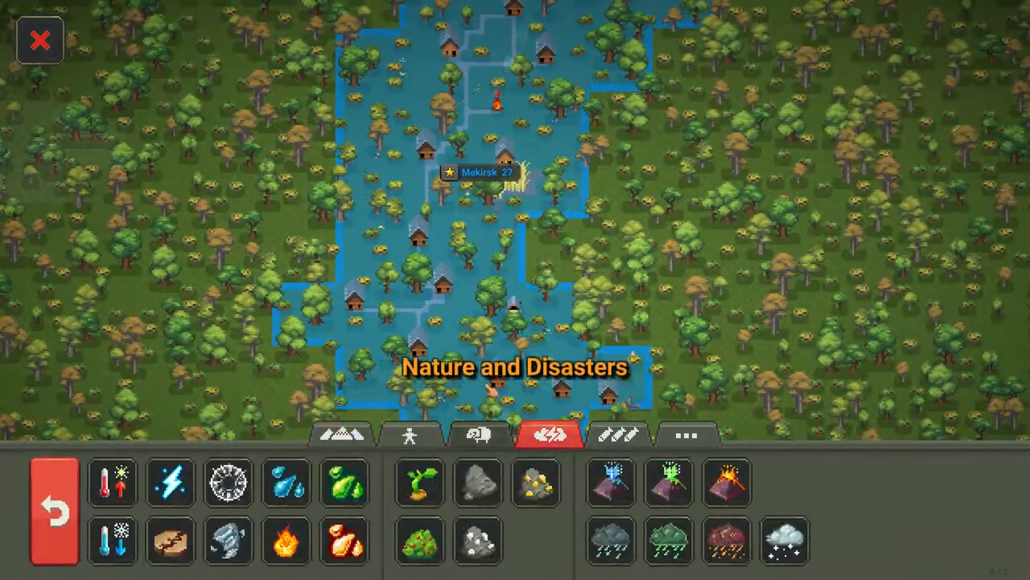
{"action": "left_click", "coordinate": [477, 489]}
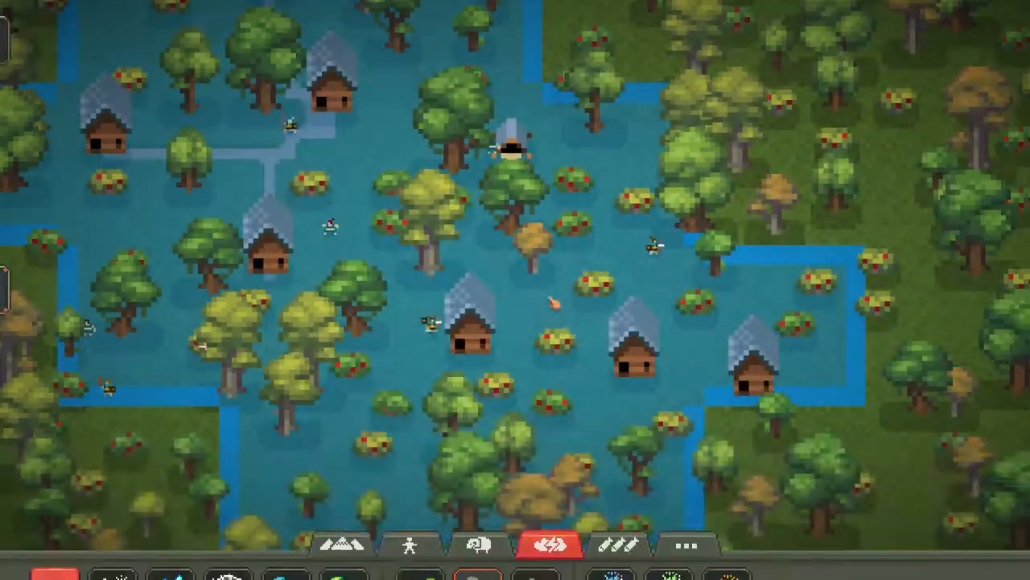
{"action": "left_click", "coordinate": [553, 544]}
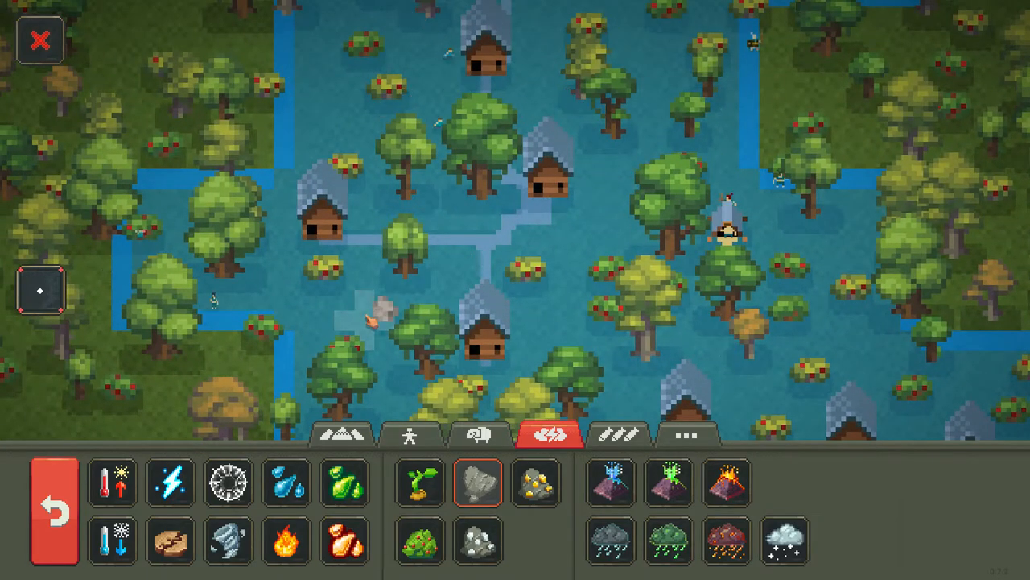
{"action": "left_click", "coordinate": [470, 554]}
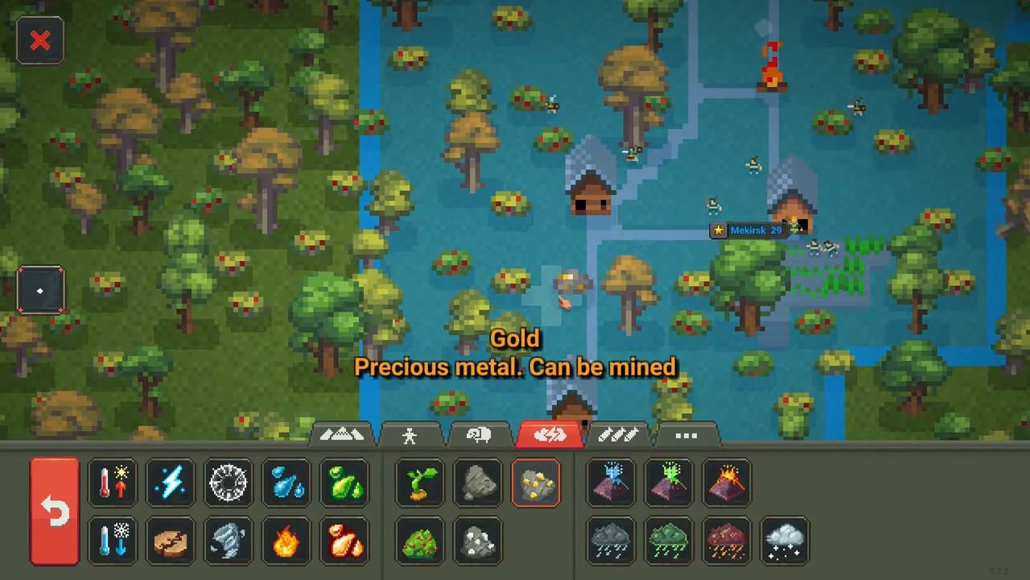
{"action": "left_click", "coordinate": [480, 485]}
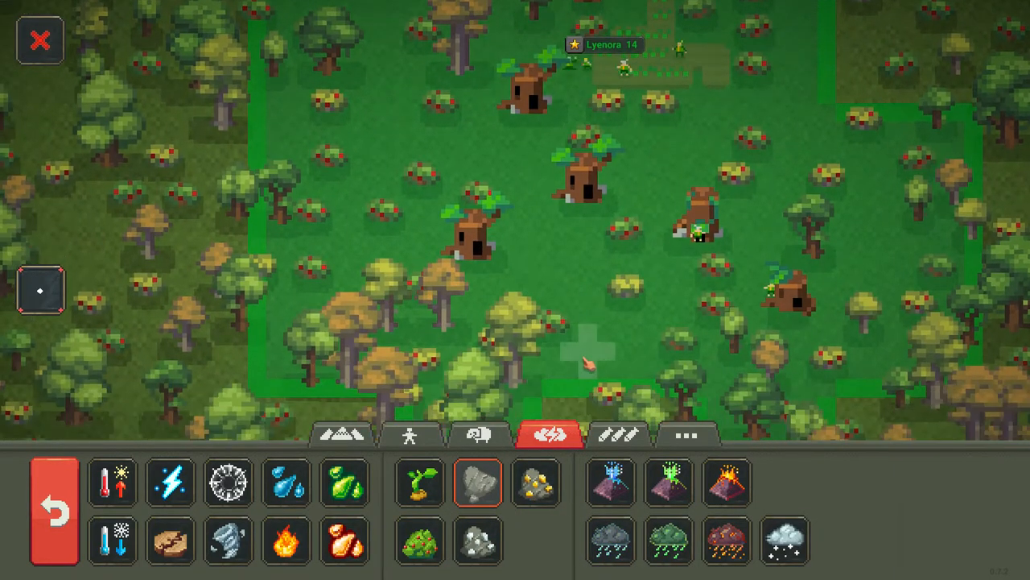
Place rock and gold in Lyenora and an ore deposit below the elf territory
{"action": "left_click", "coordinate": [535, 491]}
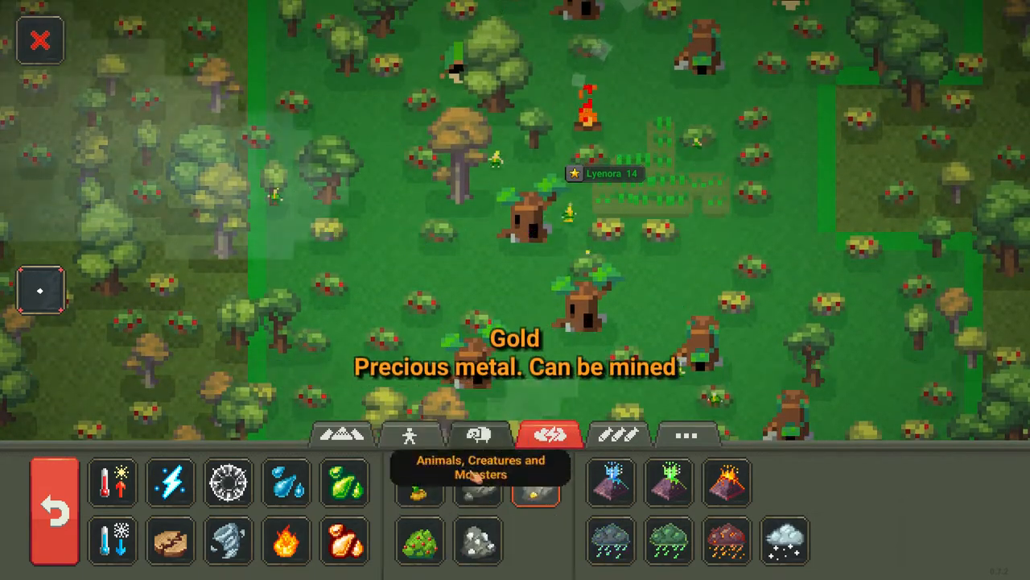
{"action": "left_click", "coordinate": [474, 542]}
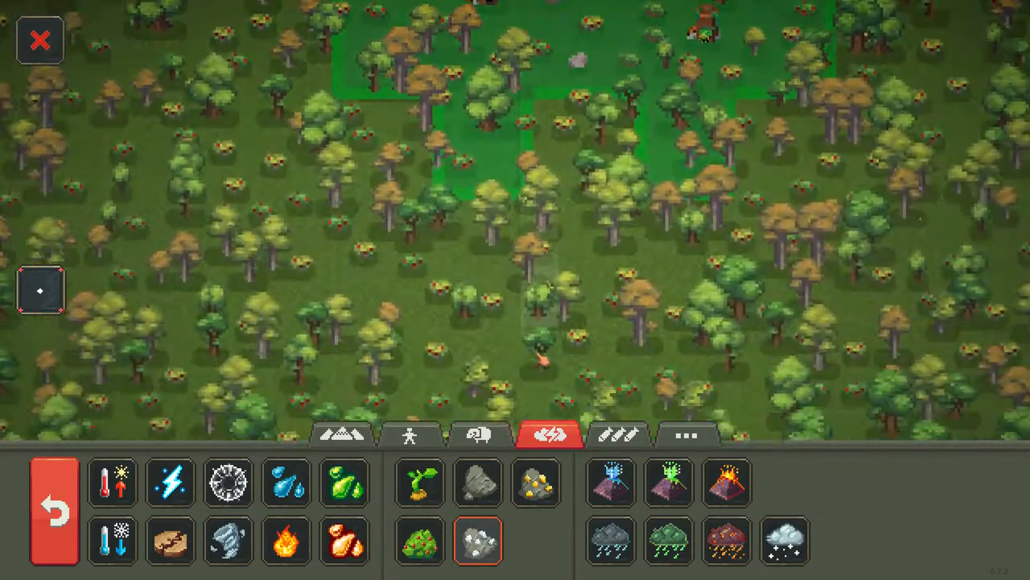
{"action": "left_click", "coordinate": [478, 489]}
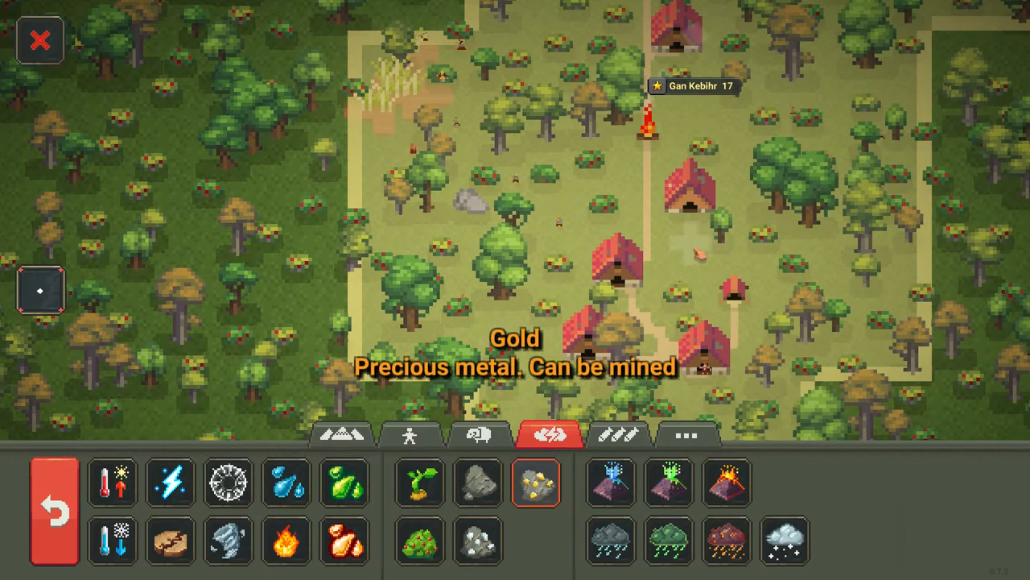
Place gold, an ore deposit and more gold around Gan Kebihr
{"action": "left_click", "coordinate": [474, 555]}
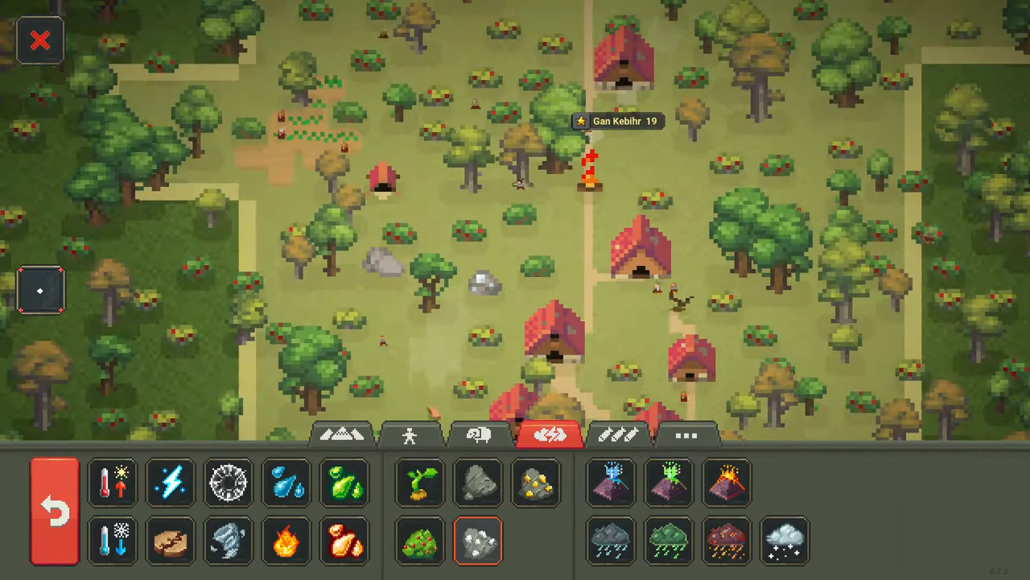
{"action": "left_click", "coordinate": [540, 492]}
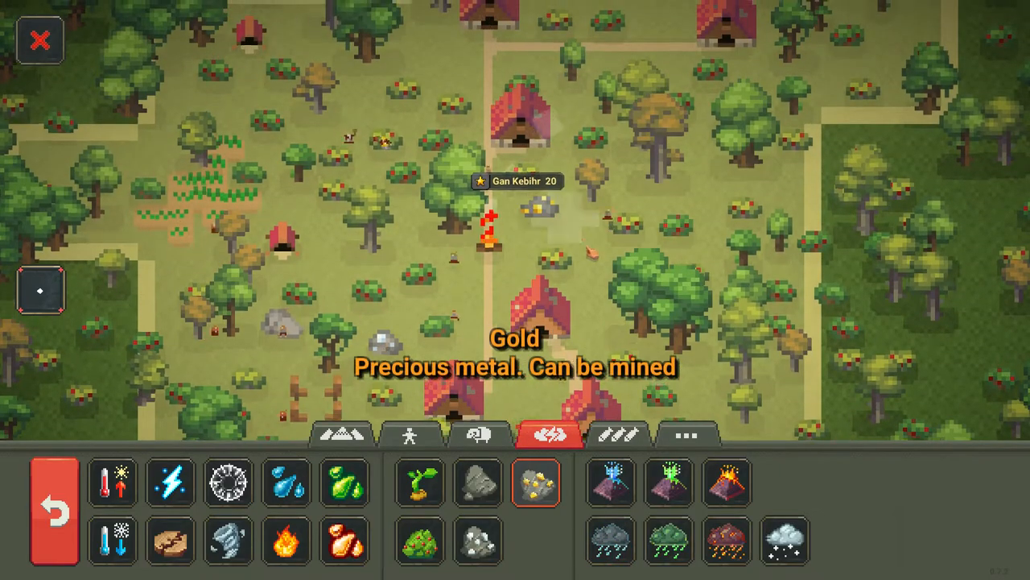
{"action": "left_click", "coordinate": [476, 489]}
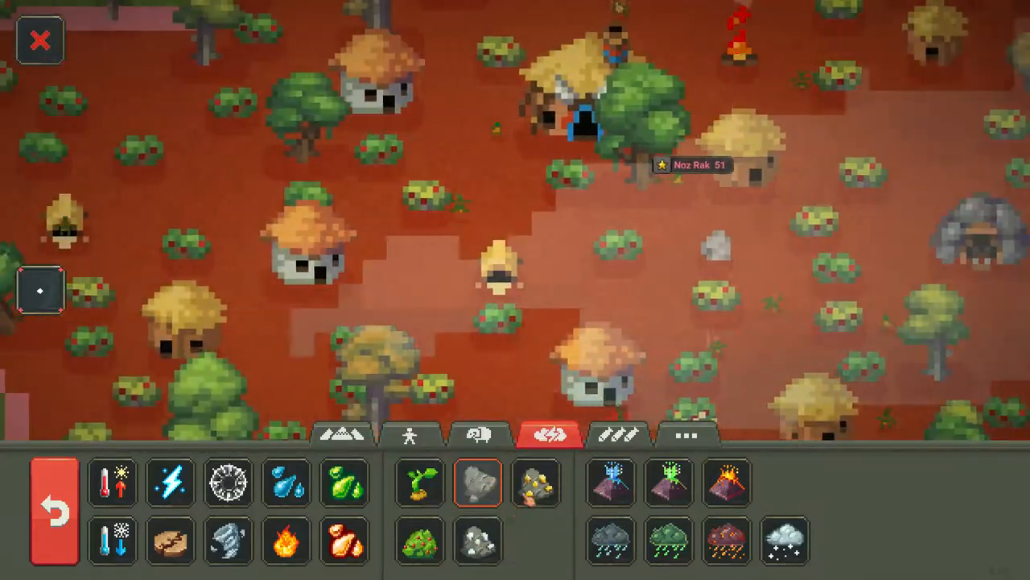
Place rock, gold and an ore deposit in the orc village Noz Rak
{"action": "left_click", "coordinate": [531, 493]}
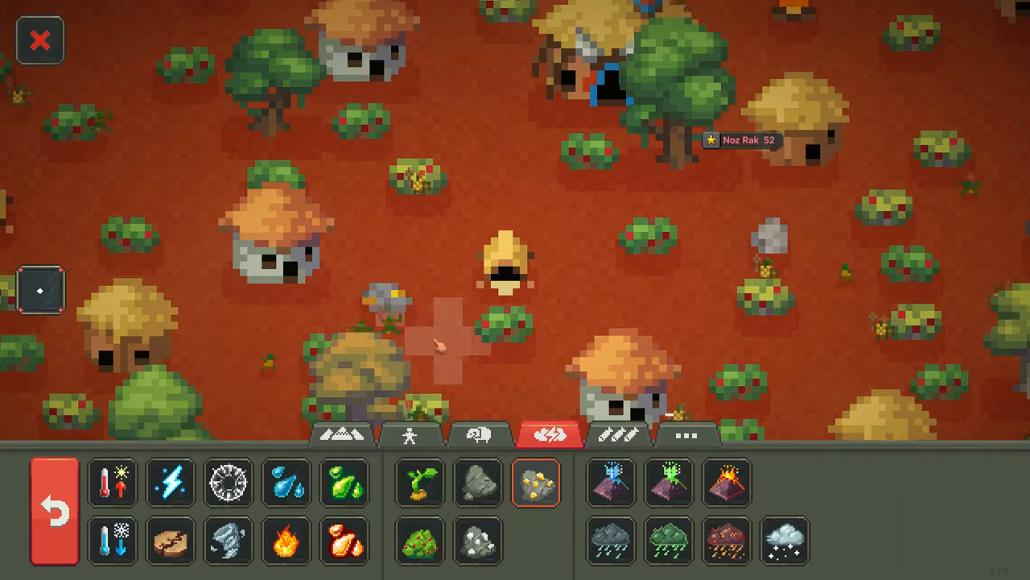
{"action": "left_click", "coordinate": [473, 553]}
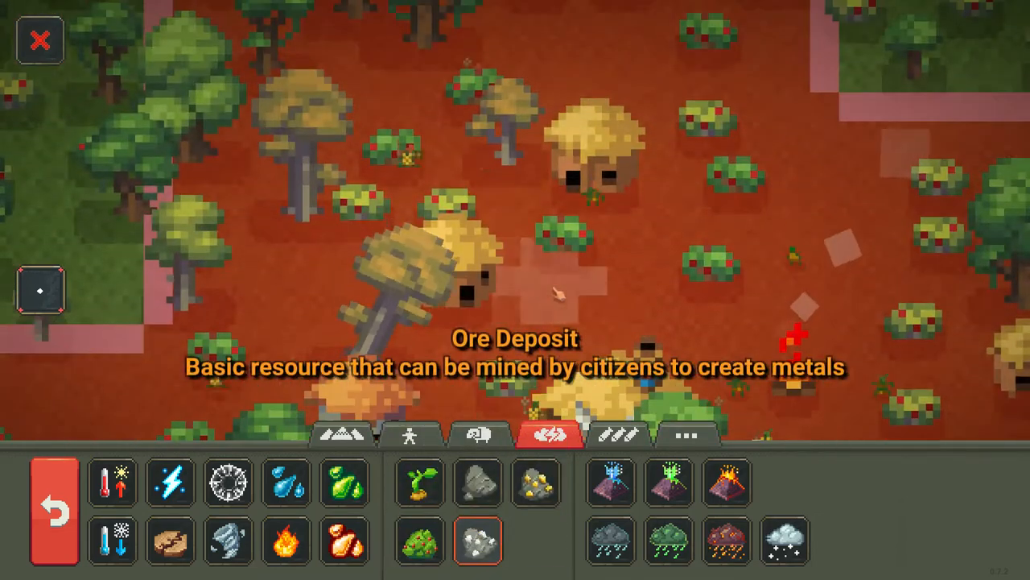
{"action": "left_click", "coordinate": [576, 298]}
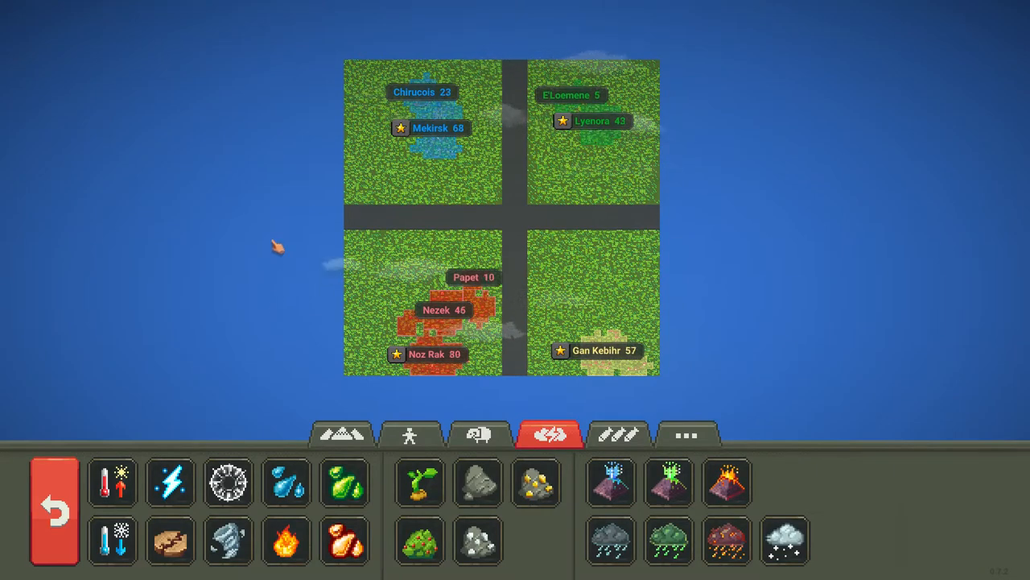
{"action": "mouse_move", "coordinate": [686, 432]}
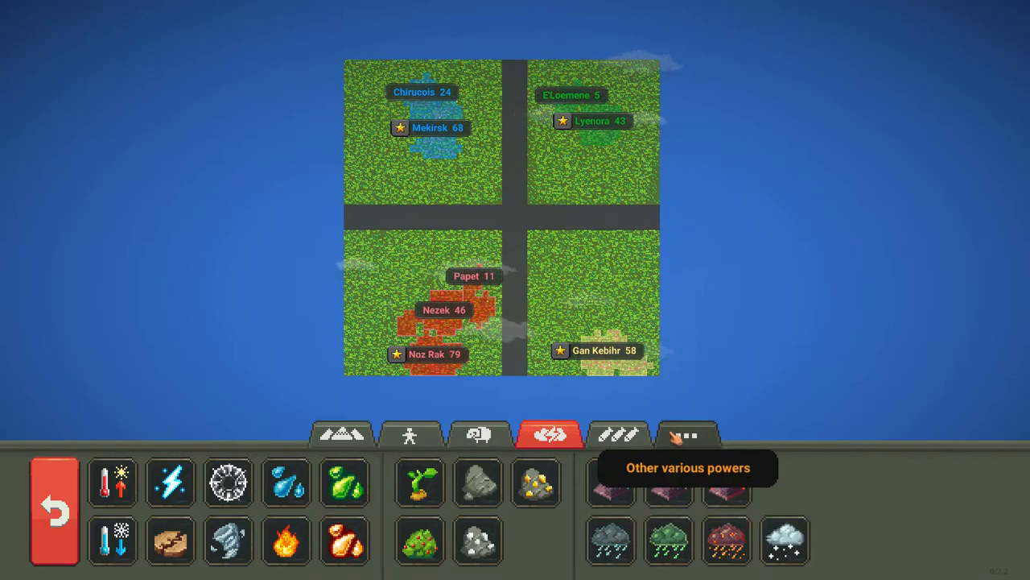
Review the World Laws, then close them to show year 545, 453 population, 202 houses
{"action": "left_click", "coordinate": [687, 435]}
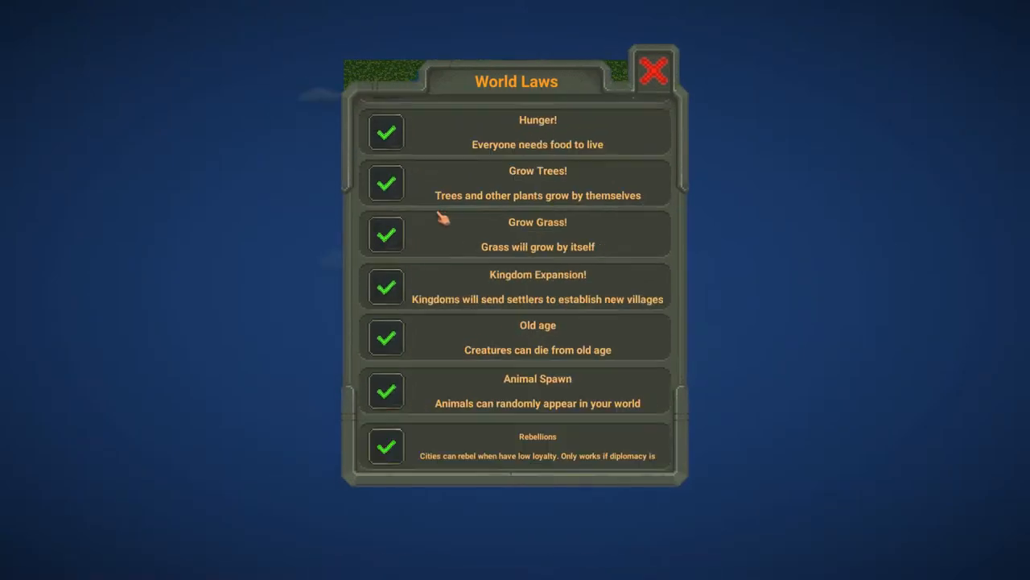
{"action": "left_click", "coordinate": [649, 73]}
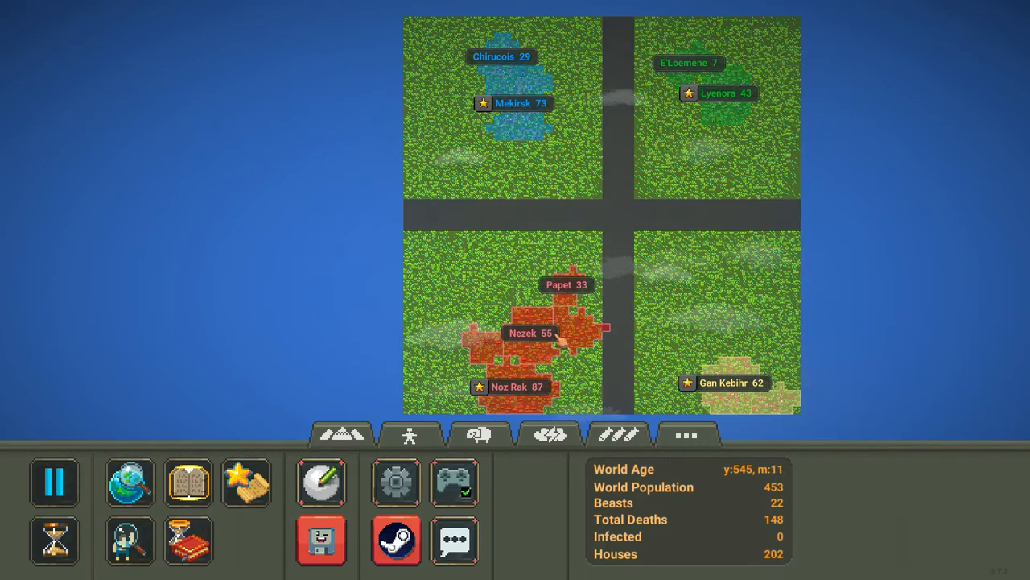
{"action": "mouse_move", "coordinate": [246, 480]}
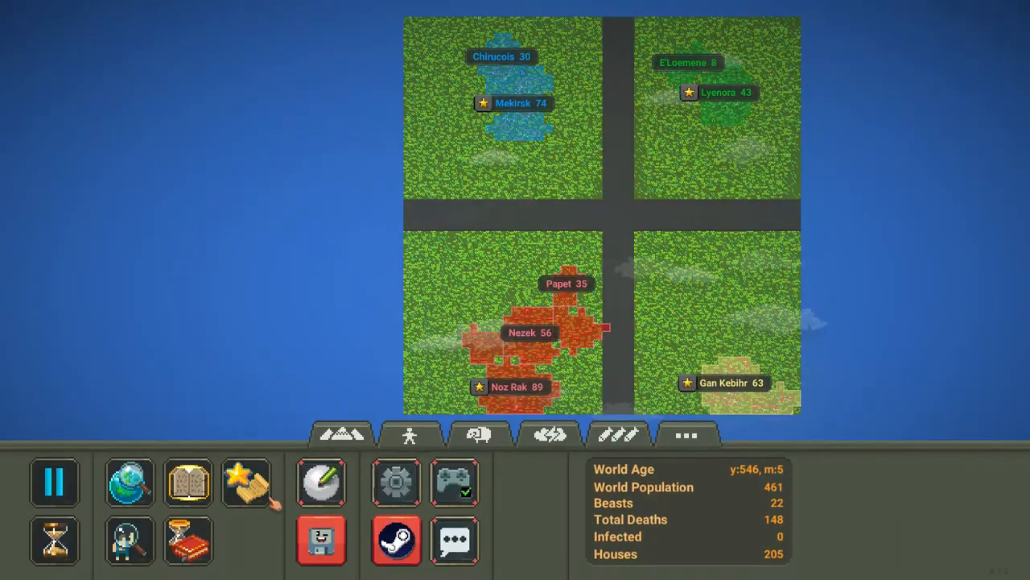
Browse the Kingdoms list and a kingdom's details, go back, then close the list
{"action": "left_click", "coordinate": [407, 439]}
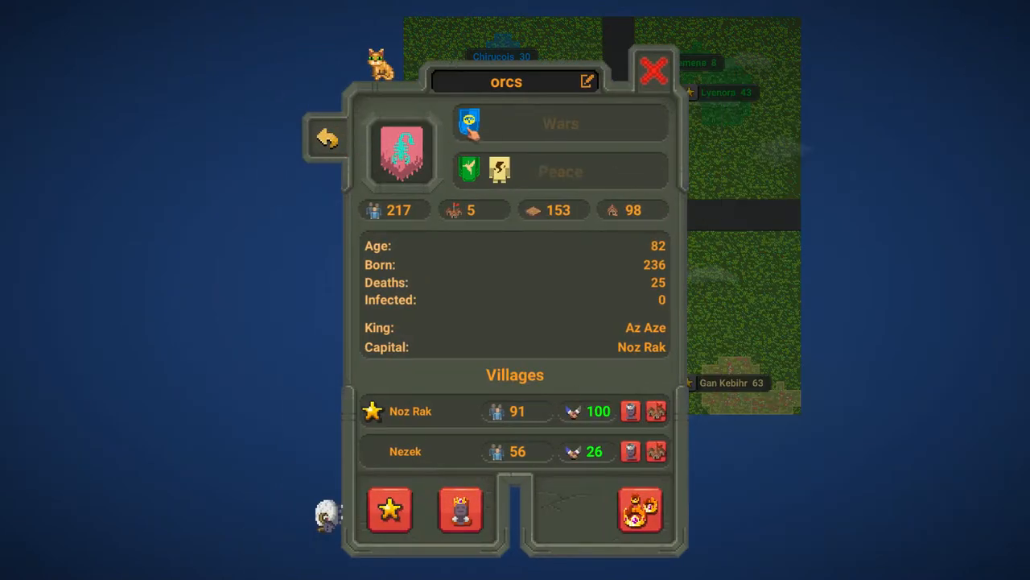
{"action": "mouse_move", "coordinate": [389, 515]}
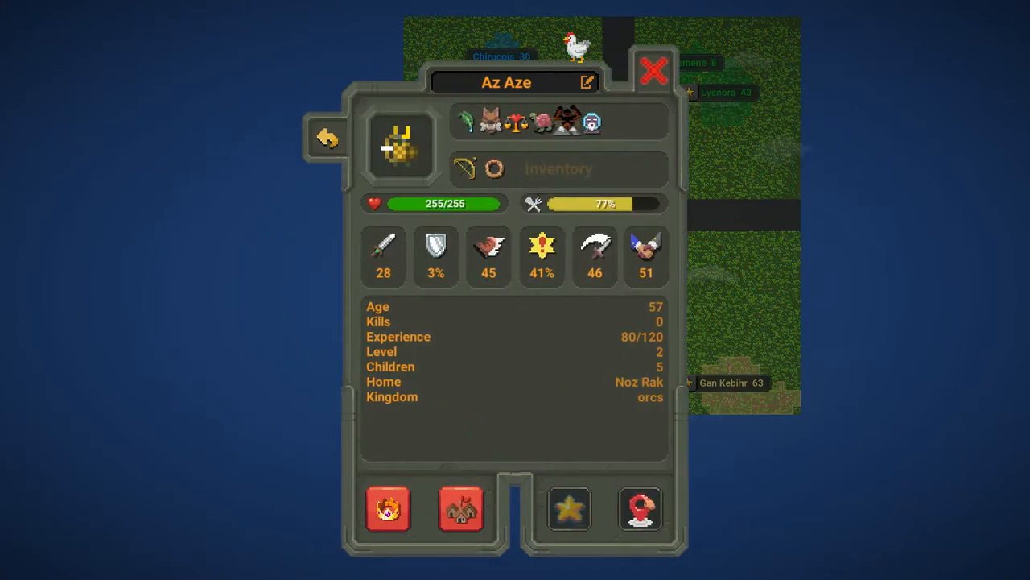
{"action": "mouse_move", "coordinate": [566, 511]}
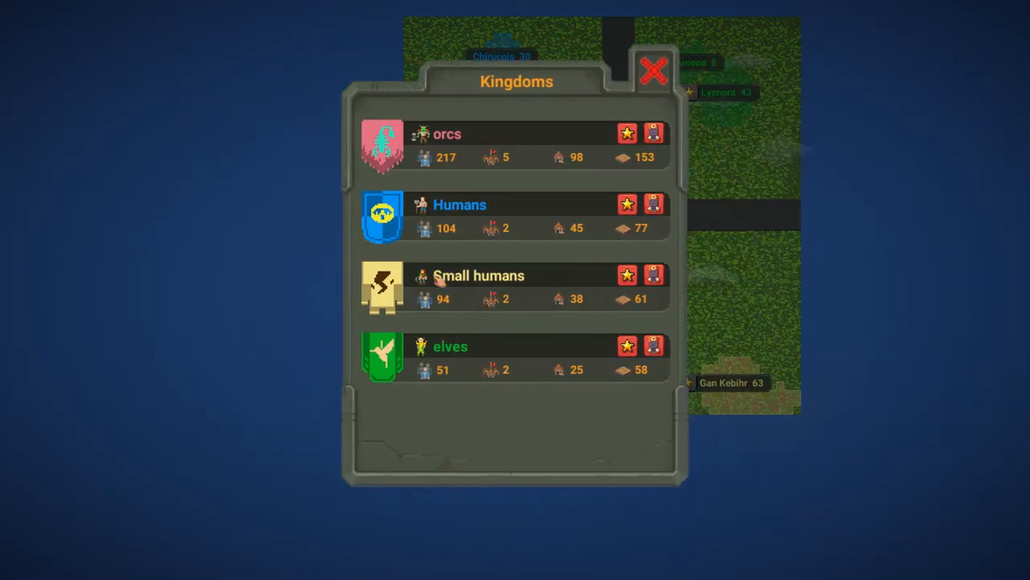
{"action": "left_click", "coordinate": [457, 204]}
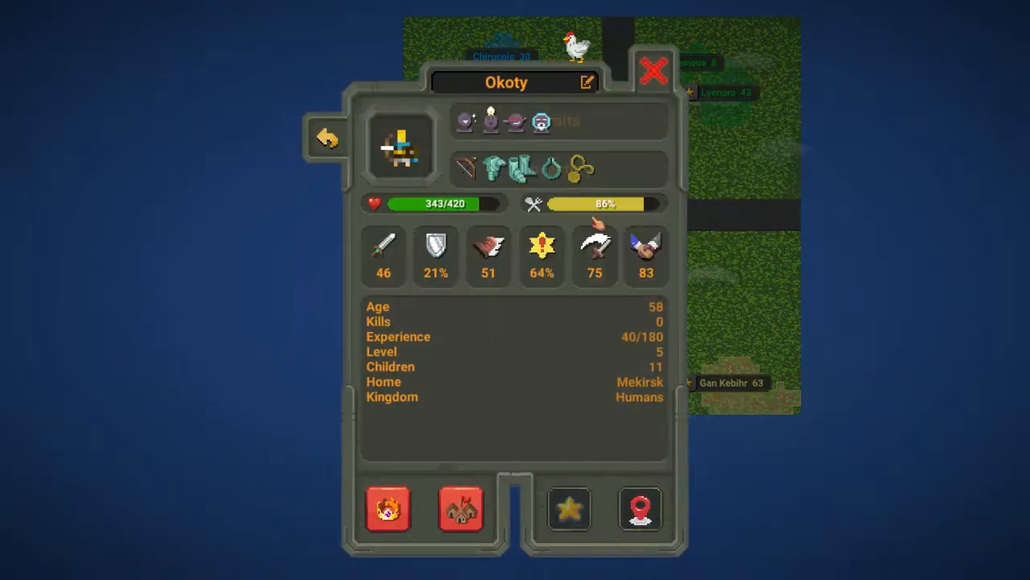
{"action": "mouse_move", "coordinate": [567, 510]}
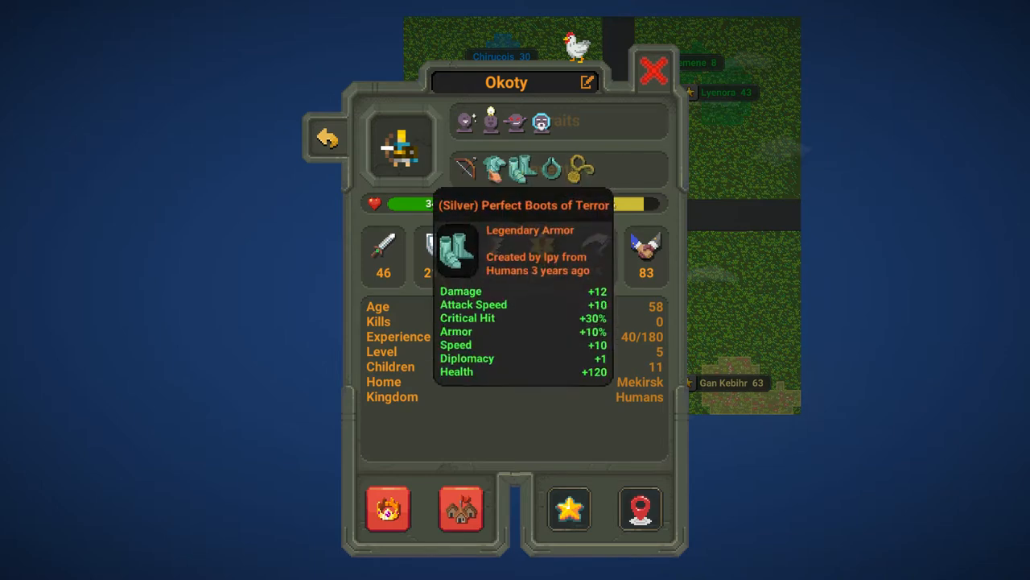
{"action": "mouse_move", "coordinate": [362, 157]}
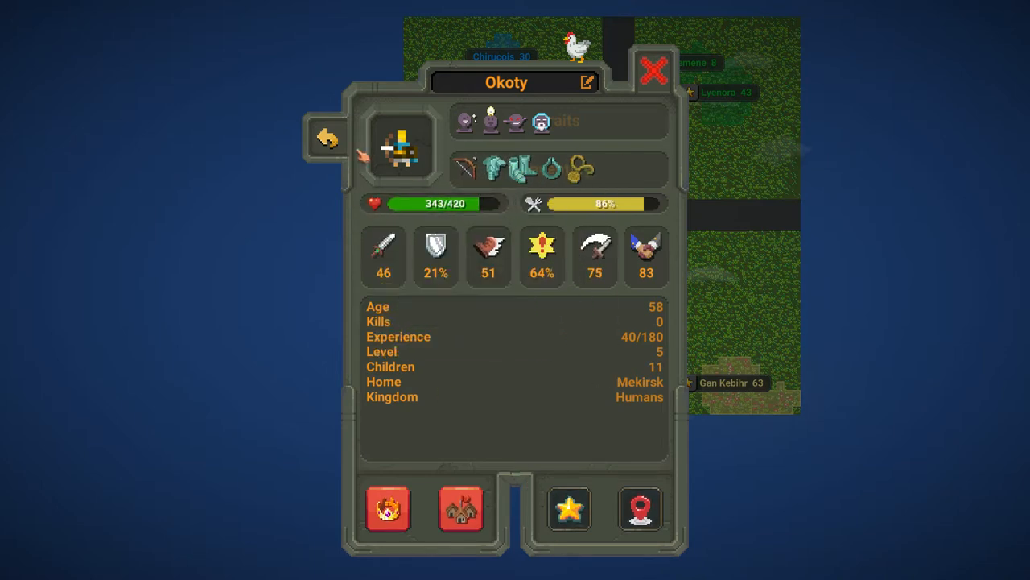
{"action": "mouse_move", "coordinate": [568, 510]}
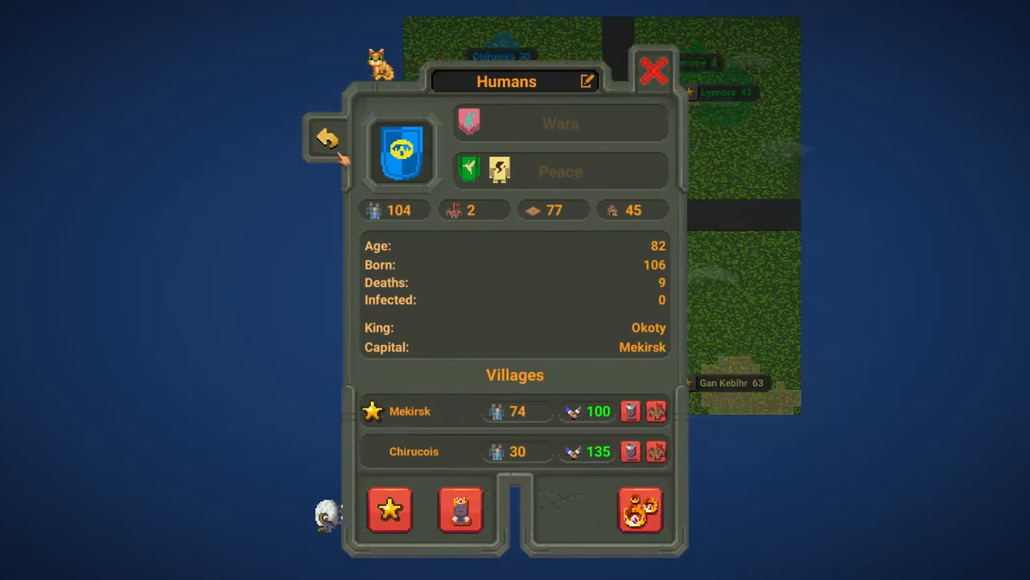
{"action": "left_click", "coordinate": [328, 137]}
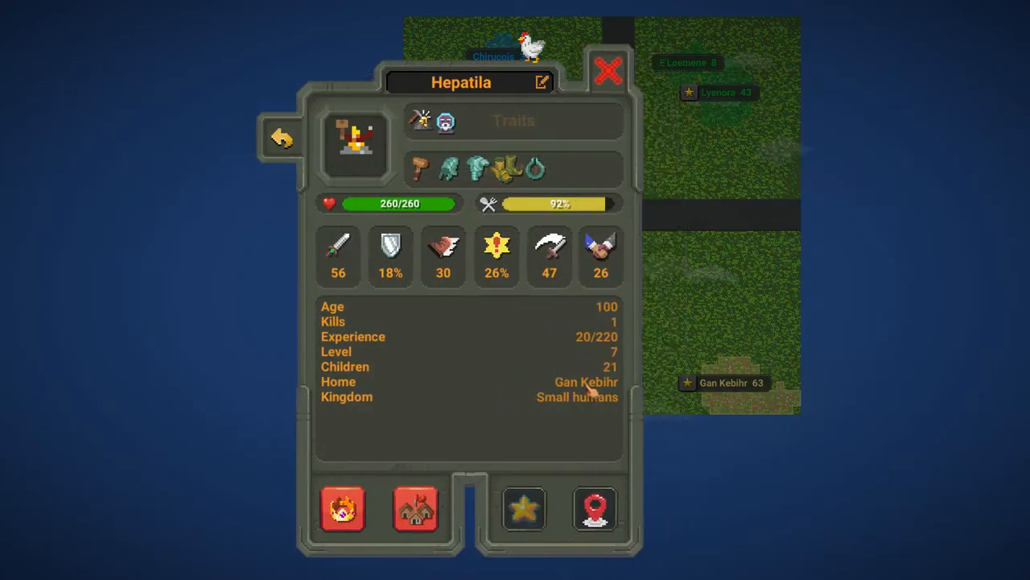
{"action": "mouse_move", "coordinate": [568, 511]}
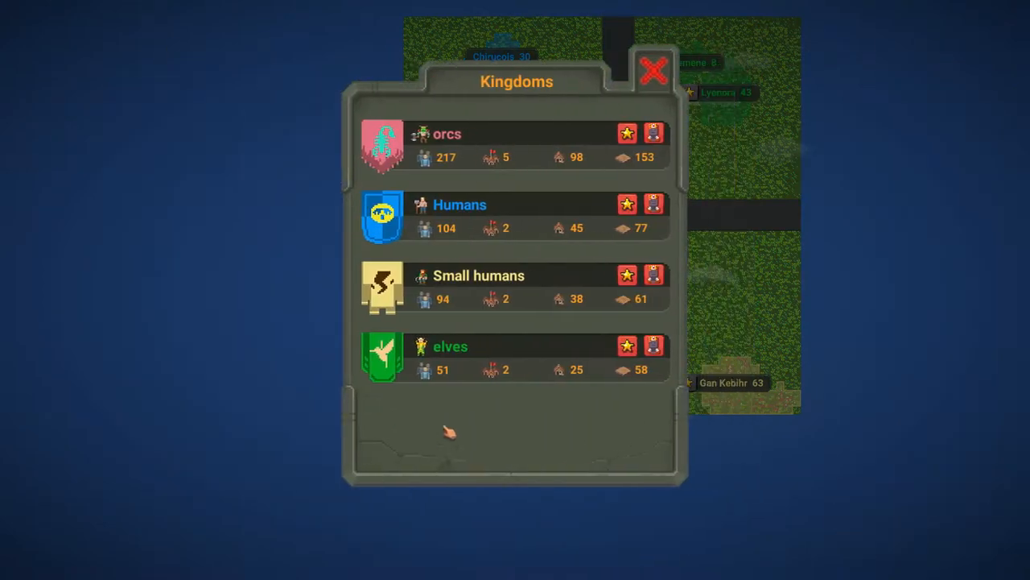
{"action": "left_click", "coordinate": [450, 346]}
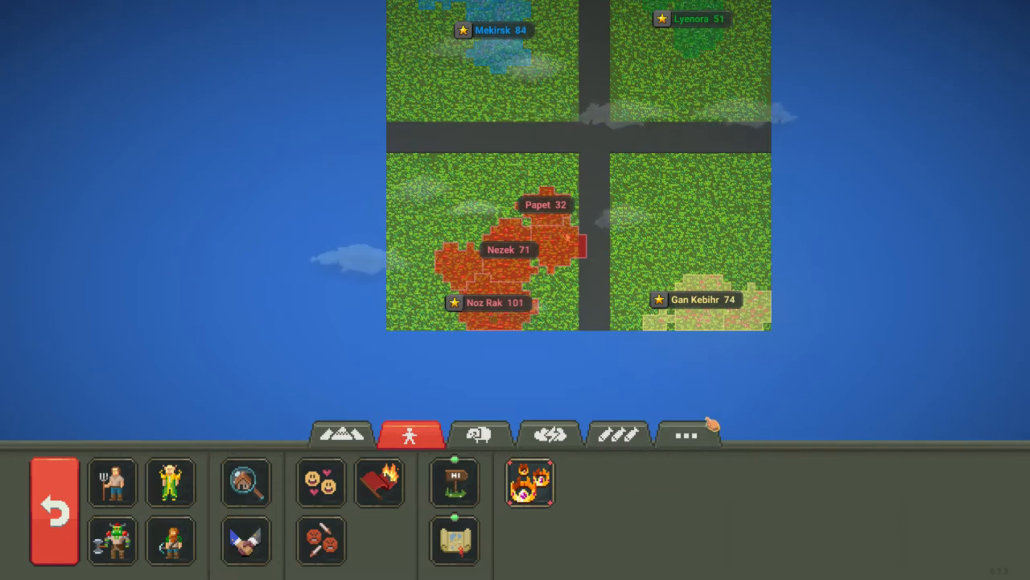
Enable SonicSpeed in the Debug Tools and close the debug window
{"action": "left_click", "coordinate": [687, 434]}
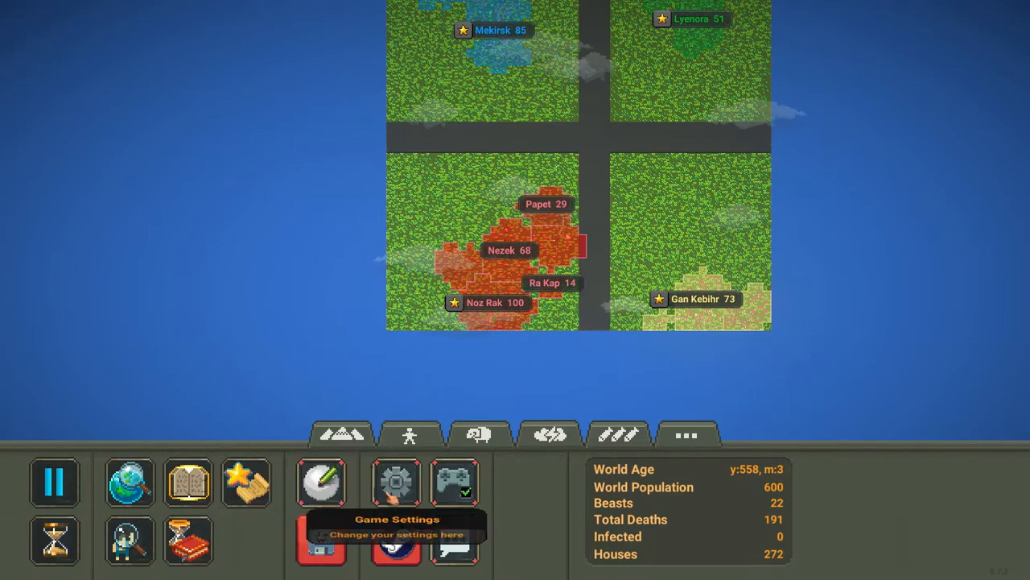
{"action": "left_click", "coordinate": [396, 483]}
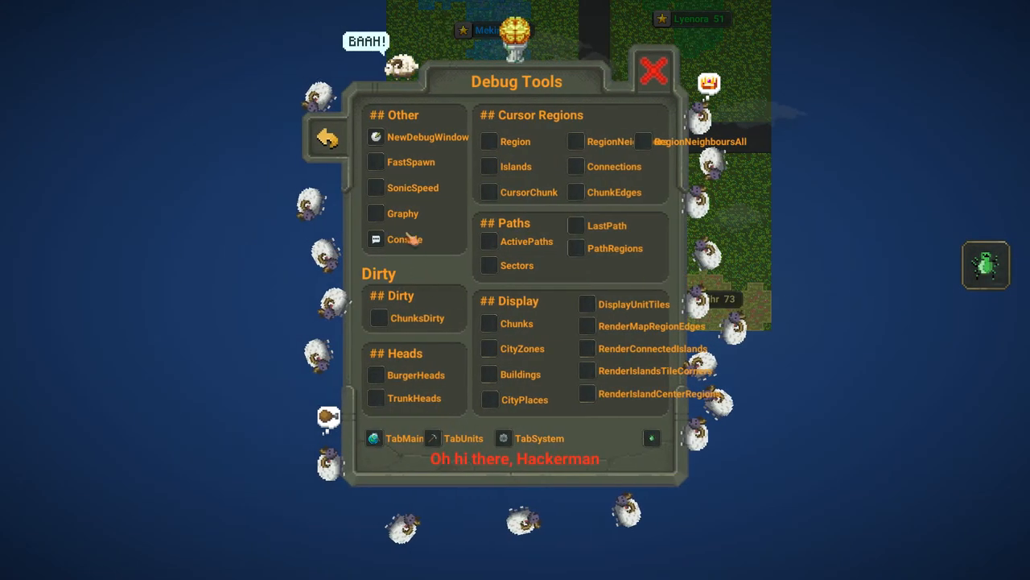
{"action": "left_click", "coordinate": [375, 186]}
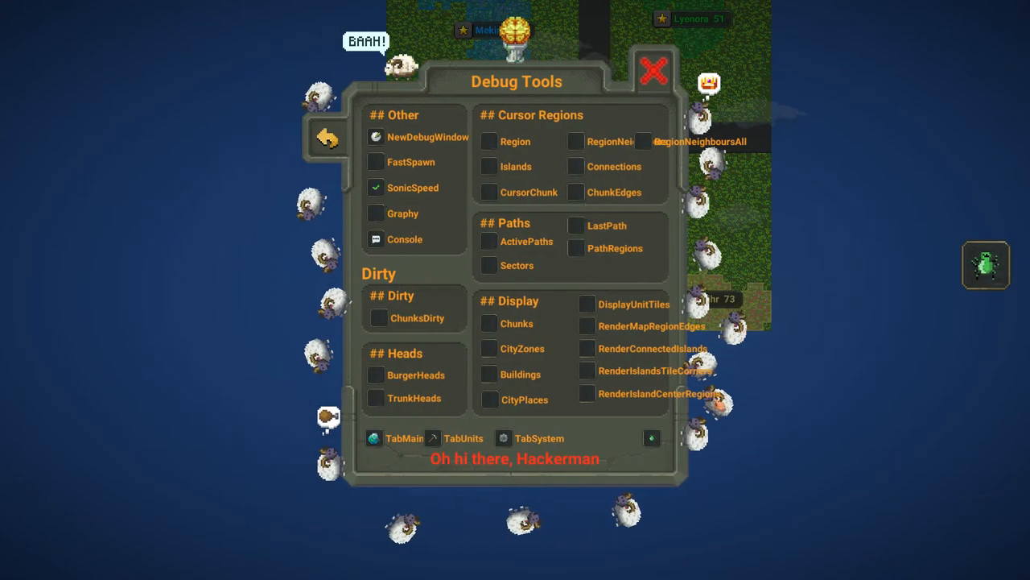
{"action": "mouse_move", "coordinate": [649, 72]}
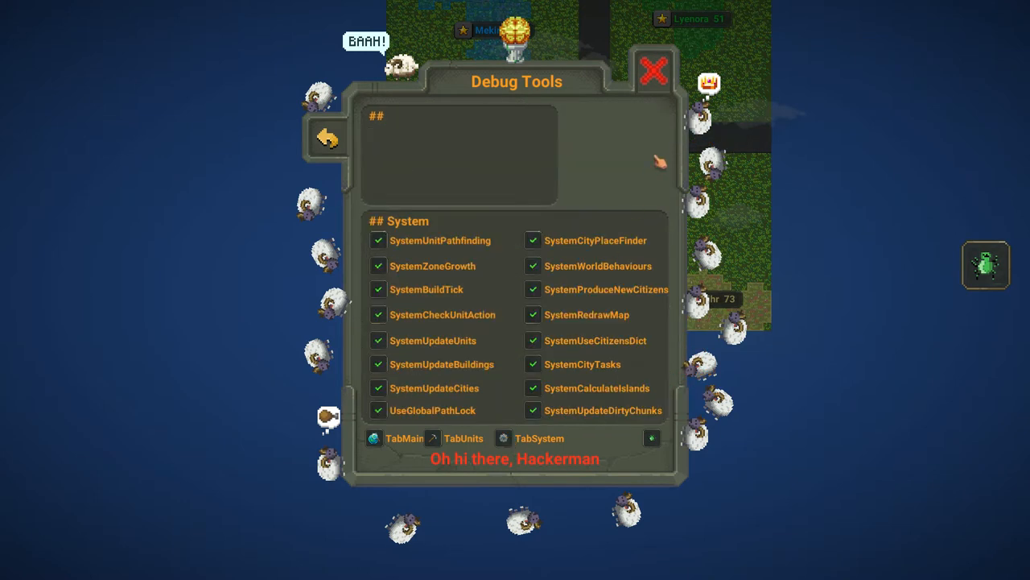
{"action": "mouse_move", "coordinate": [652, 438]}
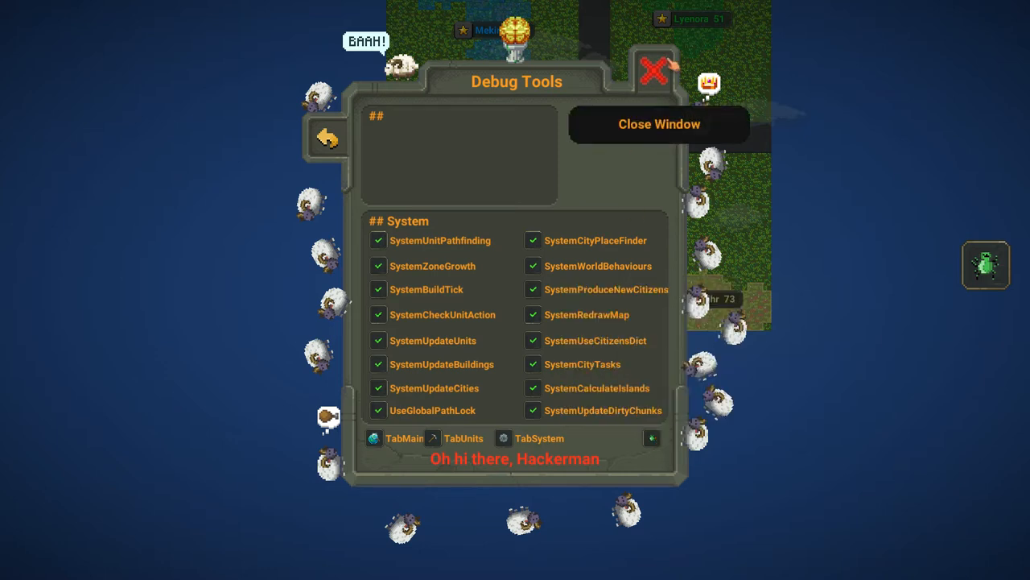
{"action": "left_click", "coordinate": [659, 124]}
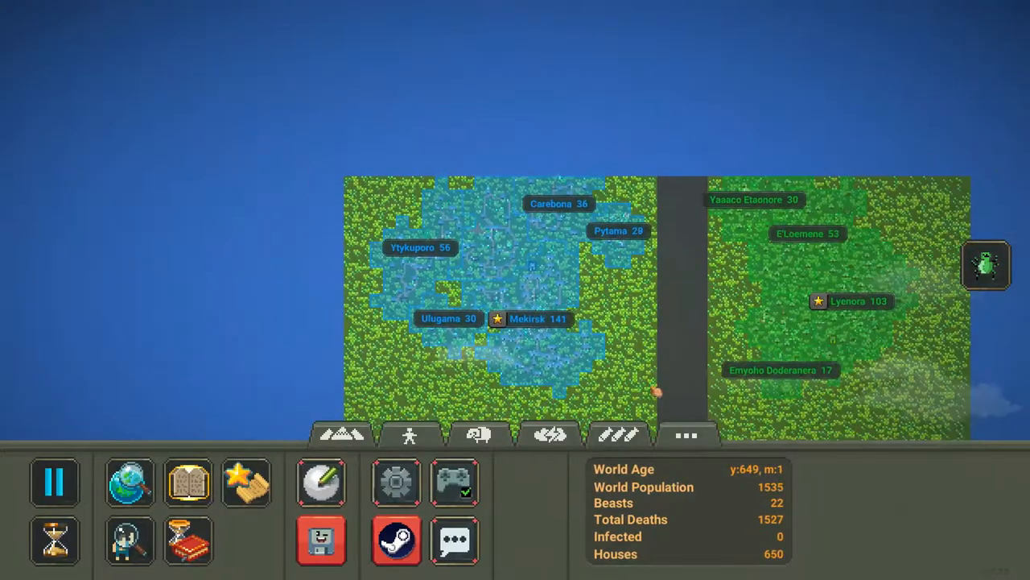
After the fast-forward to 1535 population, show the terrain-shaping powers
{"action": "left_click", "coordinate": [340, 434]}
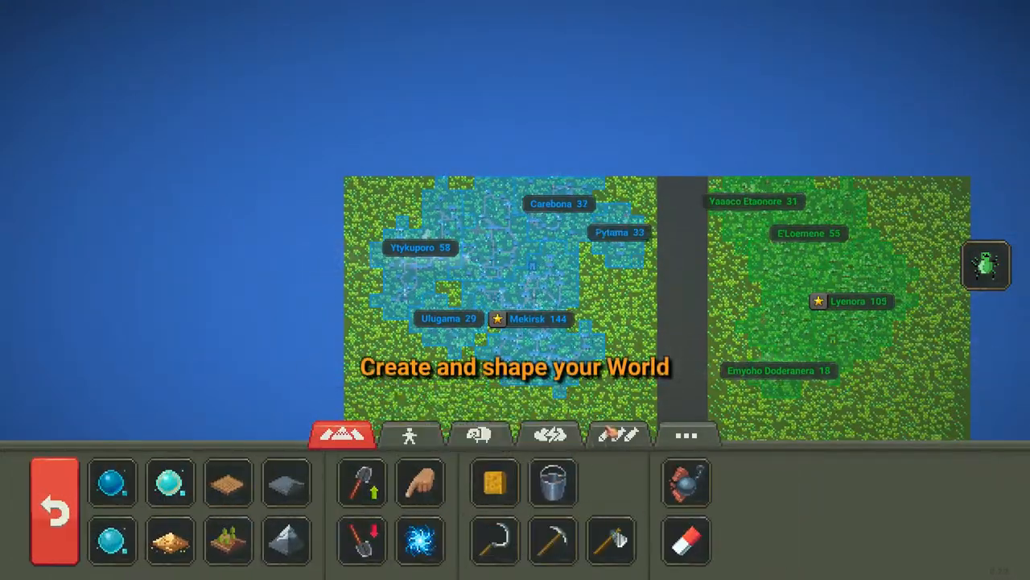
Check the kingdom rankings with orcs leading at 681, then close the list
{"action": "left_click", "coordinate": [407, 435]}
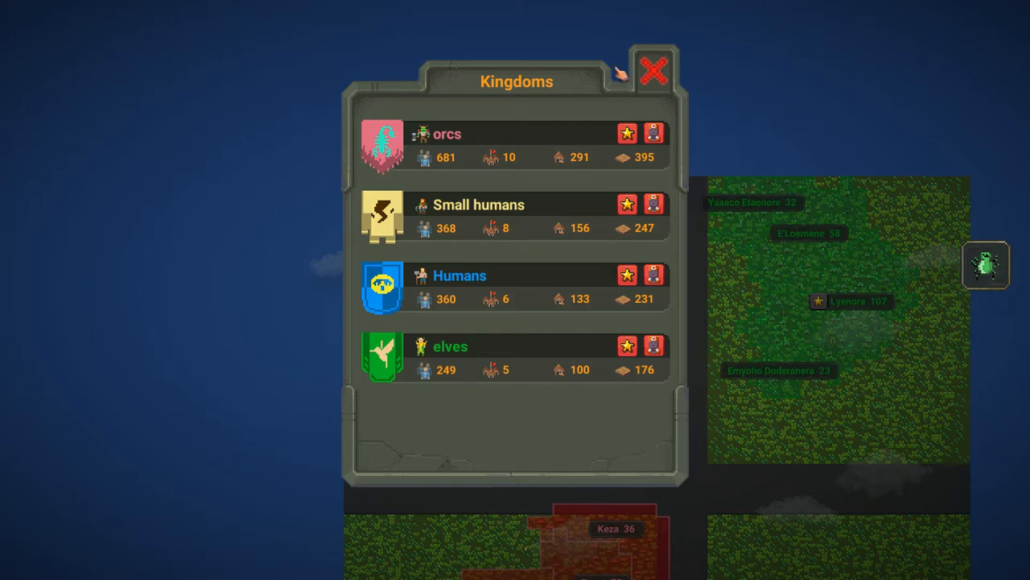
{"action": "left_click", "coordinate": [649, 72]}
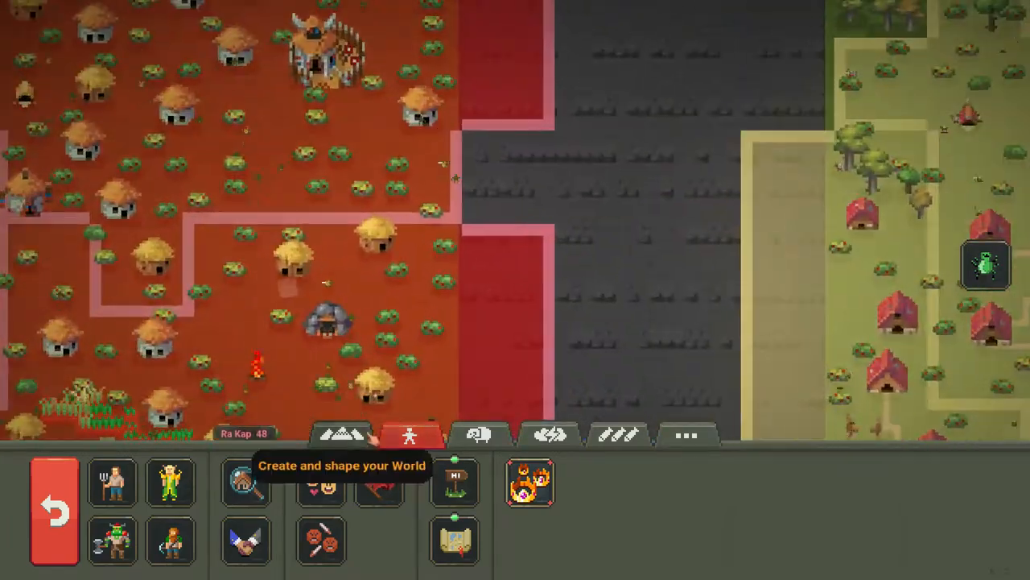
Choose the small square brush and the soil tile tool from the terrain powers
{"action": "left_click", "coordinate": [343, 440]}
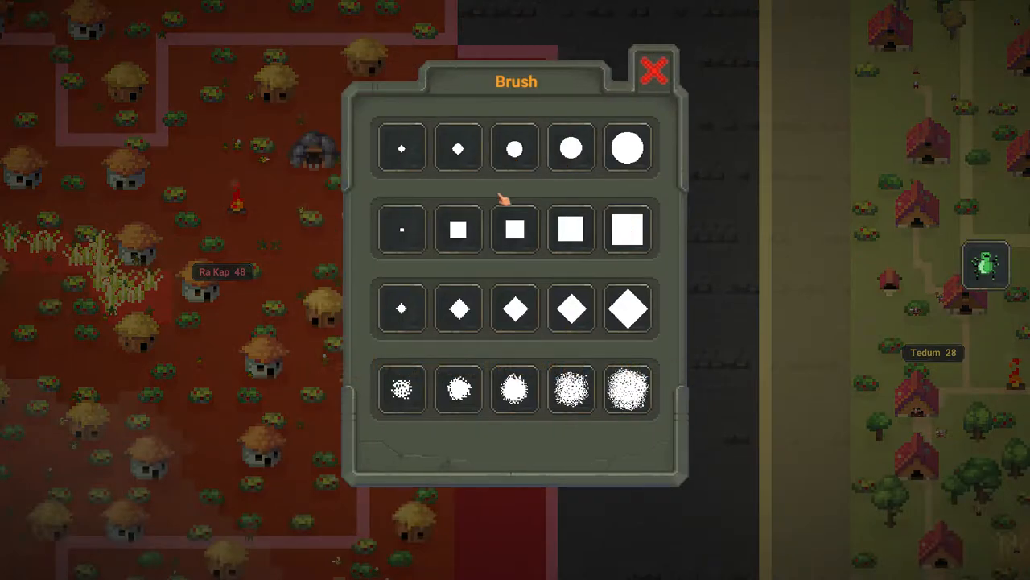
{"action": "left_click", "coordinate": [651, 71]}
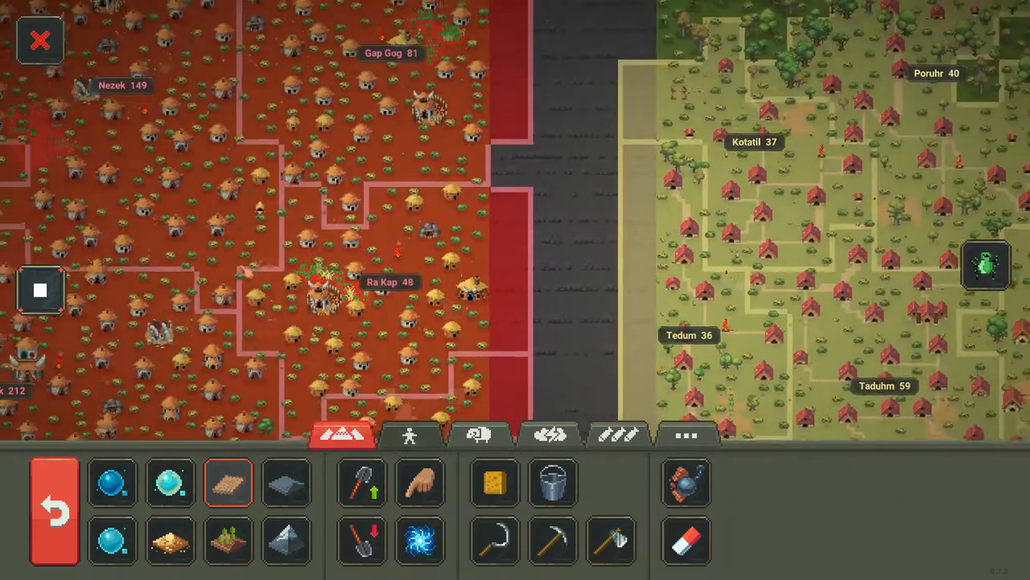
{"action": "left_click", "coordinate": [228, 490]}
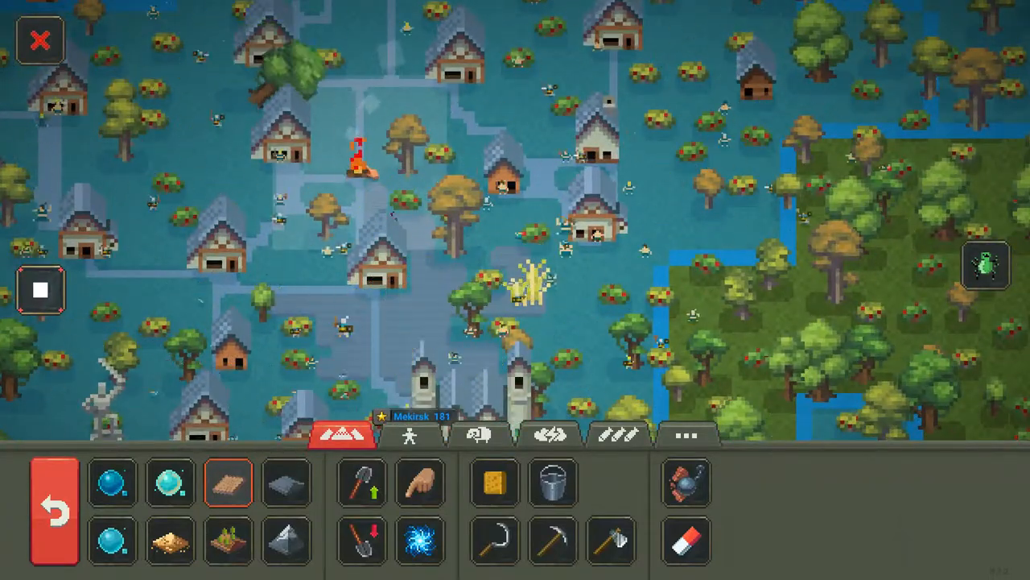
{"action": "mouse_move", "coordinate": [40, 290]}
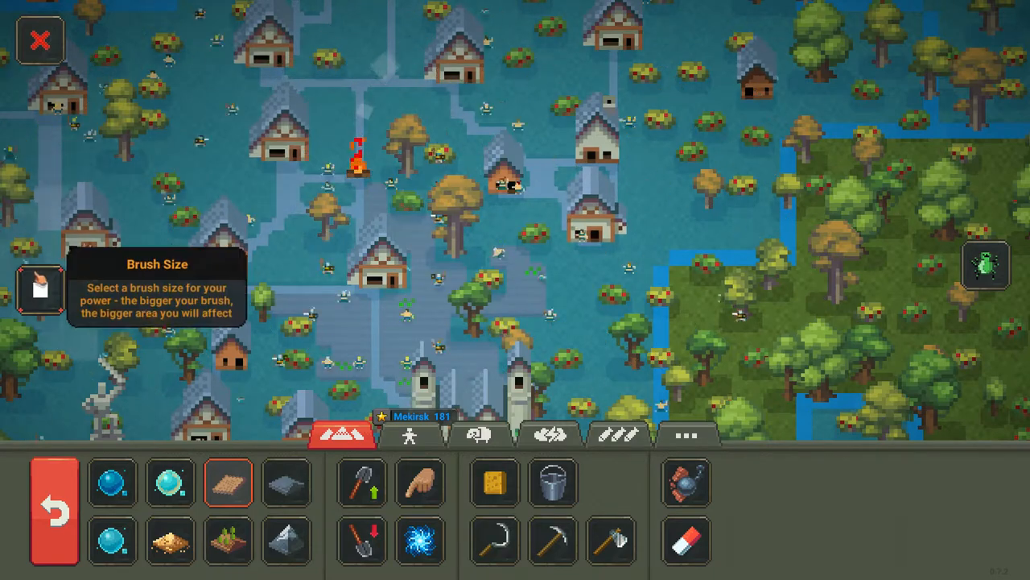
{"action": "left_click", "coordinate": [41, 288]}
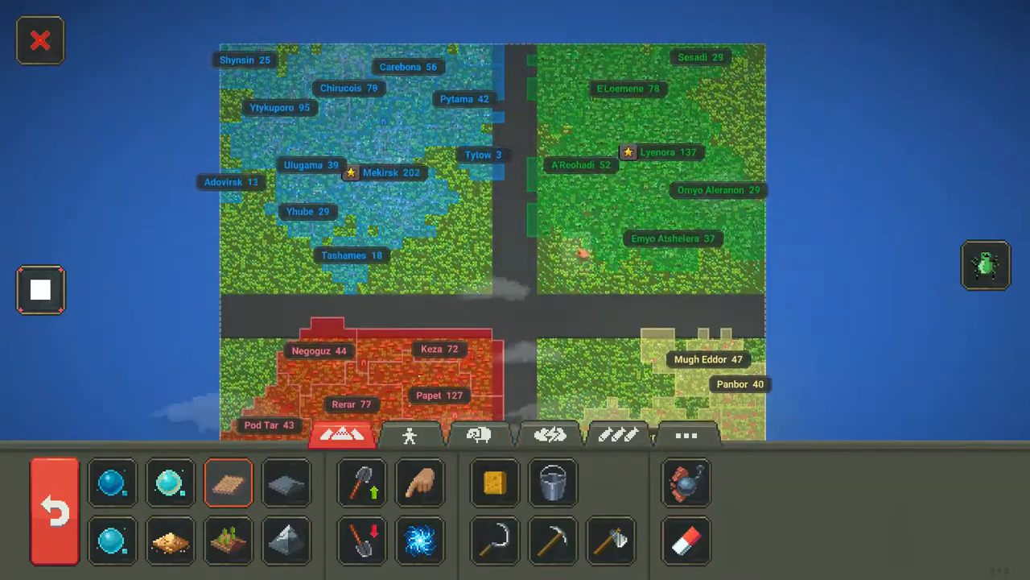
{"action": "left_click", "coordinate": [417, 435]}
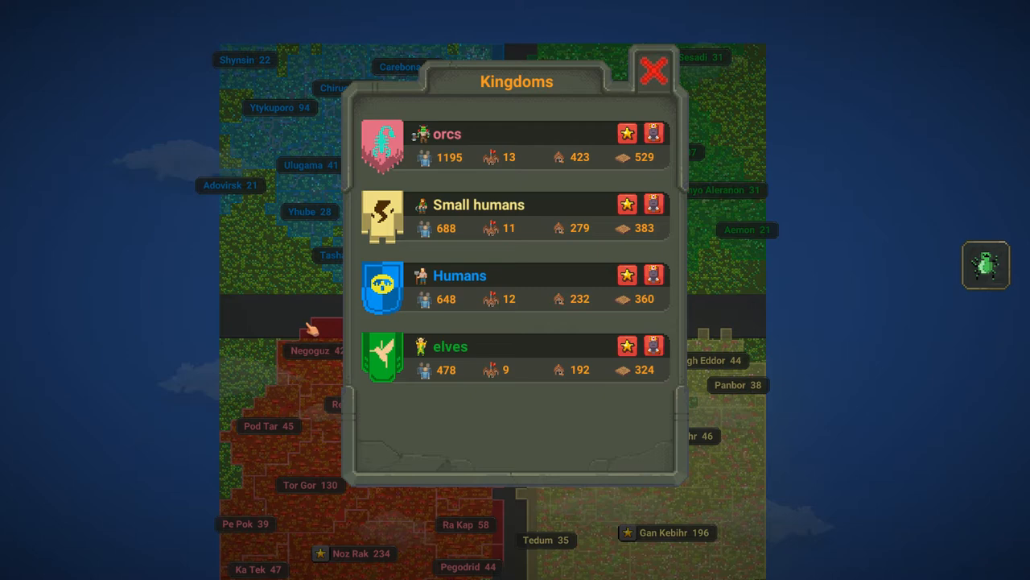
{"action": "mouse_move", "coordinate": [696, 145]}
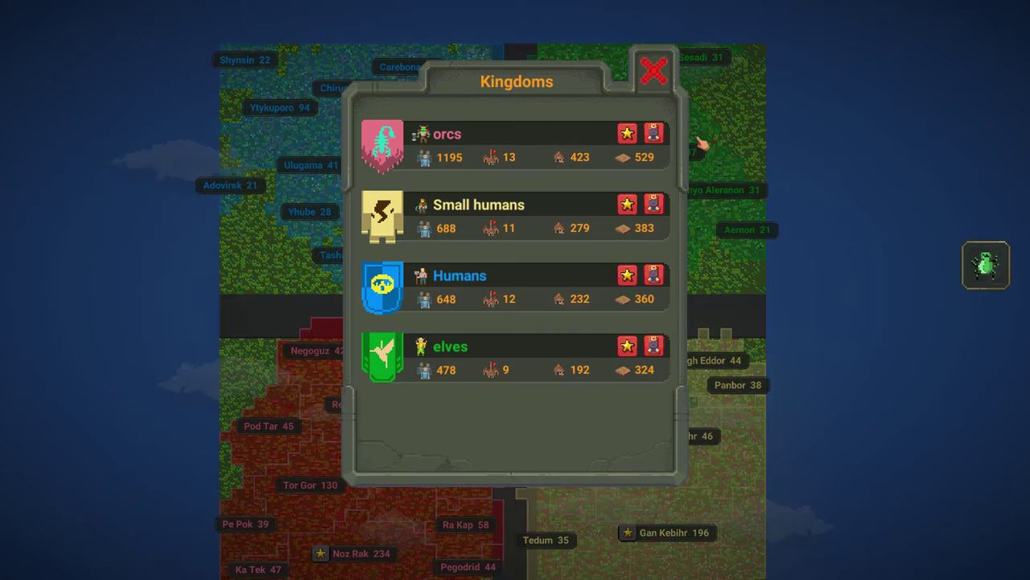
Open the new Arrows of Amadua kingdom's details from the kingdom list
{"action": "left_click", "coordinate": [647, 70]}
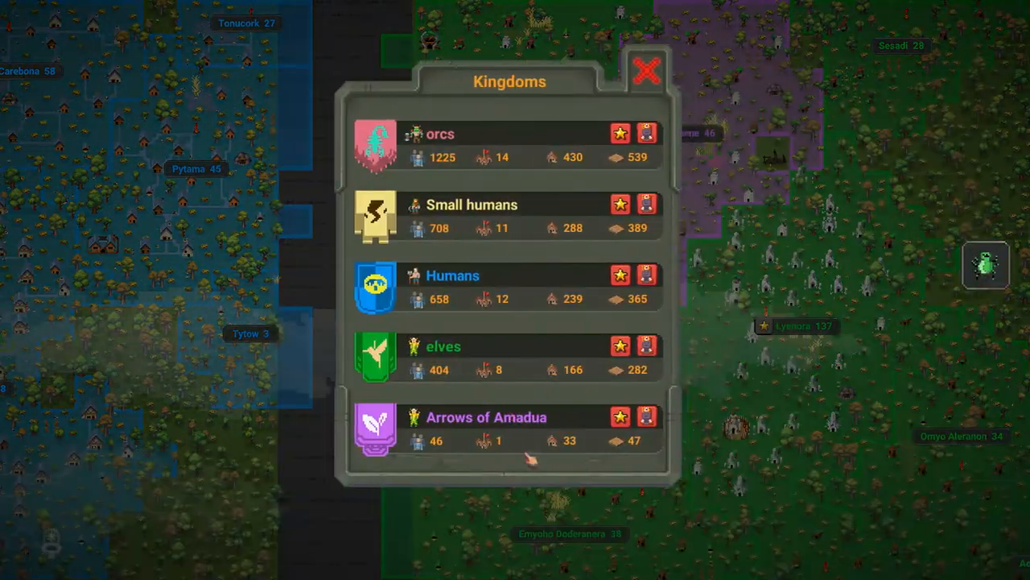
{"action": "left_click", "coordinate": [485, 416]}
{"action": "type", "text": "E"}
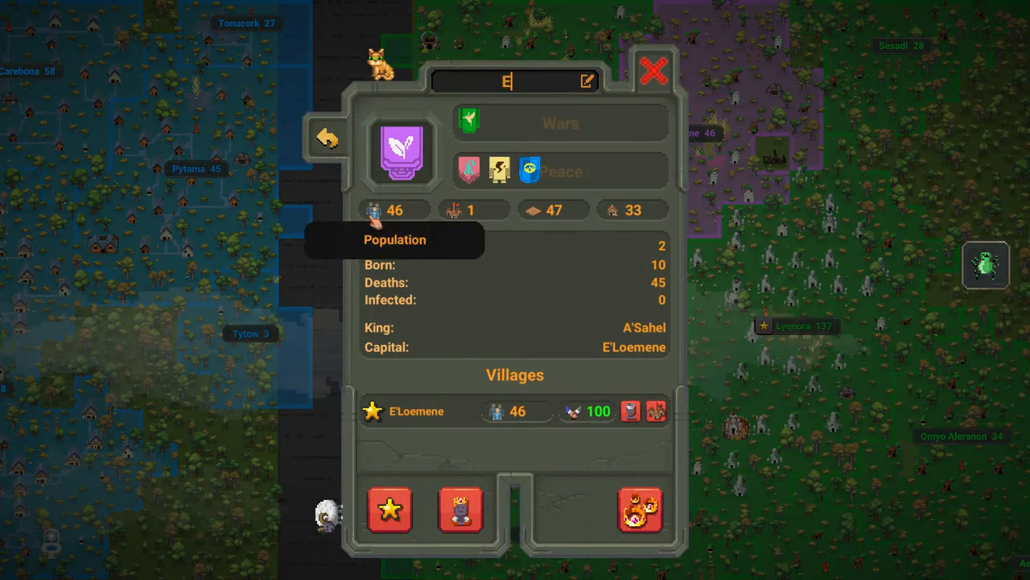
Finish renaming the breakaway kingdom to ELVEN REVOLT and close its window
{"action": "type", "text": "LVEN REVOLT"}
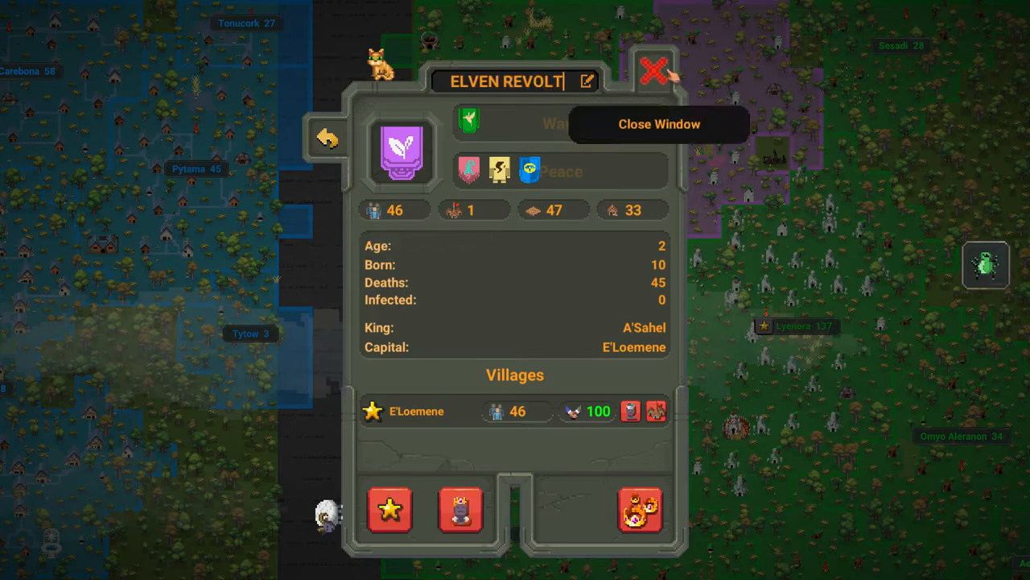
{"action": "left_click", "coordinate": [651, 73]}
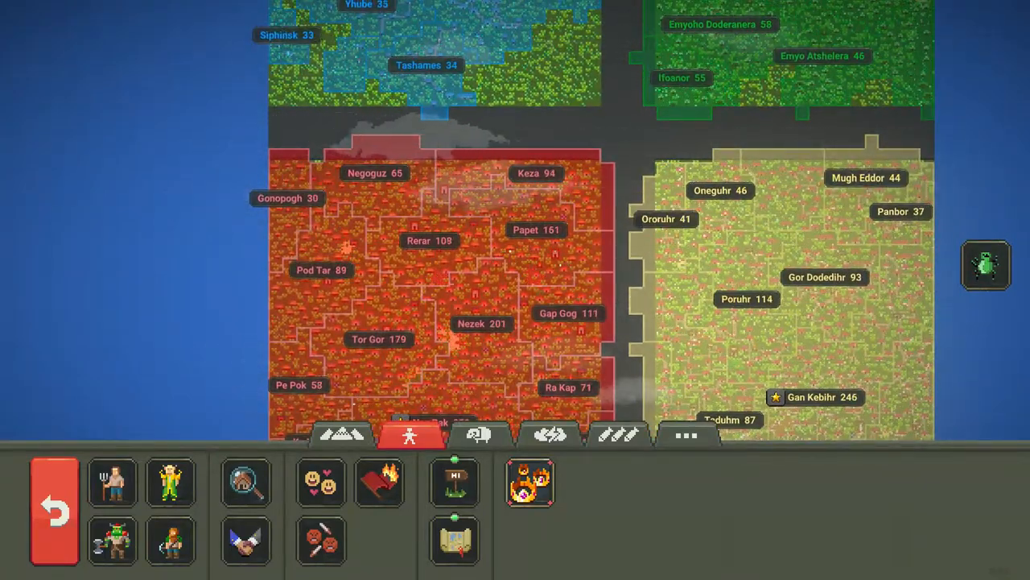
Open the Other panel with settings, languages and version 0.7.2
{"action": "left_click", "coordinate": [340, 437]}
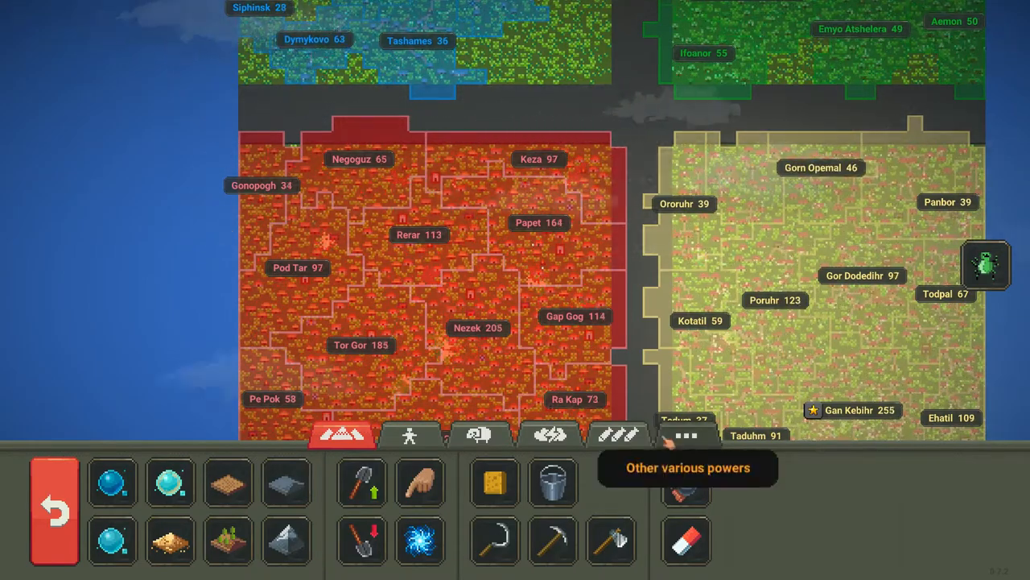
{"action": "left_click", "coordinate": [683, 433]}
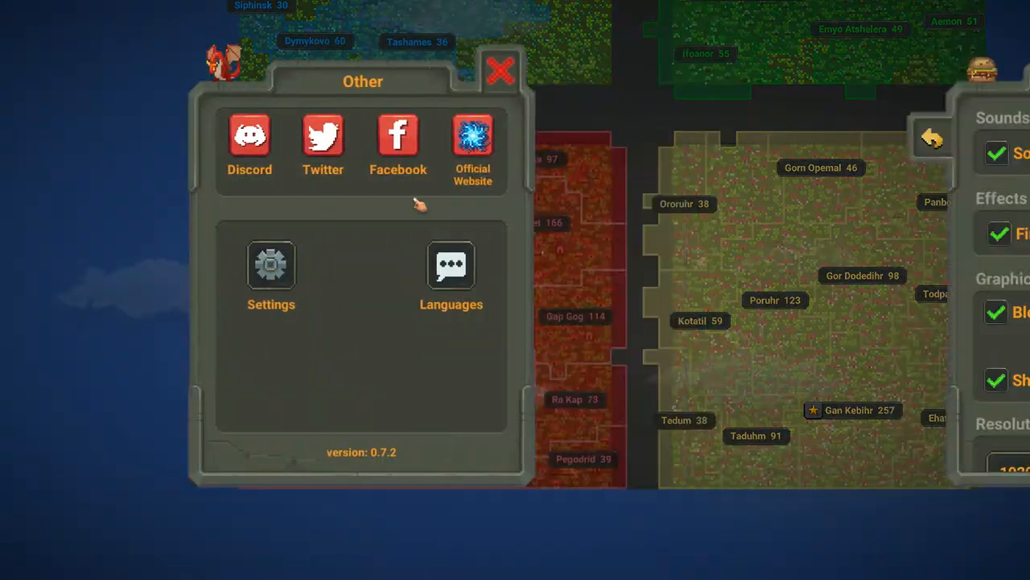
Open the game Settings window and close it again
{"action": "left_click", "coordinate": [271, 265]}
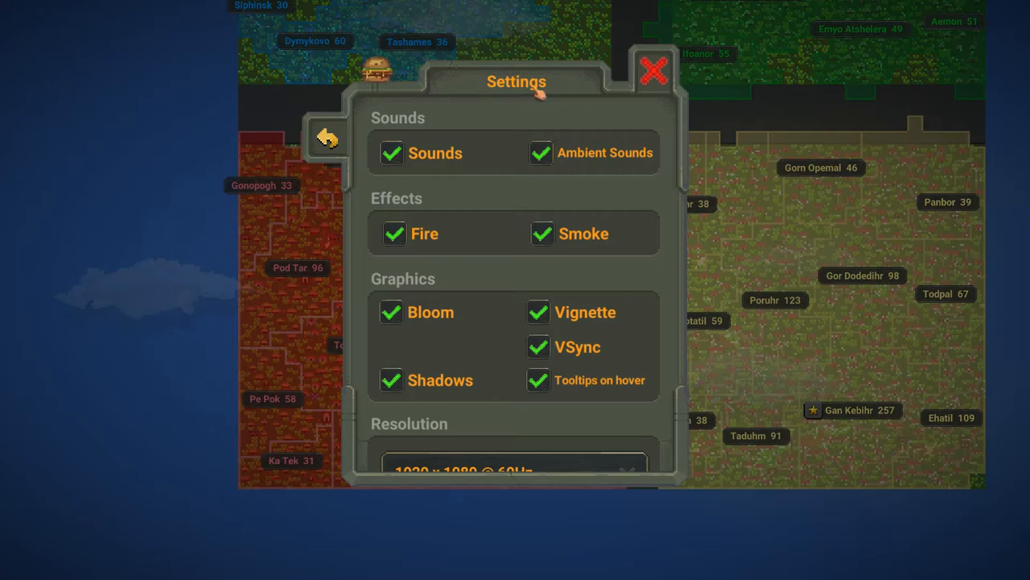
{"action": "left_click", "coordinate": [650, 72]}
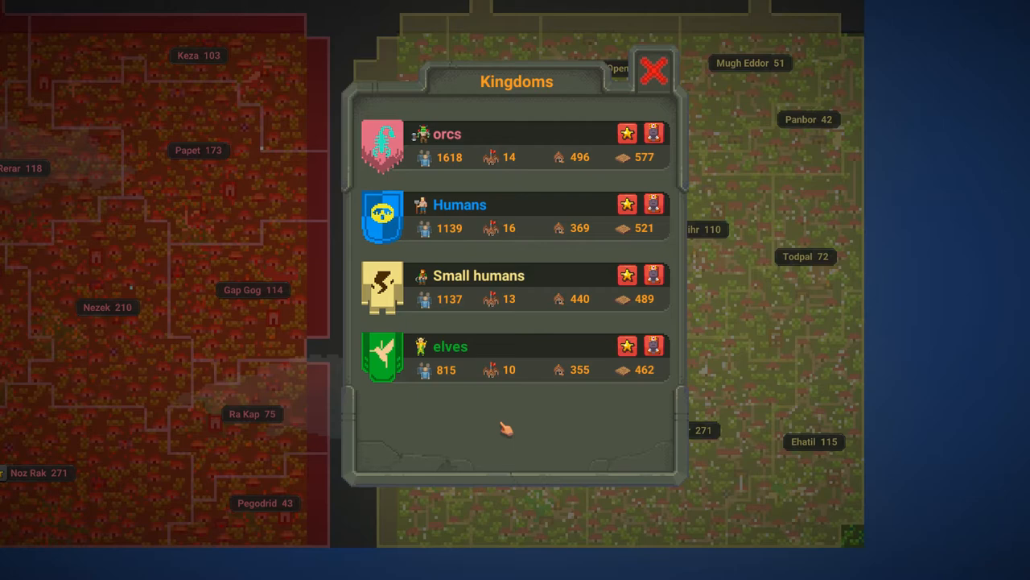
{"action": "mouse_move", "coordinate": [627, 134]}
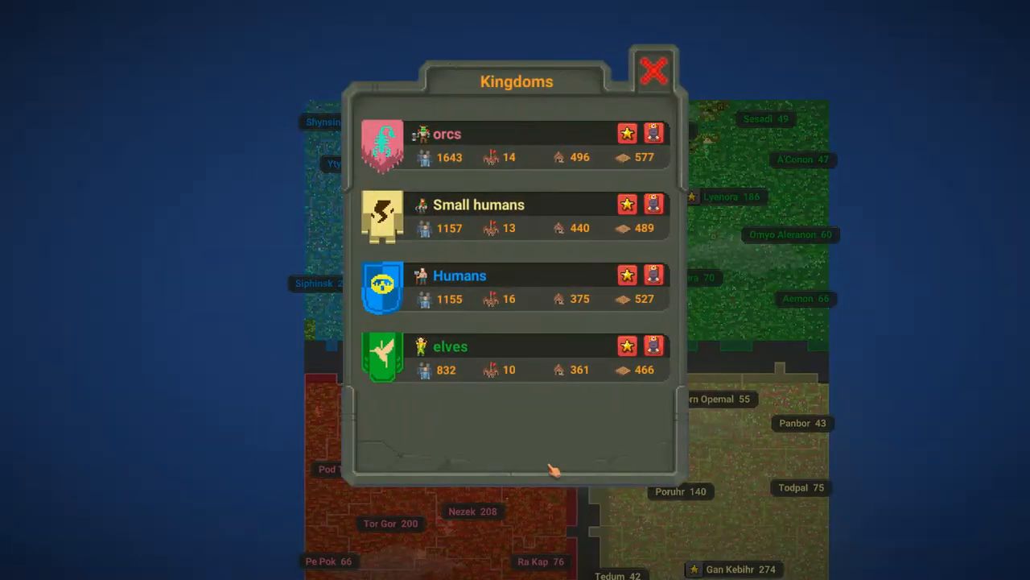
{"action": "mouse_move", "coordinate": [493, 237]}
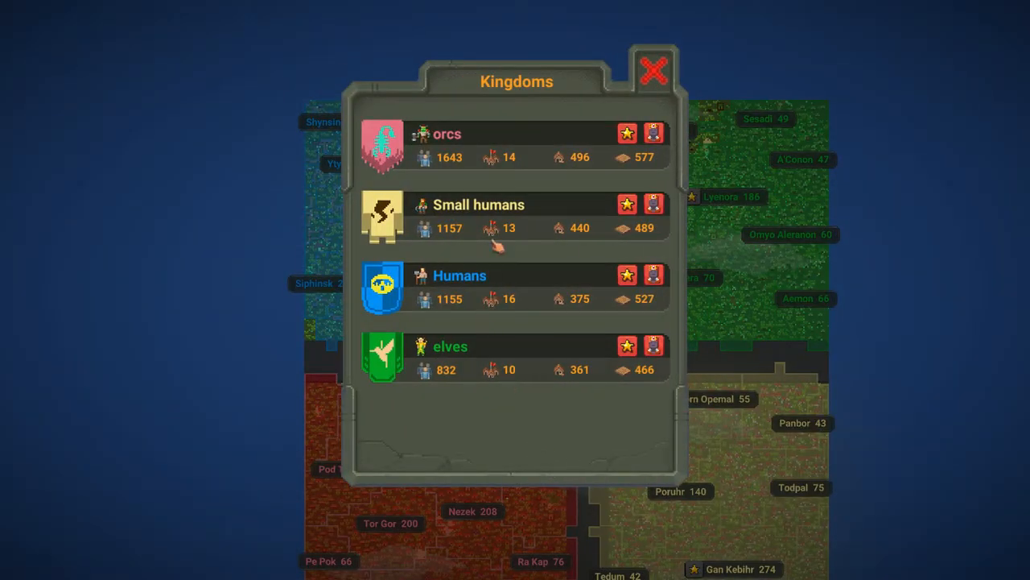
{"action": "mouse_move", "coordinate": [652, 71]}
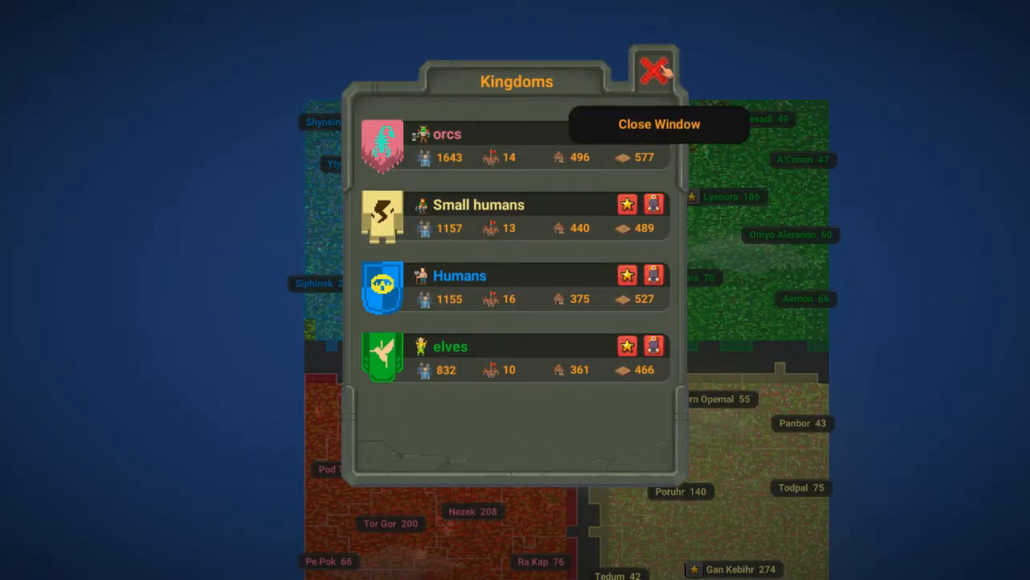
Close the Kingdoms ranking window to return to the Small humans villages map
{"action": "left_click", "coordinate": [652, 71]}
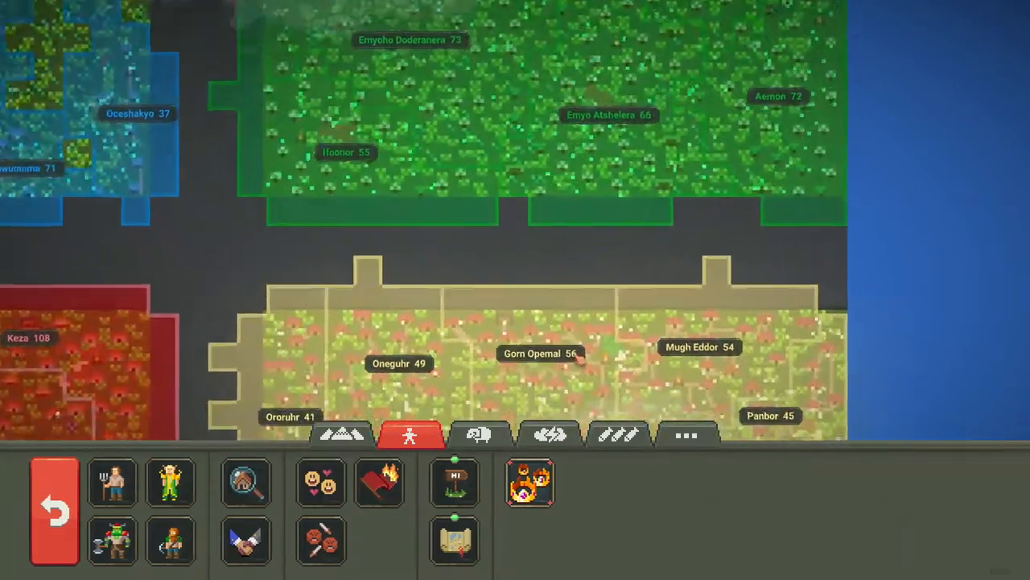
Rename the village Gorn Opemal to 'Corn Oatmeal (porridge)' with the Village Info tool
{"action": "left_click", "coordinate": [245, 483]}
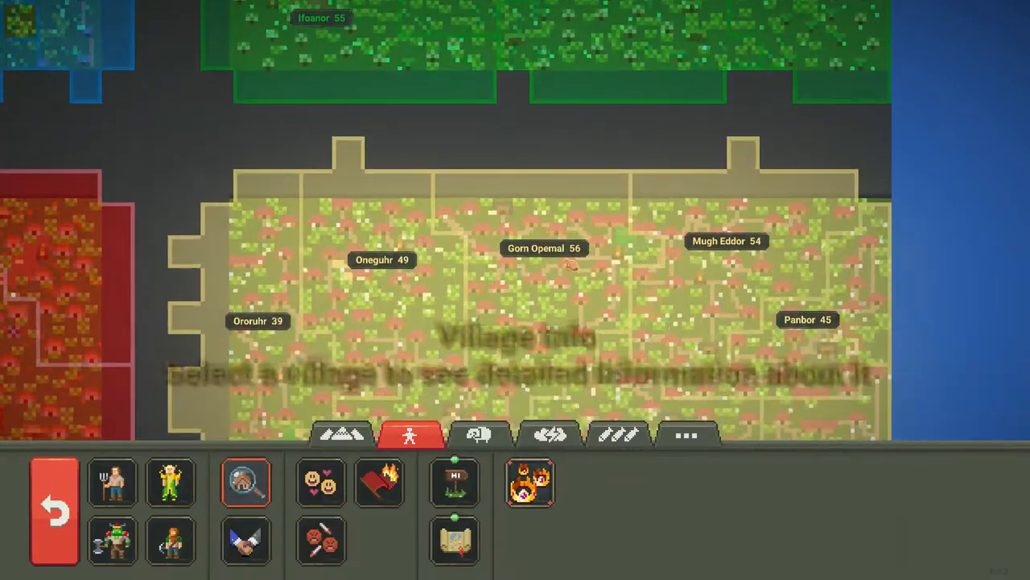
{"action": "left_click", "coordinate": [543, 248]}
{"action": "type", "text": "C"}
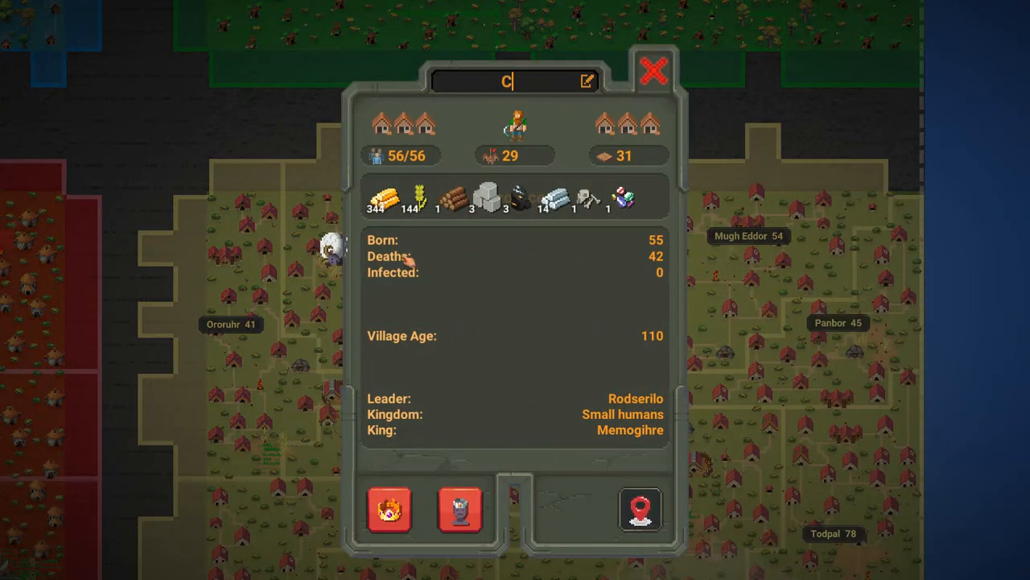
{"action": "type", "text": "orn Oatmeal ("}
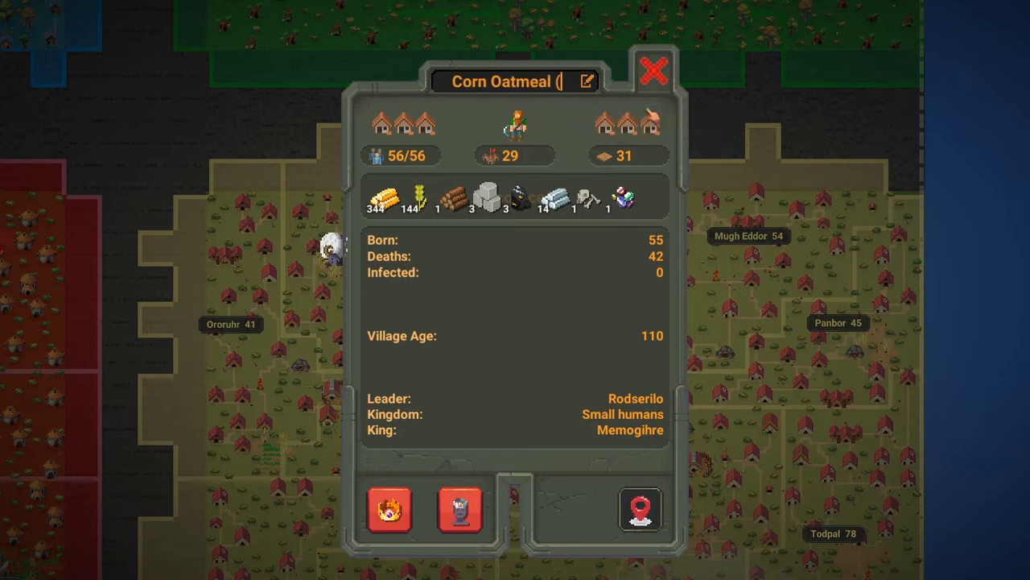
{"action": "type", "text": "p"}
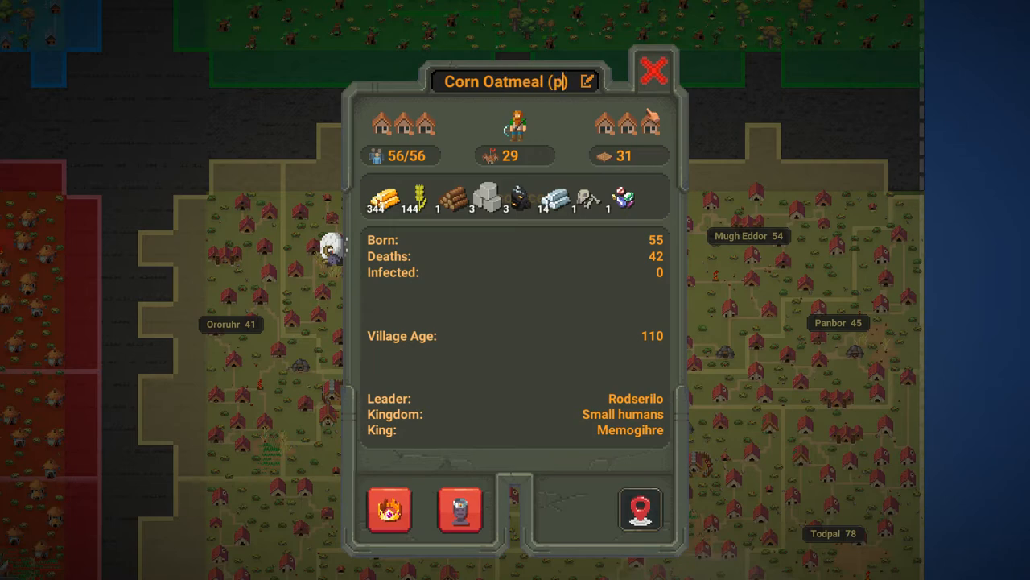
{"action": "type", "text": "orn"}
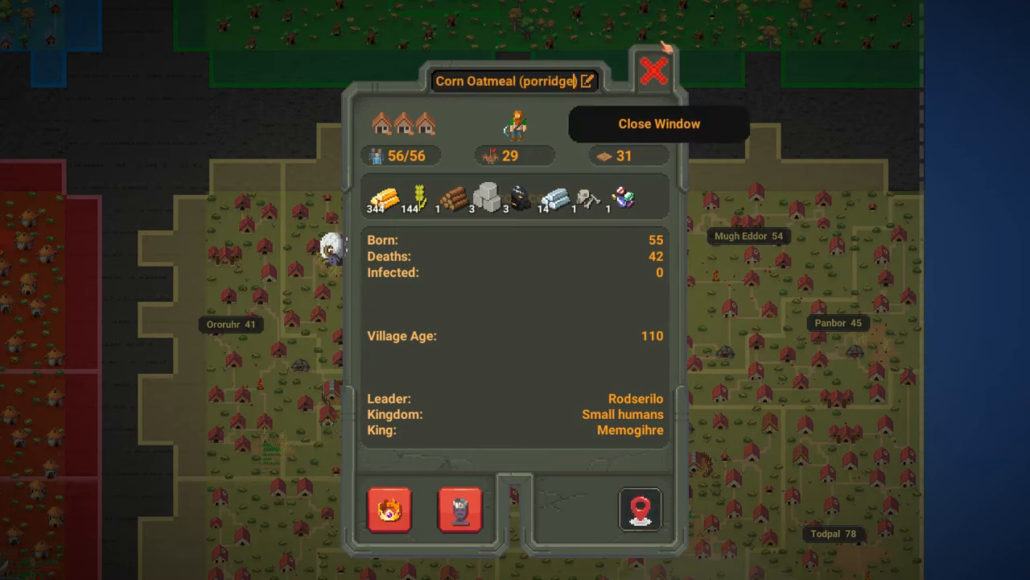
Close the Corn Oatmeal (porridge) village window, revealing its houses, wheat fields and bonfire
{"action": "left_click", "coordinate": [654, 71]}
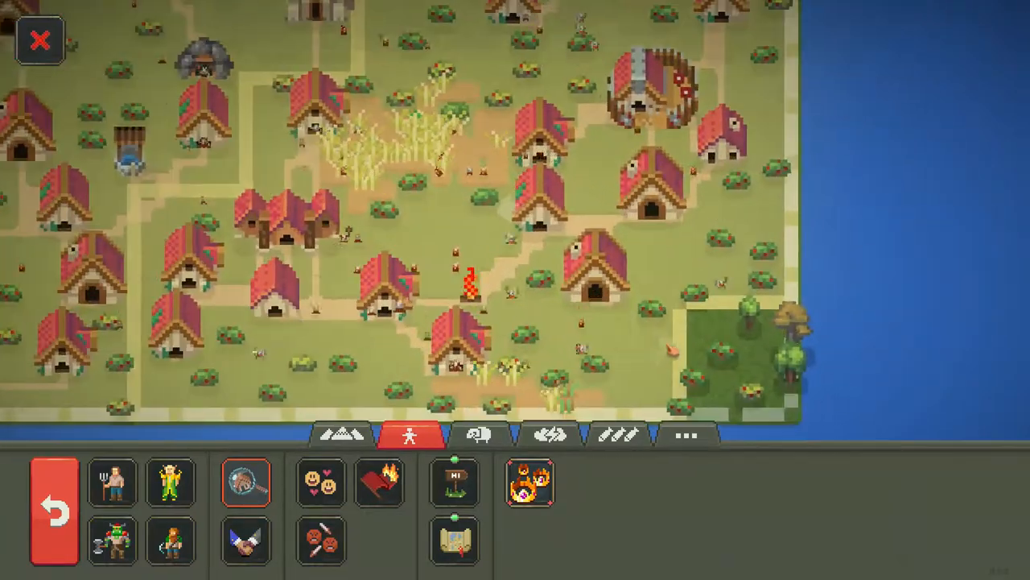
Browse the power categories to reach the nature, weather and disaster powers
{"action": "left_click", "coordinate": [343, 436]}
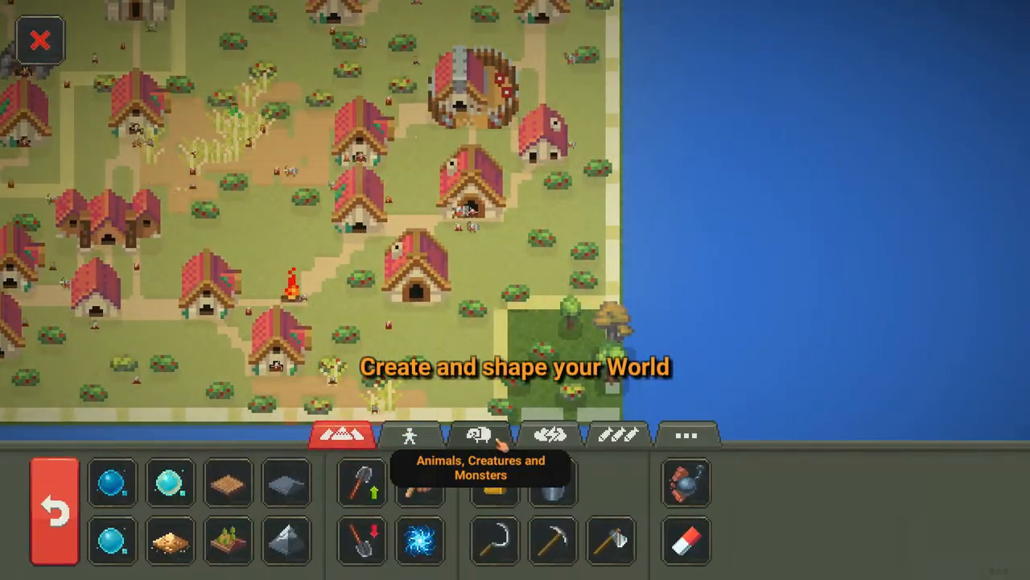
{"action": "left_click", "coordinate": [568, 437]}
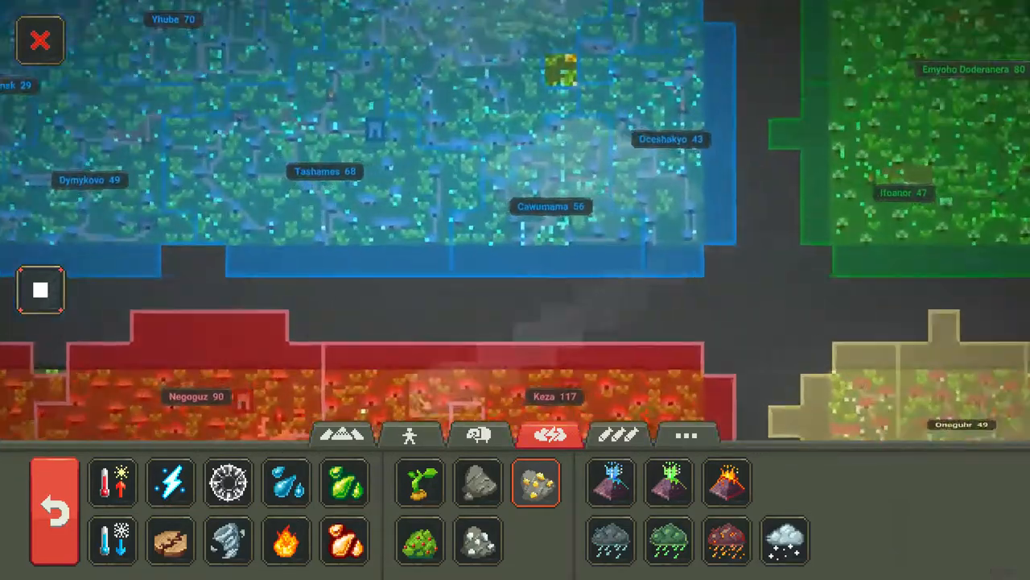
Switch to the terrain-shaping powers for painting ocean over the human–orc strip
{"action": "left_click", "coordinate": [340, 435]}
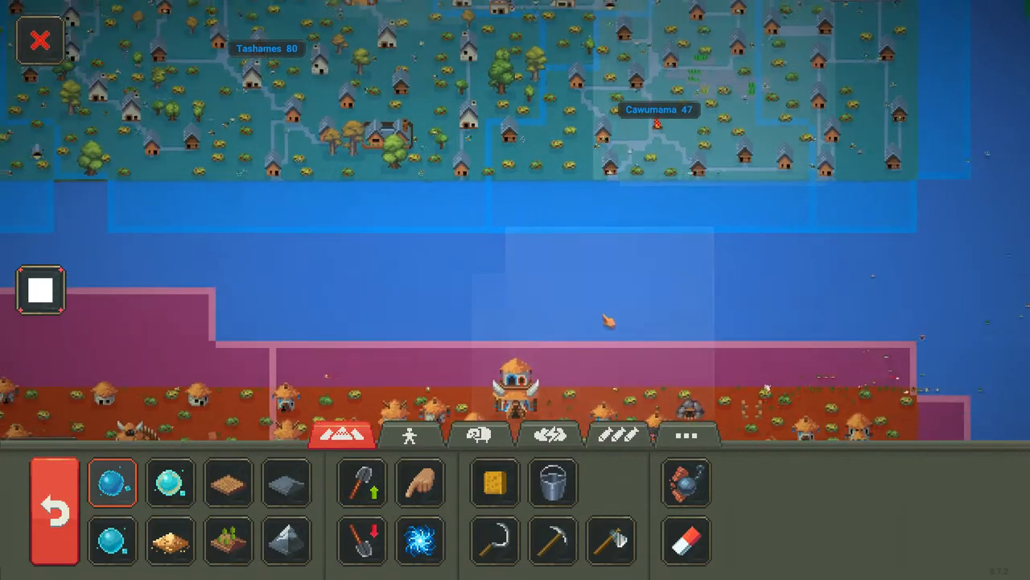
{"action": "left_click", "coordinate": [553, 437]}
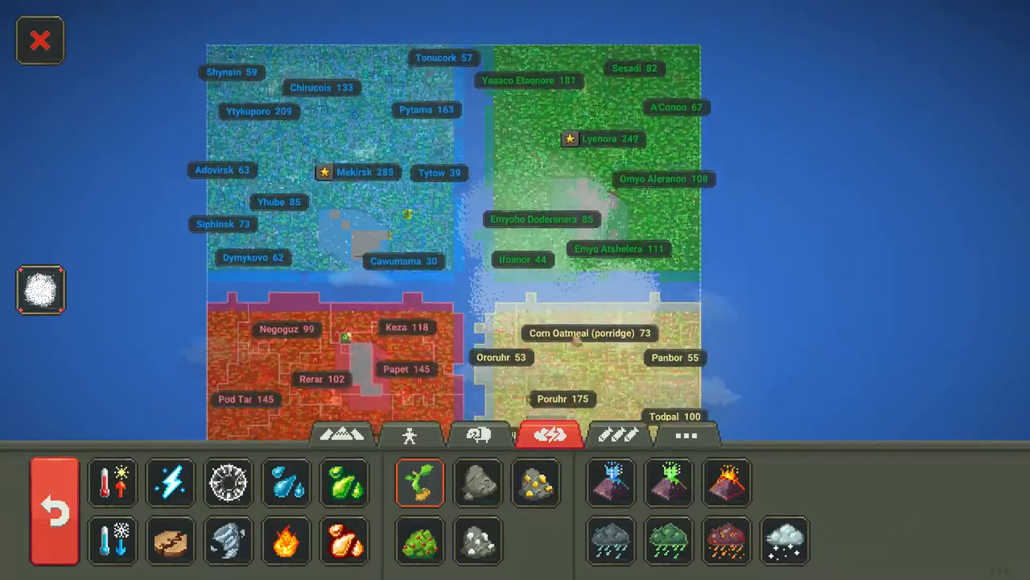
Open the Kingdoms list, showing Realm of the Amoplrsk and the orcs leading at 1929
{"action": "scroll", "scroll_direction": "down", "scroll_amount": 3}
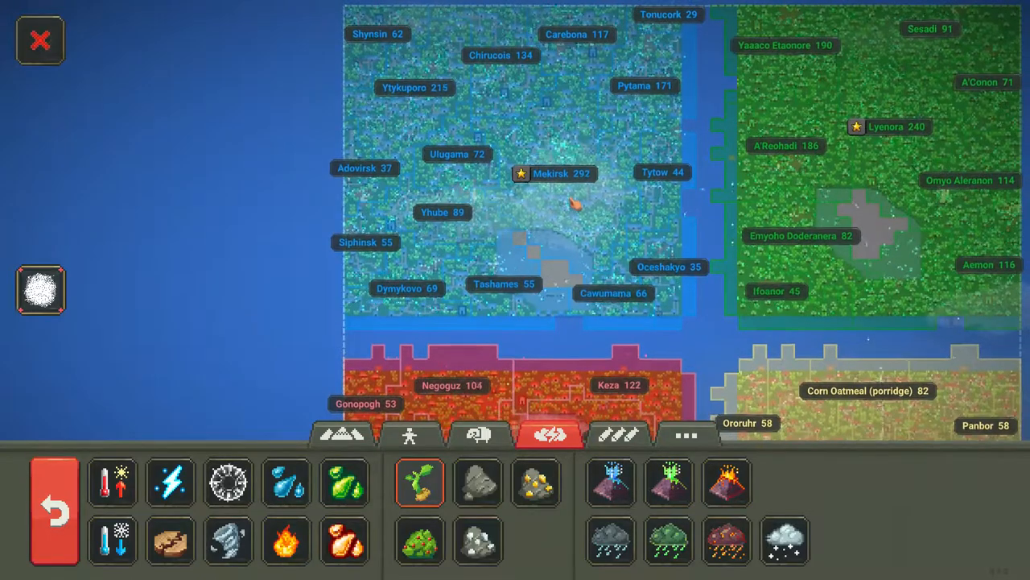
{"action": "scroll", "scroll_direction": "down", "scroll_amount": 3}
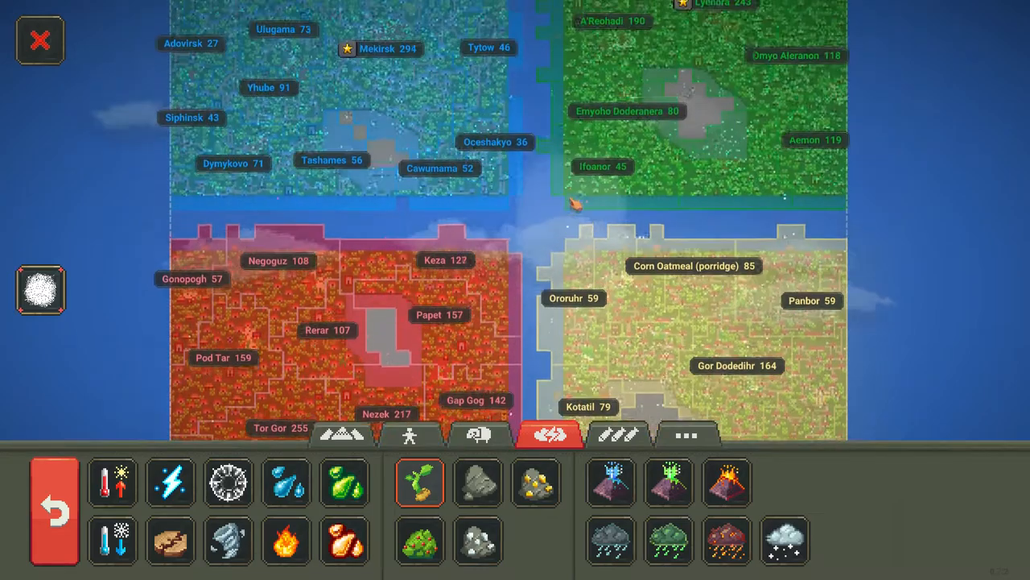
{"action": "scroll", "scroll_direction": "down", "scroll_amount": 3}
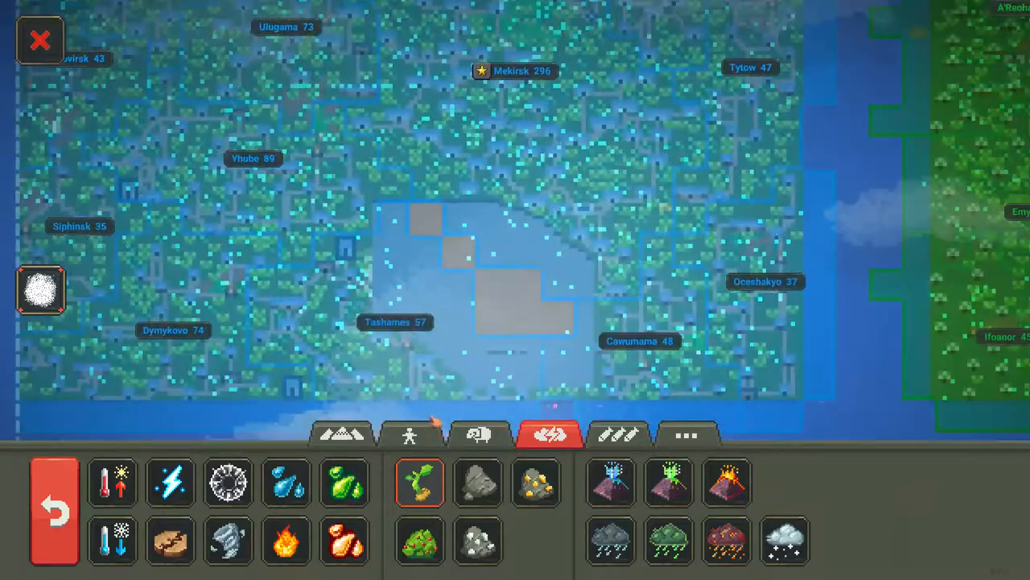
{"action": "left_click", "coordinate": [410, 434]}
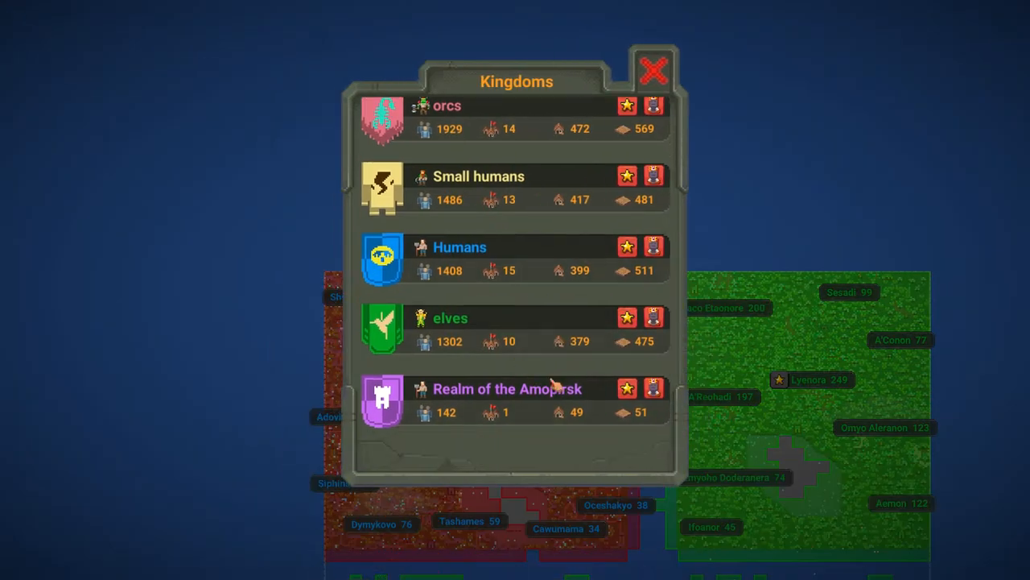
Rename the purple Realm of the Amoplrsk kingdom to 'Human rebellion'
{"action": "left_click", "coordinate": [507, 389]}
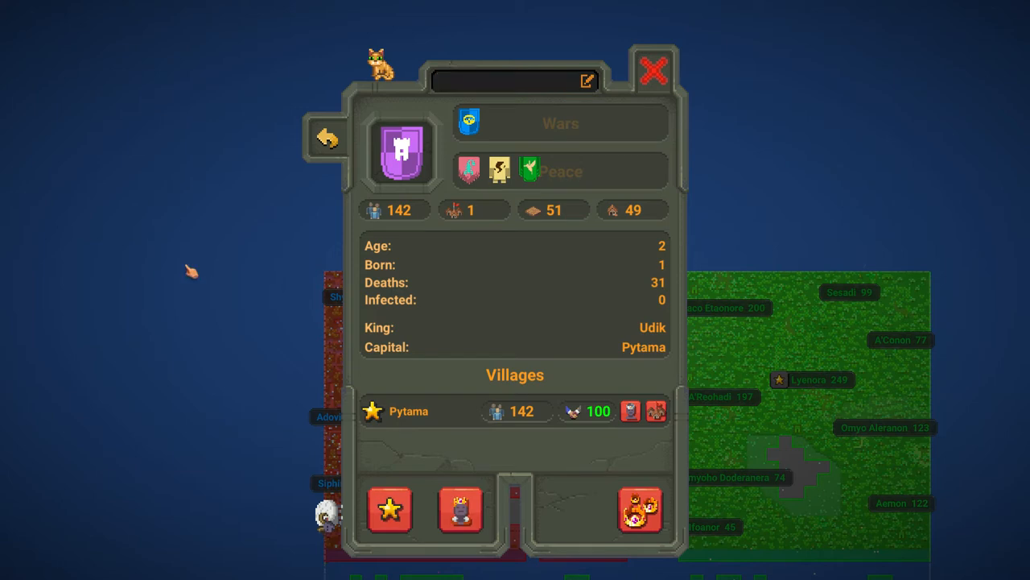
{"action": "type", "text": "Hum"}
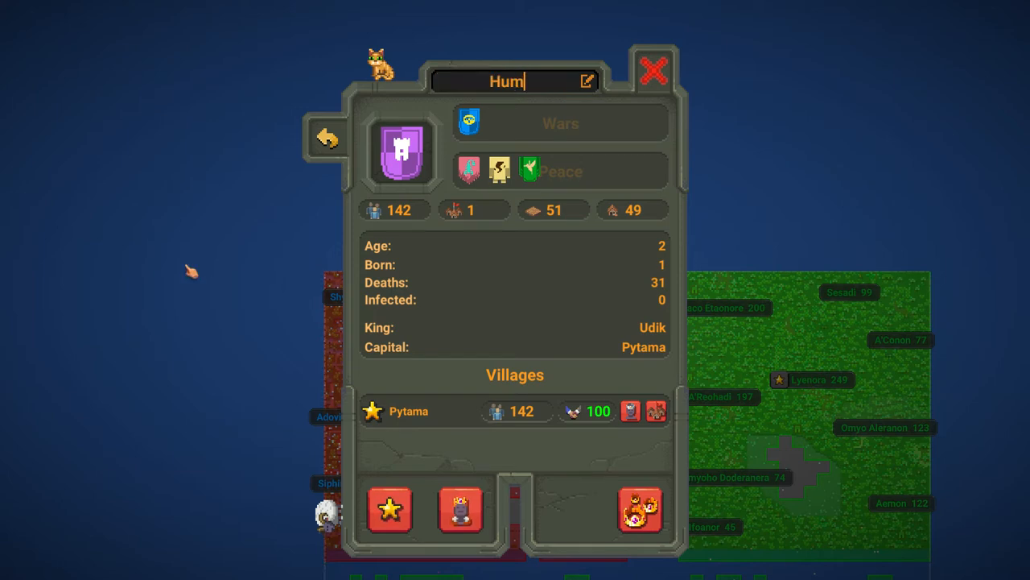
{"action": "type", "text": "A"}
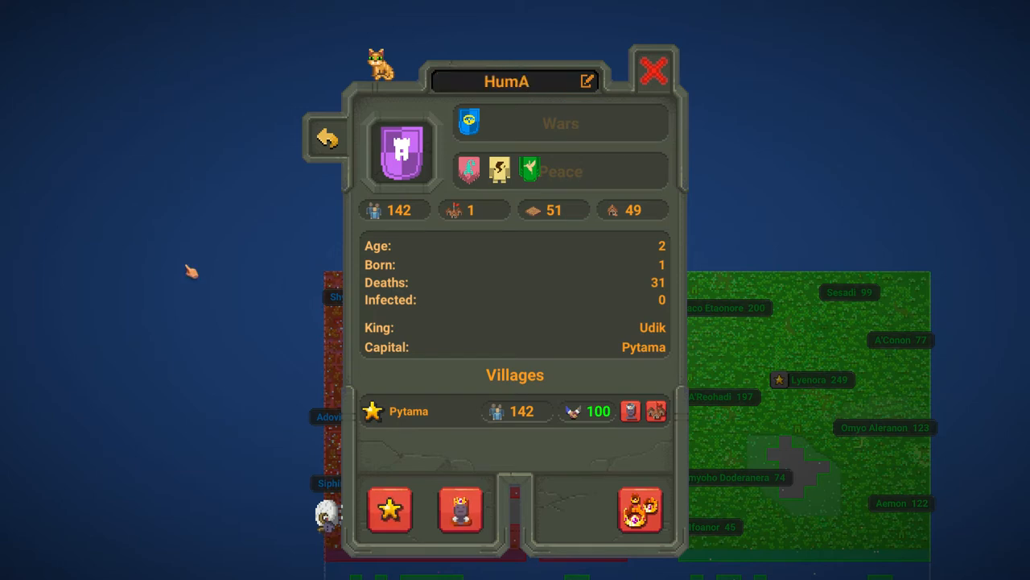
{"action": "type", "text": "Human rebe"}
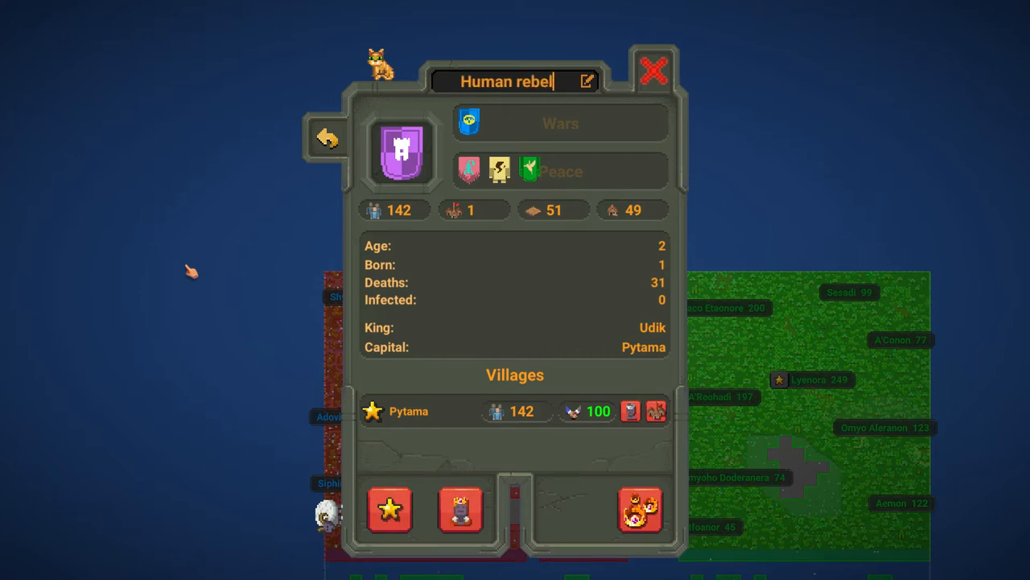
{"action": "type", "text": "li"}
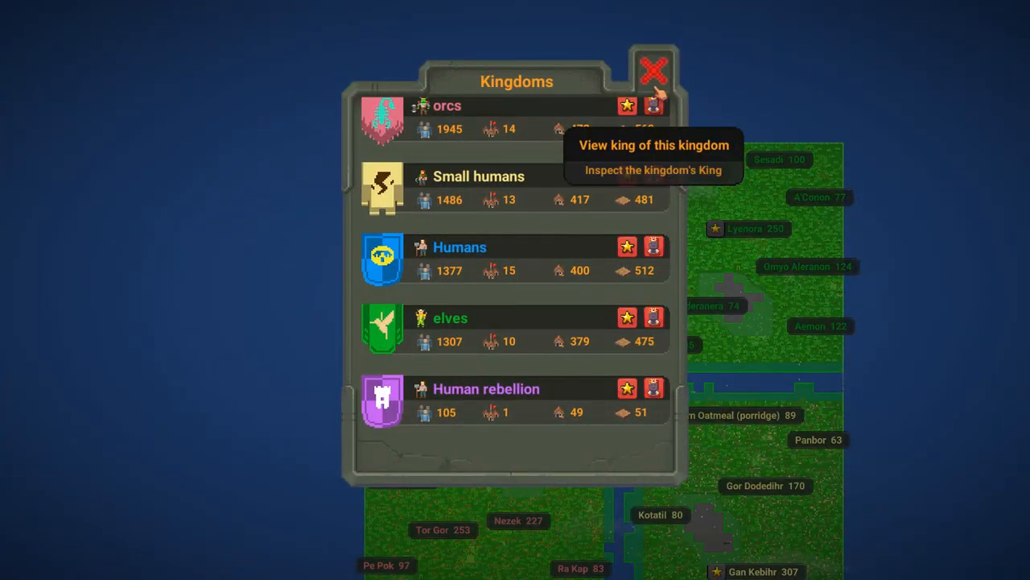
Close the Kingdoms list to return to the map by human village Cawumama
{"action": "left_click", "coordinate": [647, 72]}
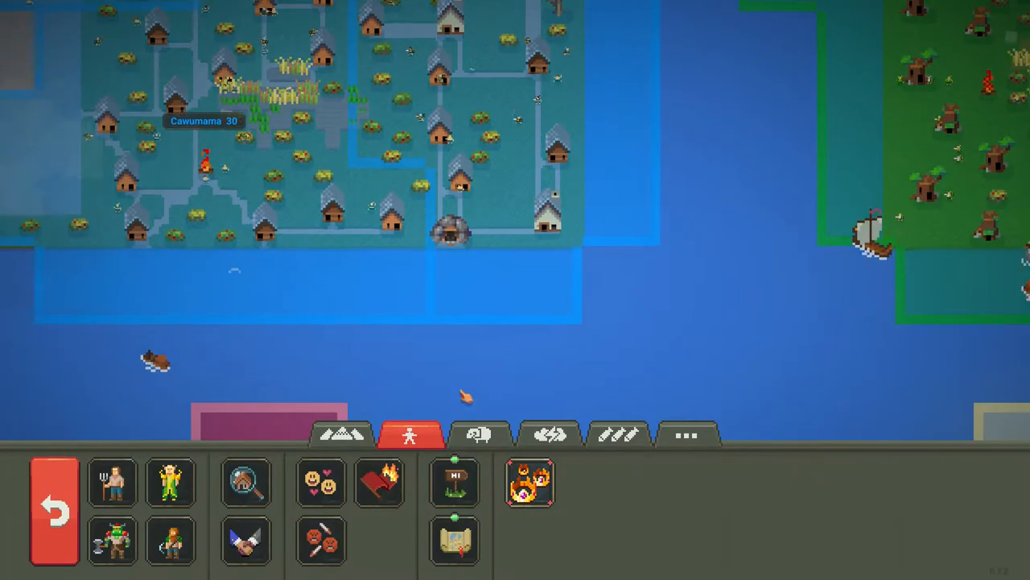
Switch to the terrain powers and choose the smallest brush size
{"action": "left_click", "coordinate": [336, 430]}
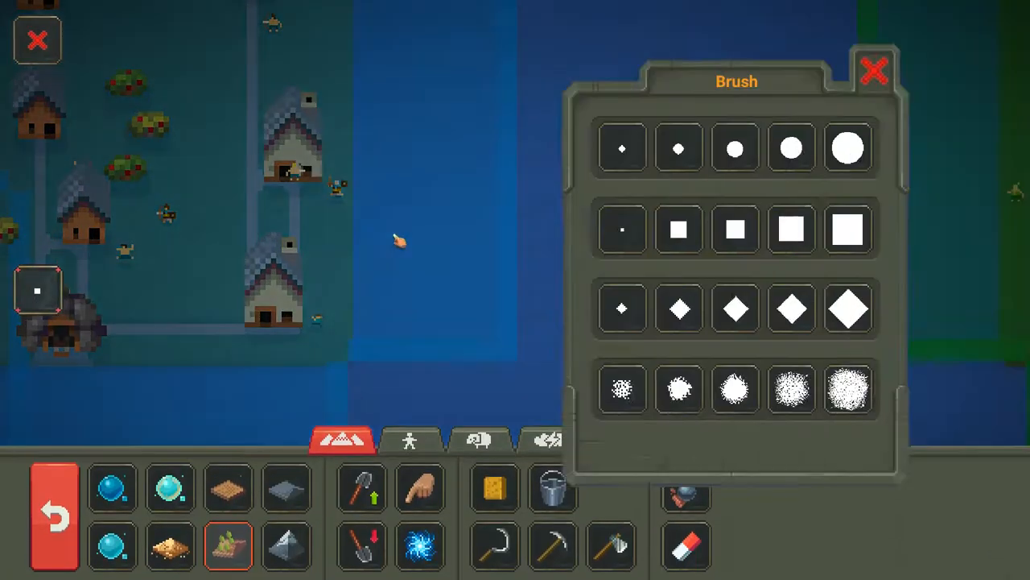
{"action": "left_click", "coordinate": [873, 73]}
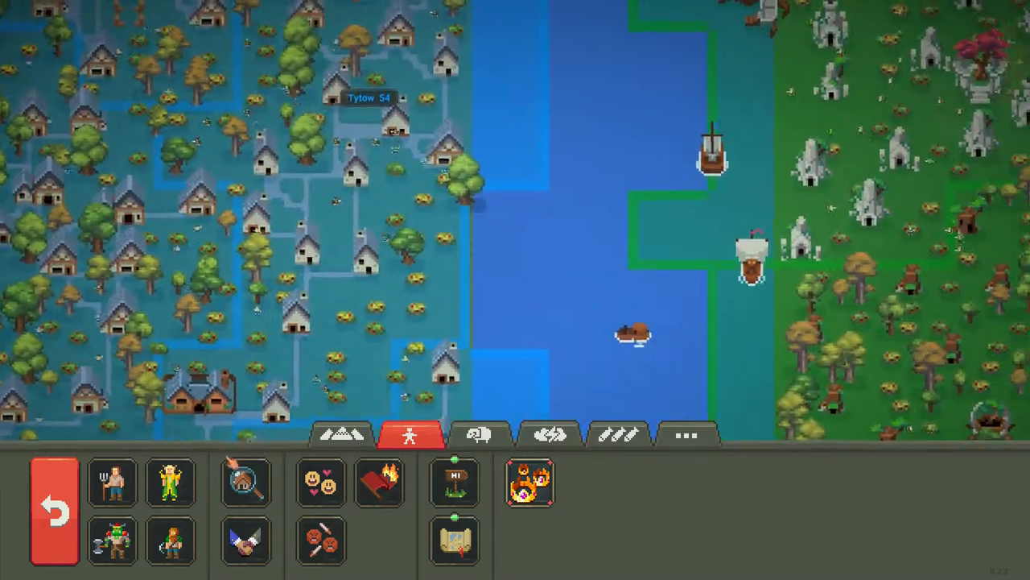
Open the creature powers to inspect units along the human–elf water channel
{"action": "left_click", "coordinate": [342, 431]}
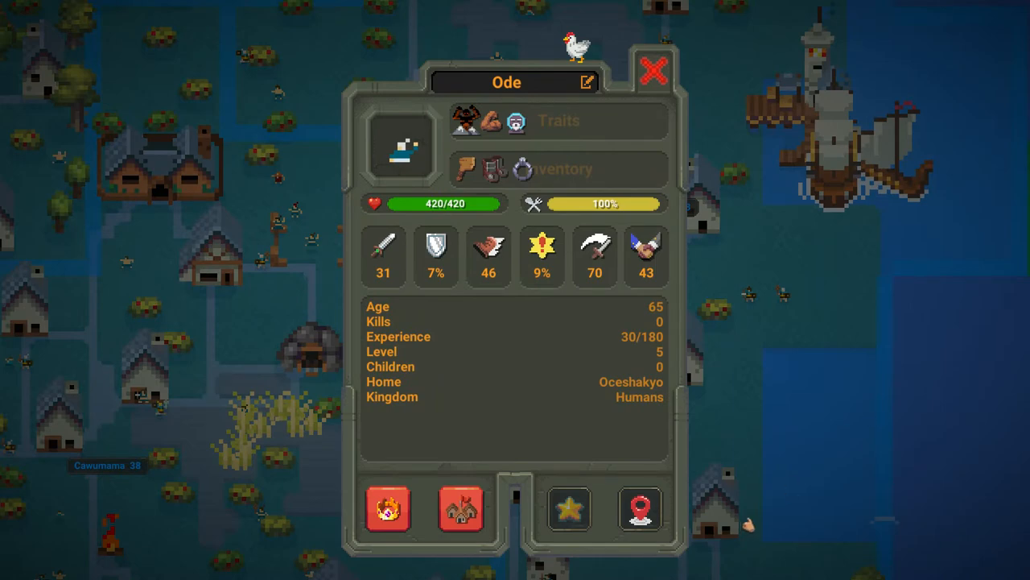
{"action": "mouse_move", "coordinate": [651, 72]}
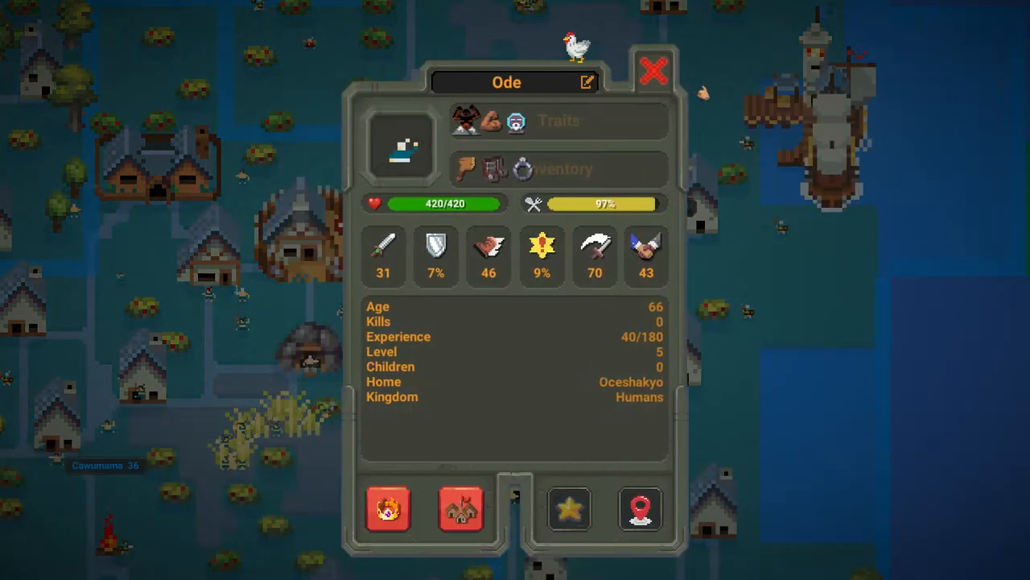
{"action": "mouse_move", "coordinate": [490, 119]}
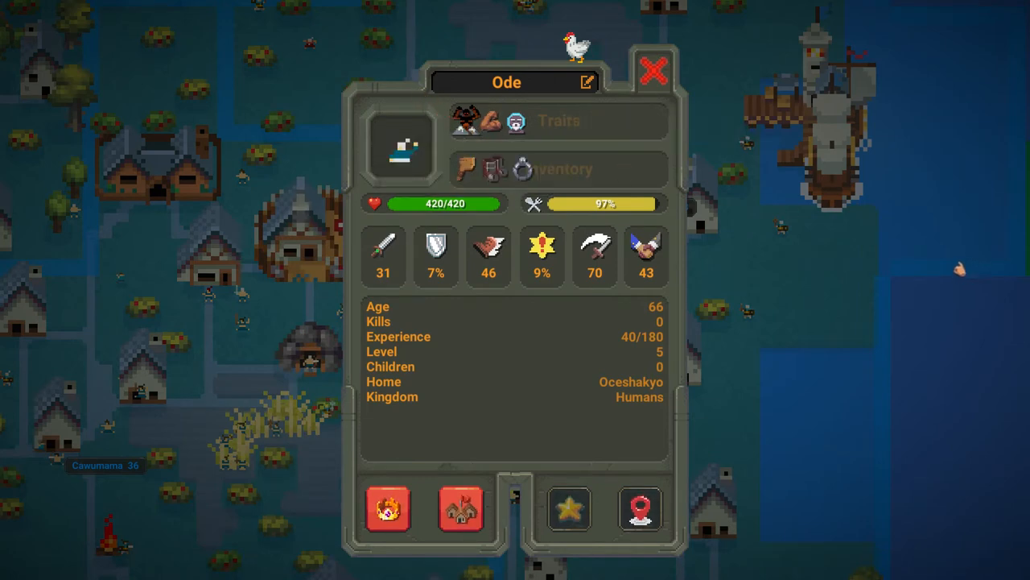
{"action": "mouse_move", "coordinate": [569, 515]}
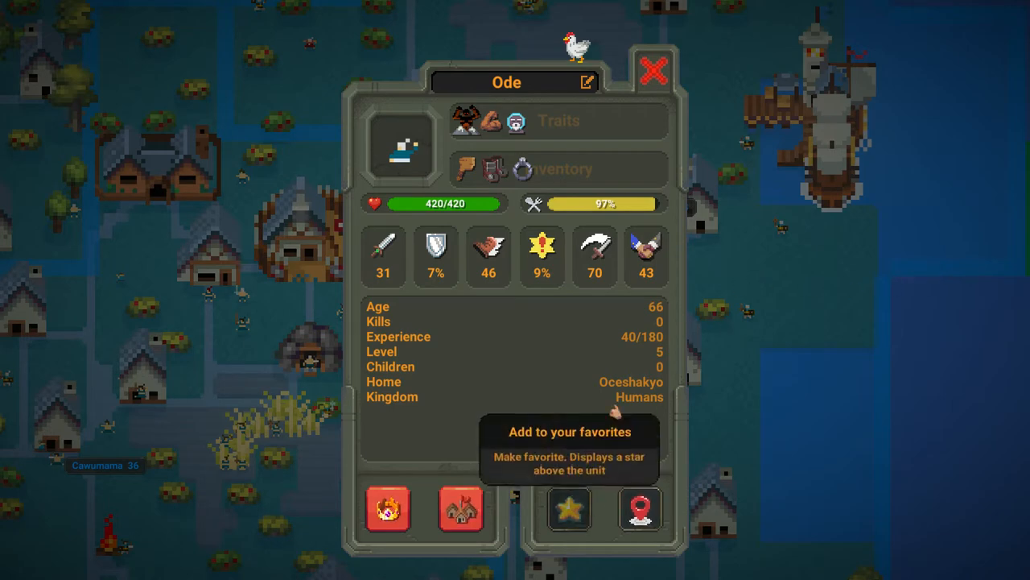
Inspect the Small humans boat Bkea and the Humans boat Exam, then close both profiles
{"action": "left_click", "coordinate": [651, 72]}
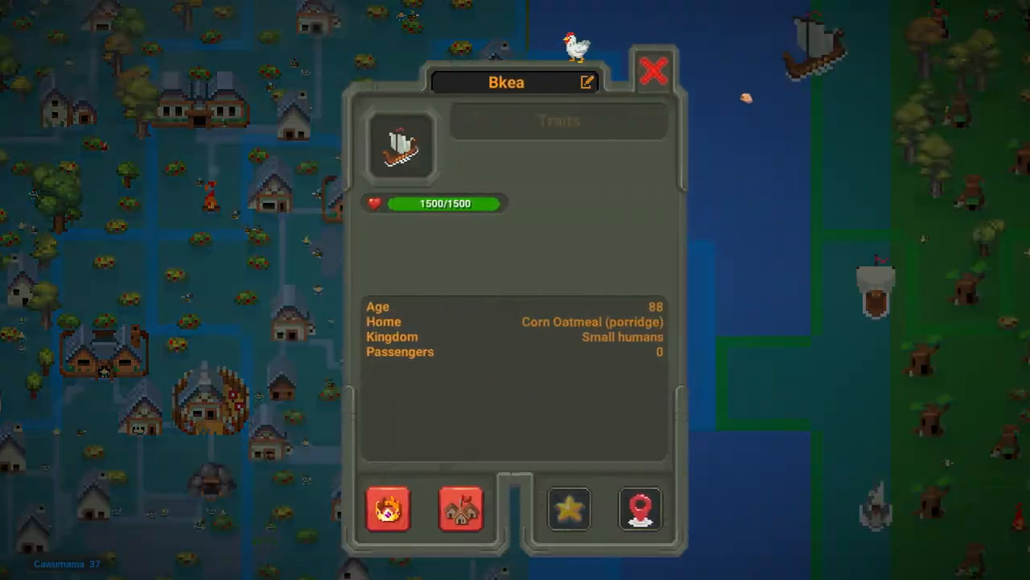
{"action": "mouse_move", "coordinate": [652, 70]}
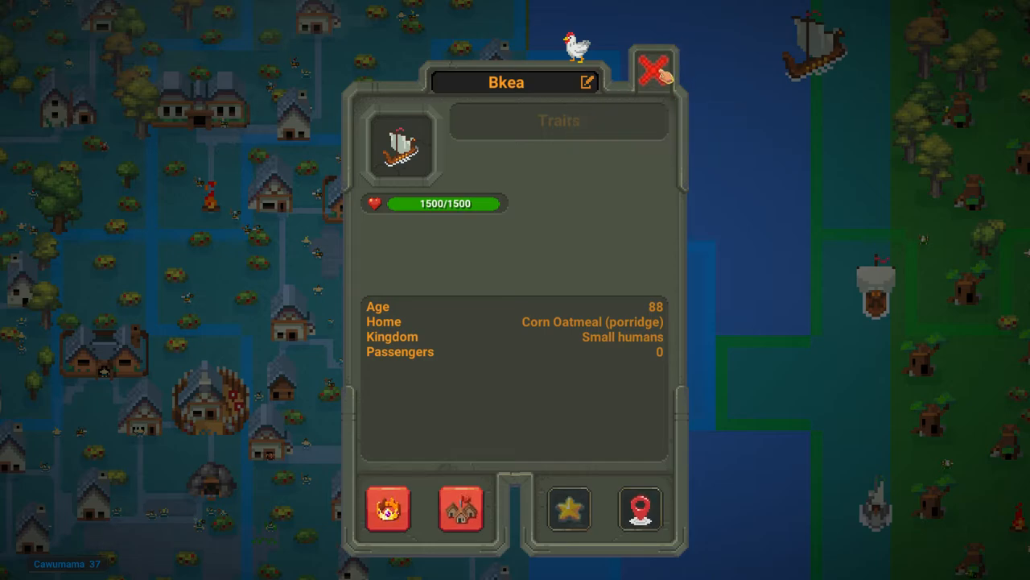
{"action": "left_click", "coordinate": [652, 73]}
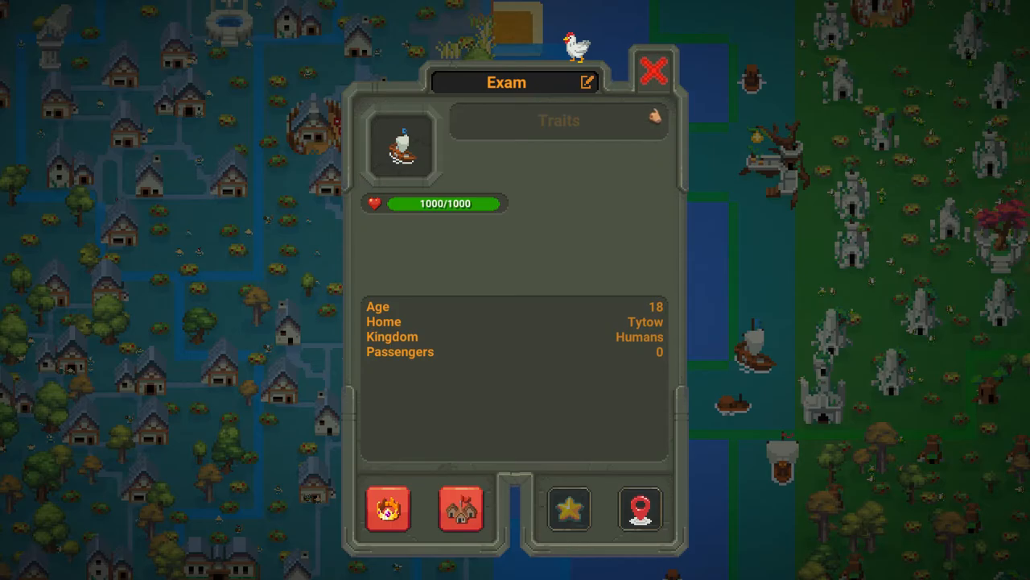
{"action": "left_click", "coordinate": [650, 70]}
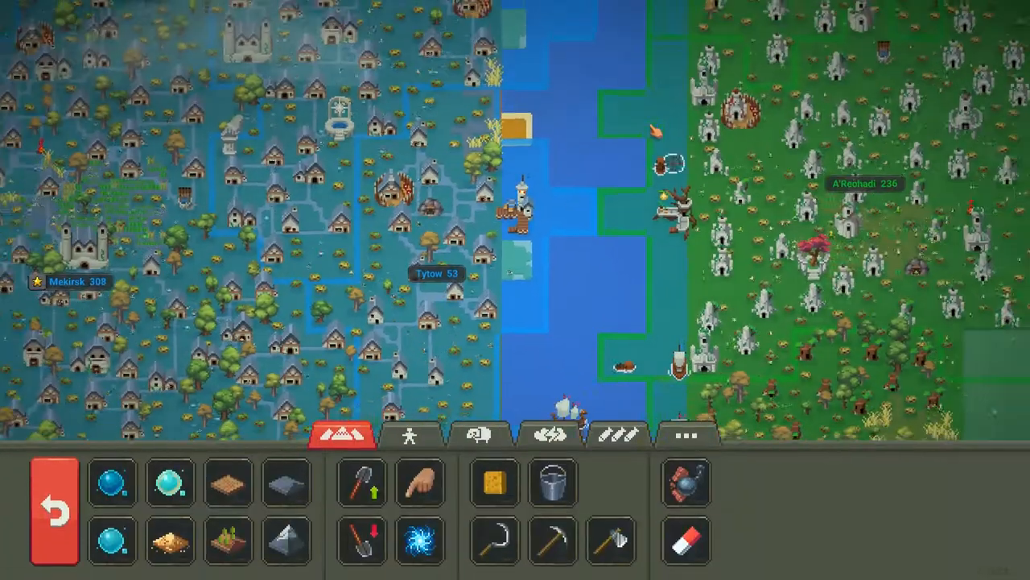